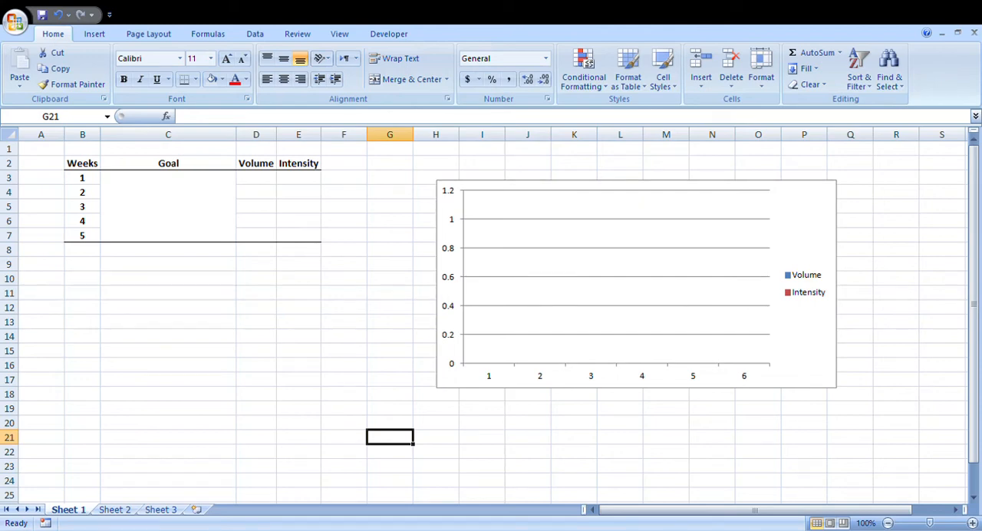
pyautogui.moveTo(286, 320)
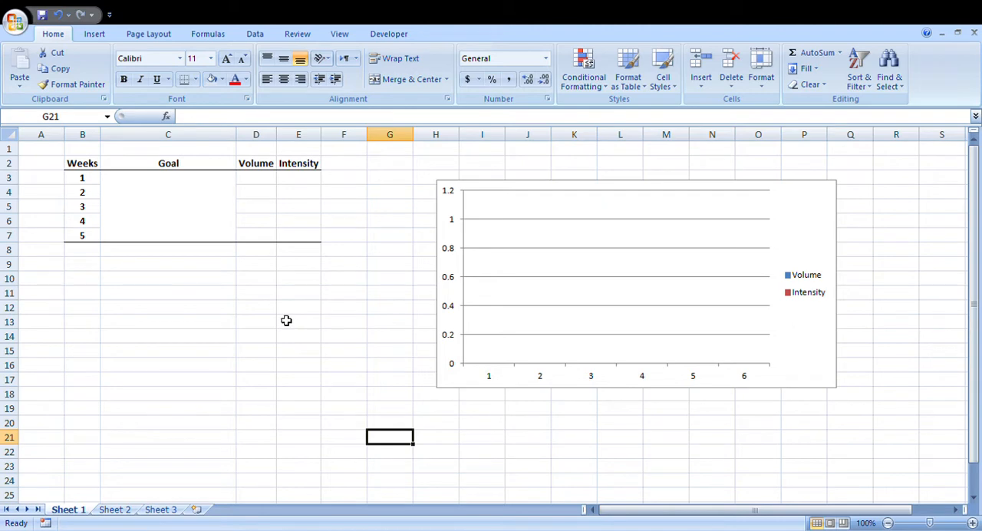
pyautogui.moveTo(285, 326)
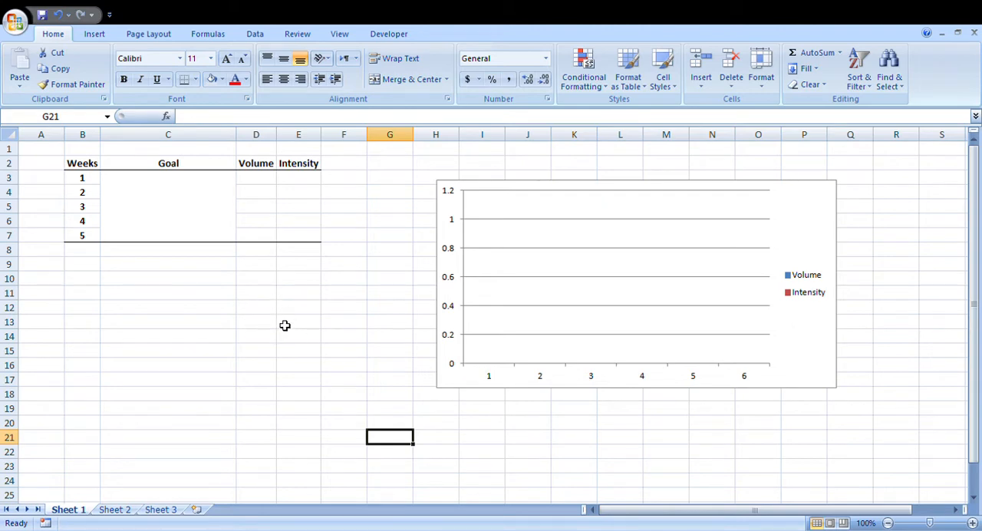
pyautogui.moveTo(285, 325)
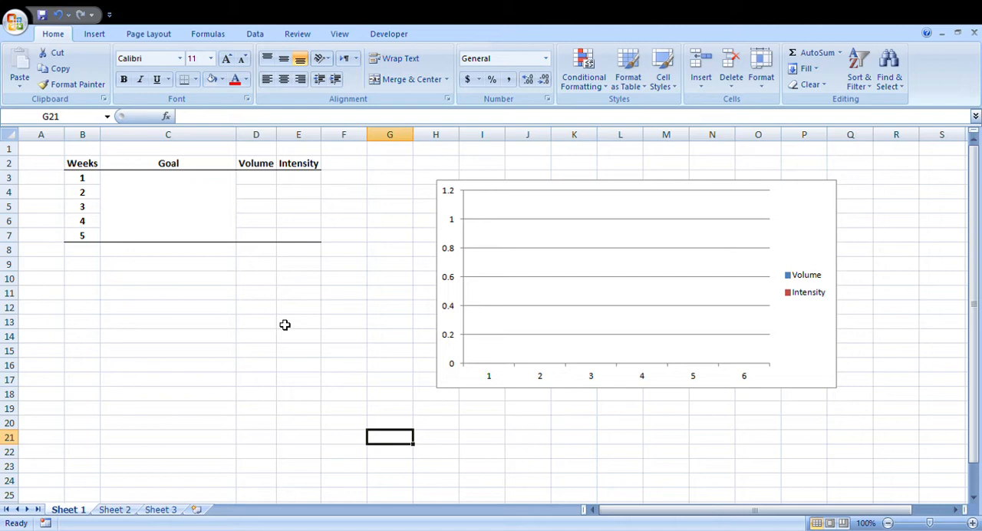
pyautogui.moveTo(113, 270)
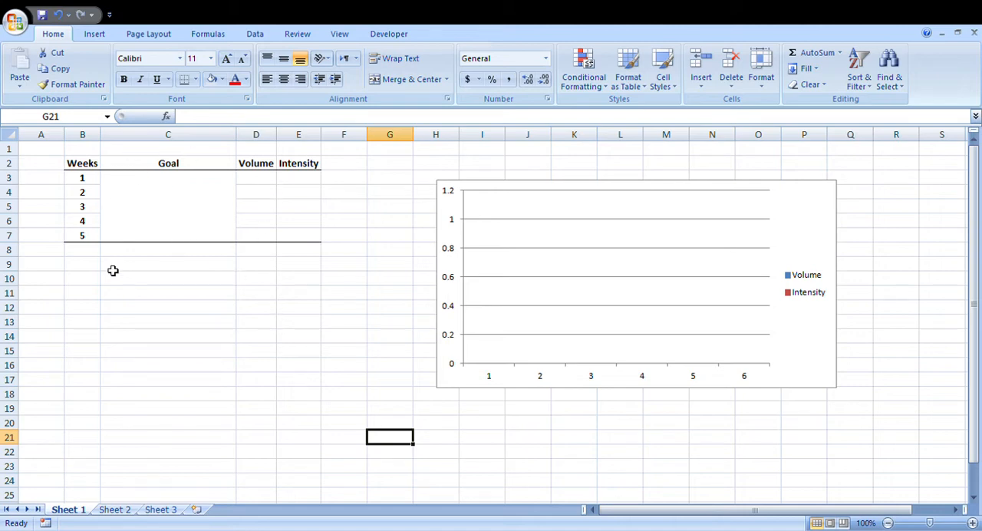
pyautogui.moveTo(164, 302)
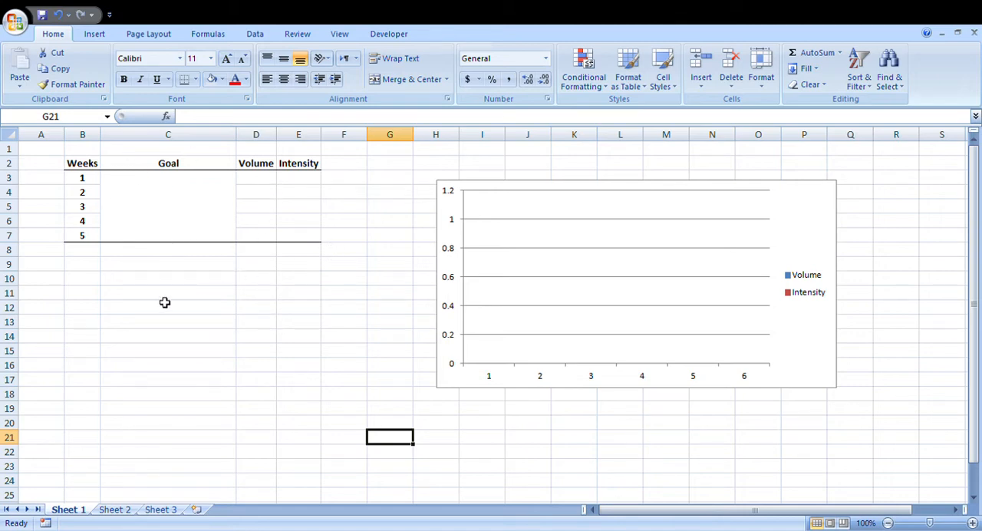
pyautogui.moveTo(132, 367)
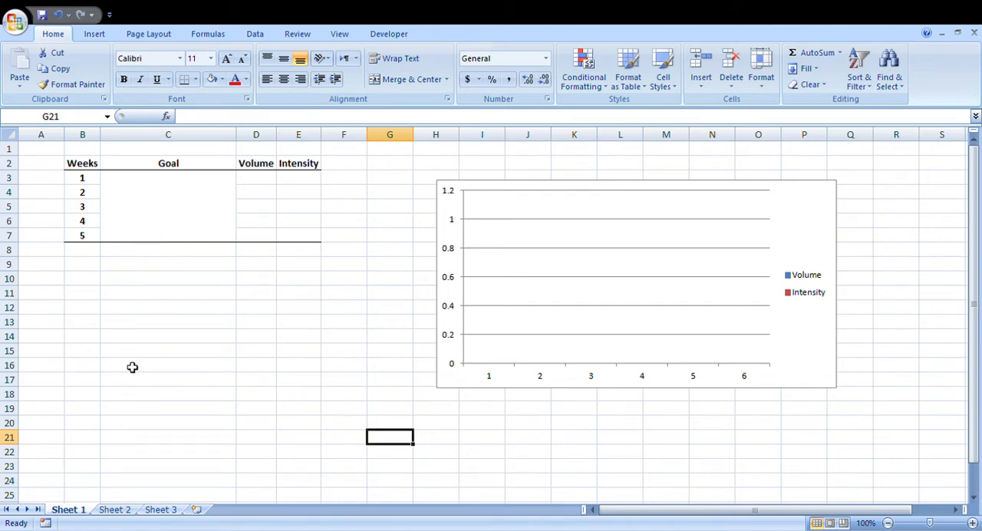
pyautogui.moveTo(277, 302)
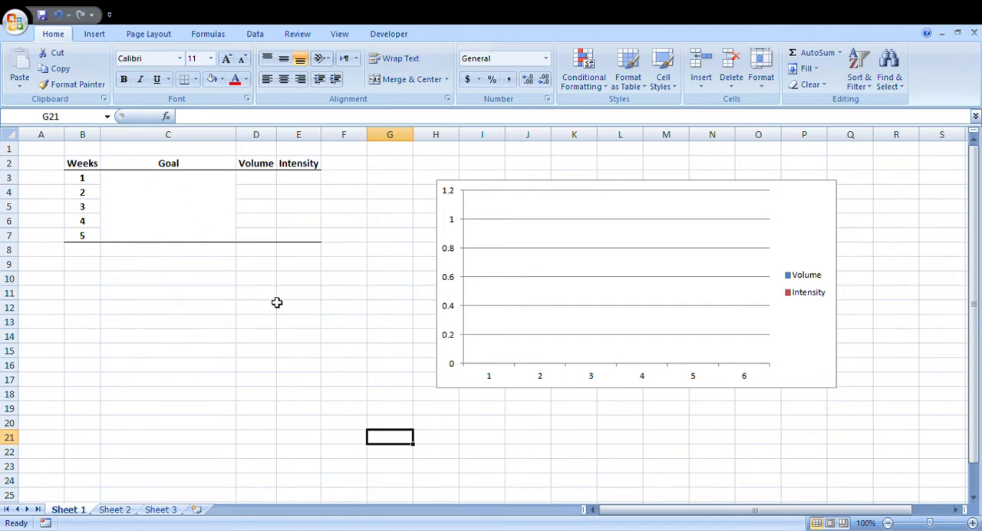
pyautogui.moveTo(211, 350)
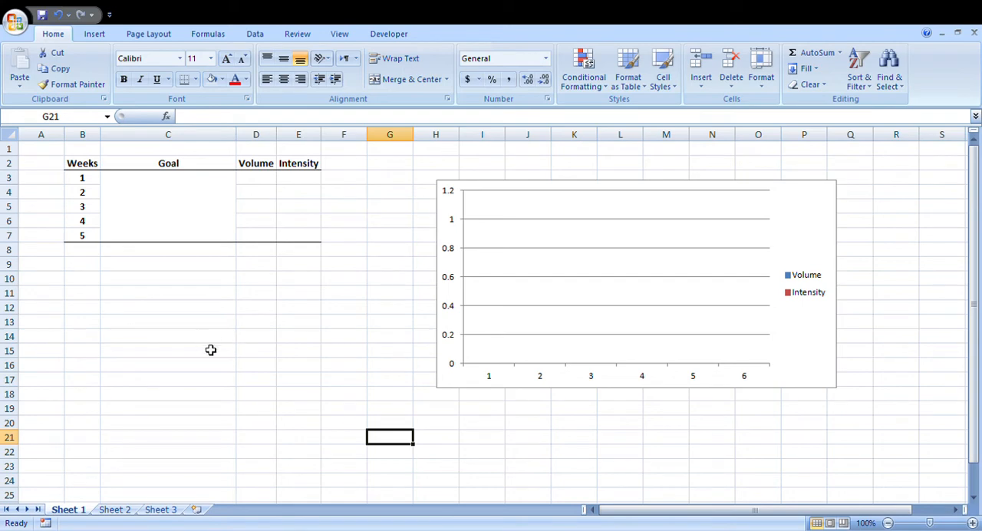
pyautogui.moveTo(203, 330)
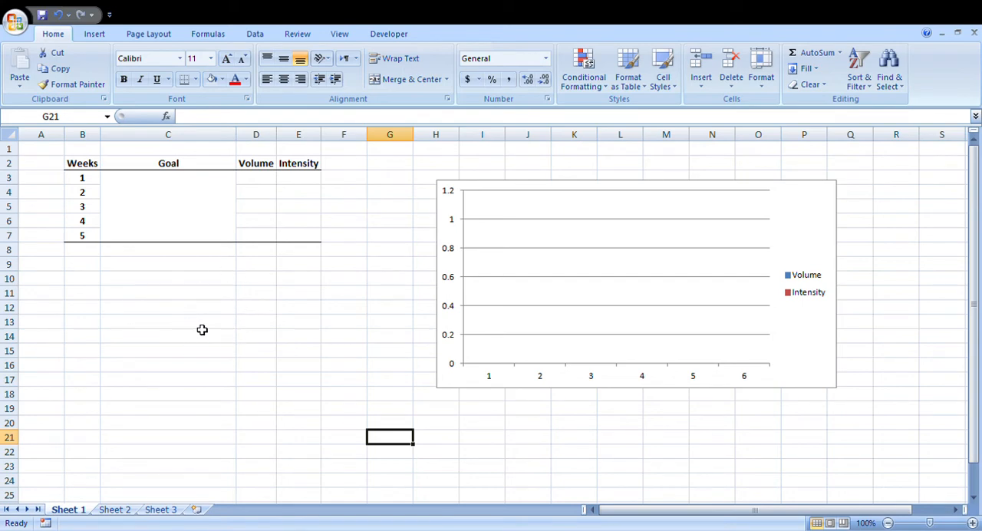
pyautogui.moveTo(194, 330)
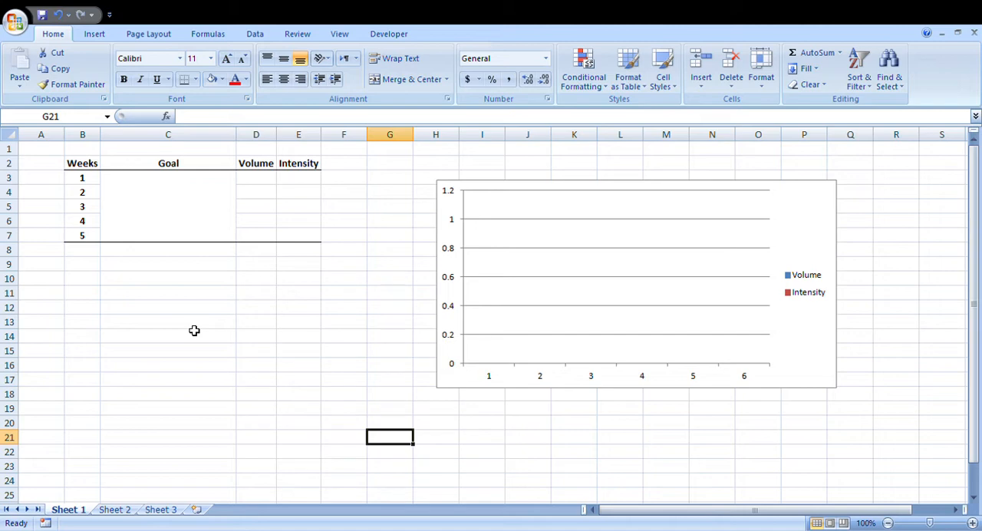
pyautogui.moveTo(173, 212)
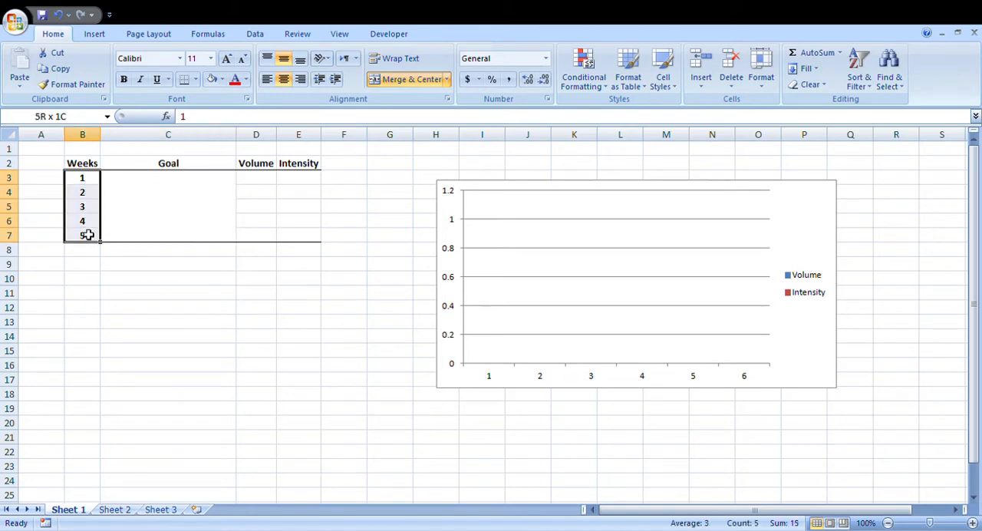
# Merge the weeks 1–5 Goal cells and enter 'Hypertrophy, Acceleration, Aerobic Capacity'
pyautogui.click(82, 177)
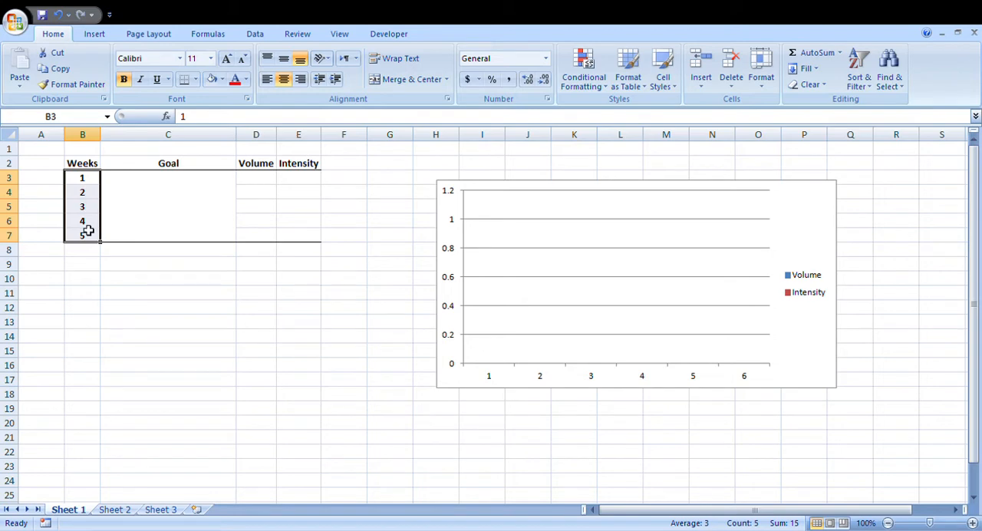
pyautogui.click(82, 235)
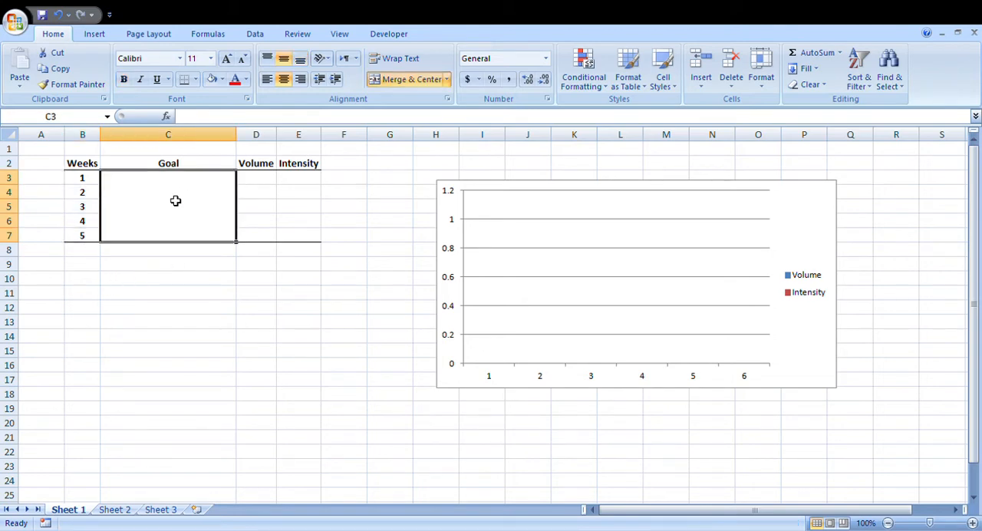
pyautogui.moveTo(234, 370)
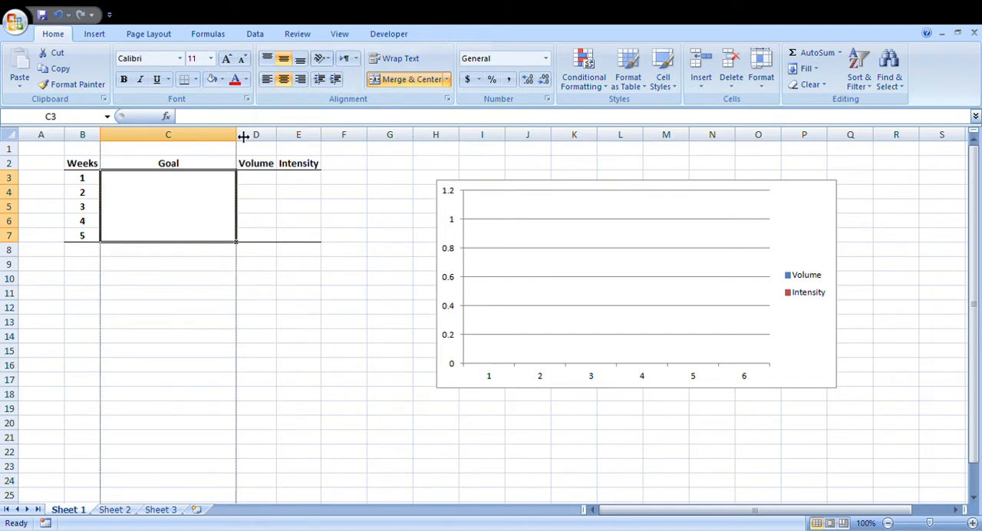
pyautogui.write('H')
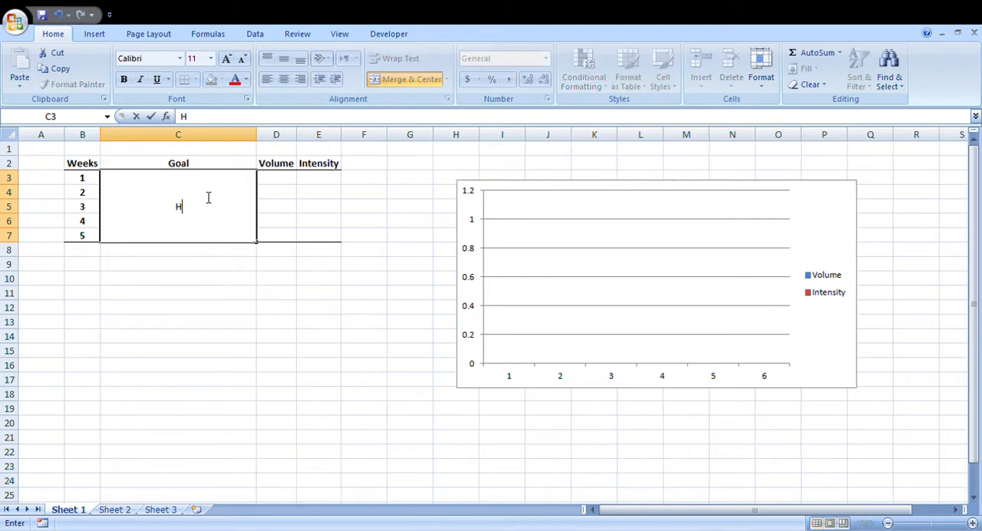
pyautogui.write('ypertrophy')
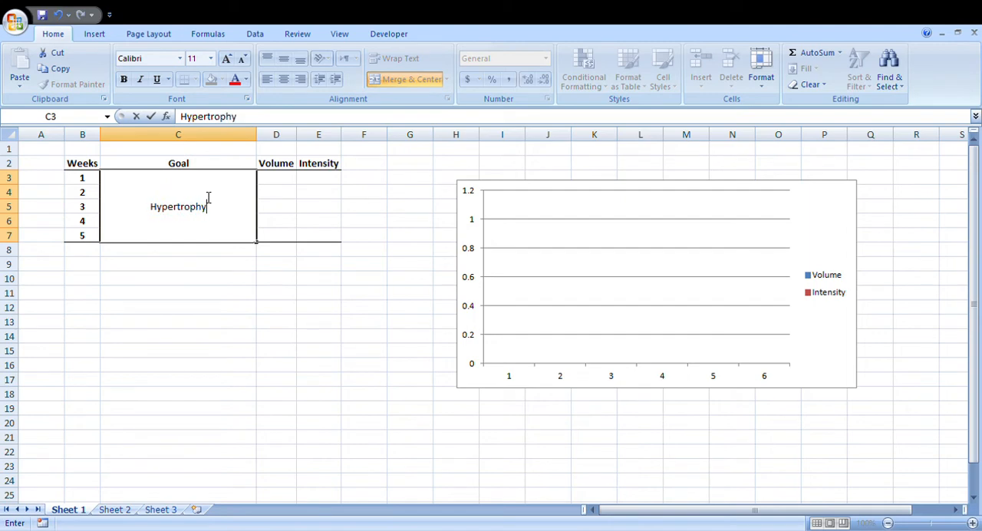
pyautogui.write(',')
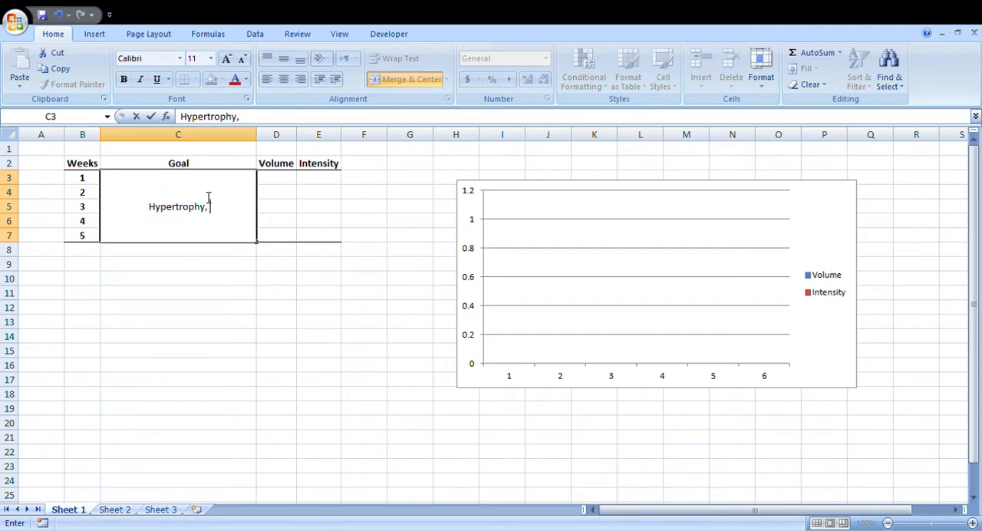
pyautogui.write('Accel')
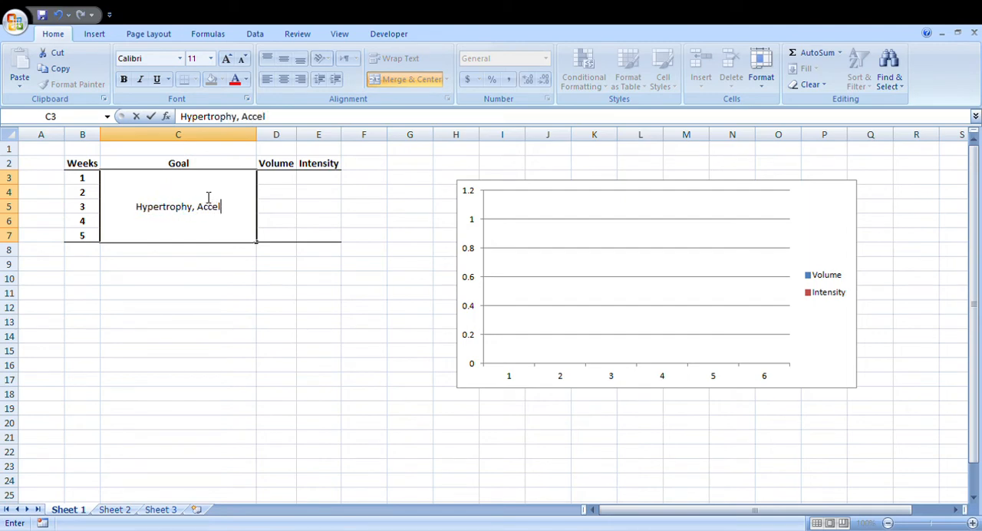
pyautogui.write('eration,')
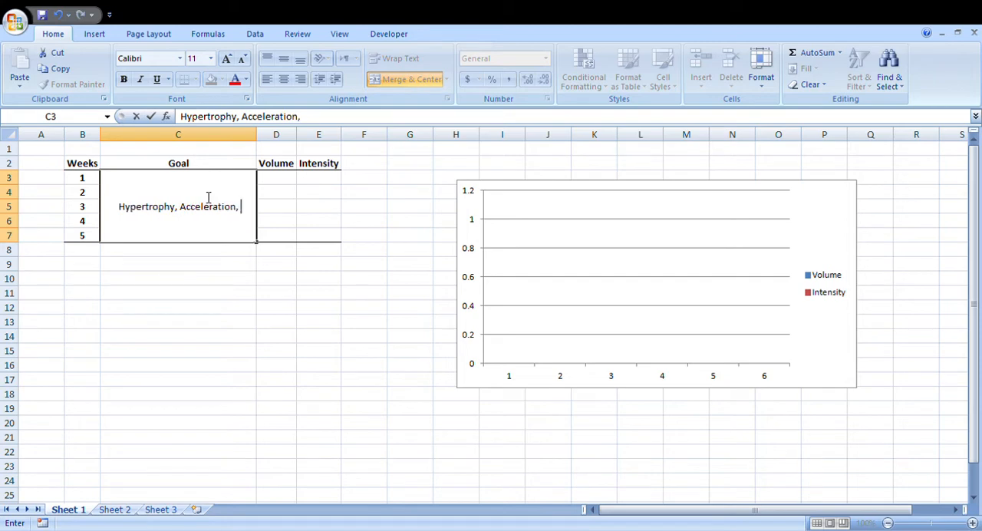
pyautogui.write('Aerobic Capacity')
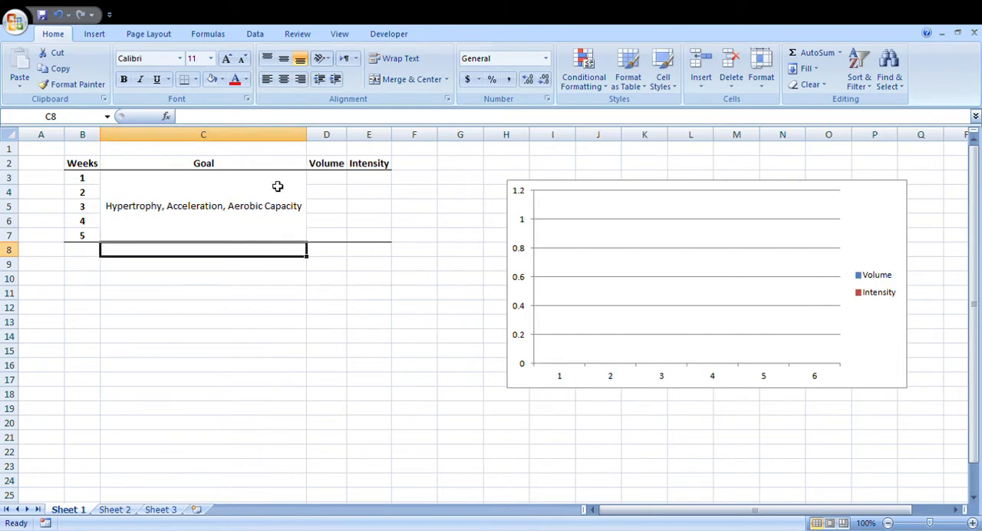
pyautogui.moveTo(253, 189)
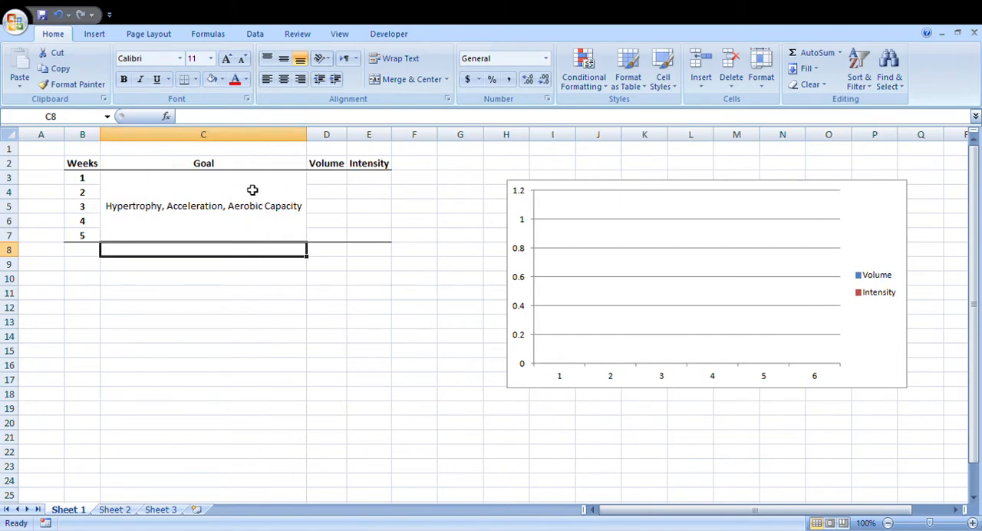
pyautogui.moveTo(326, 177); pyautogui.dragTo(368, 235)
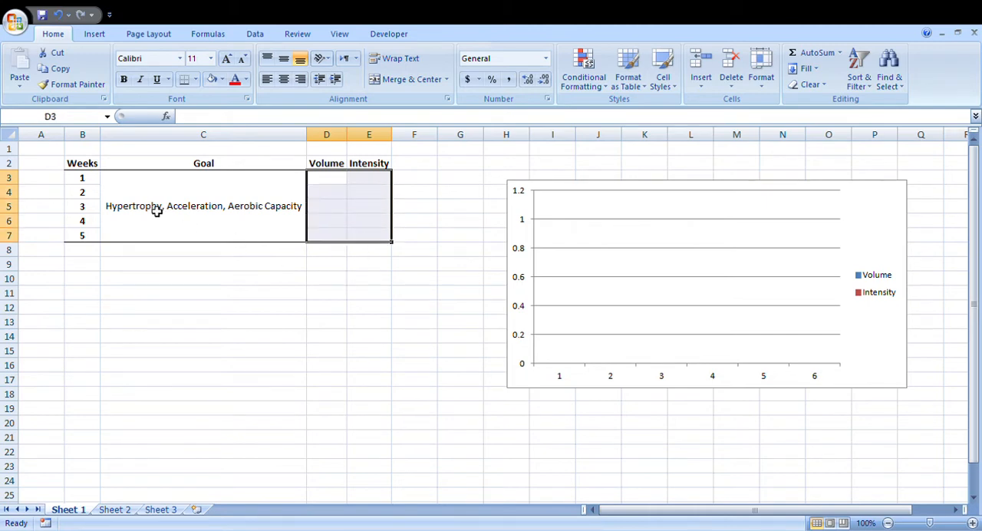
pyautogui.click(203, 206)
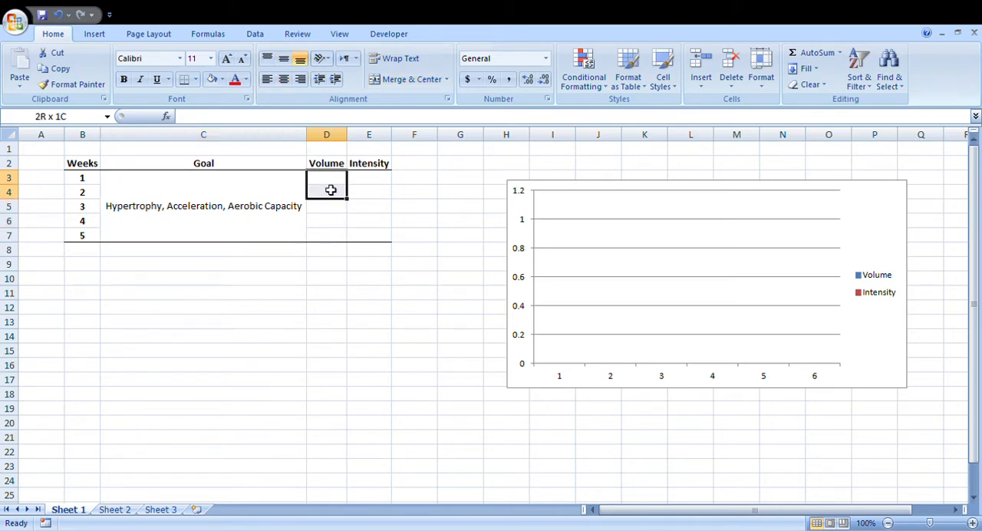
pyautogui.click(326, 177)
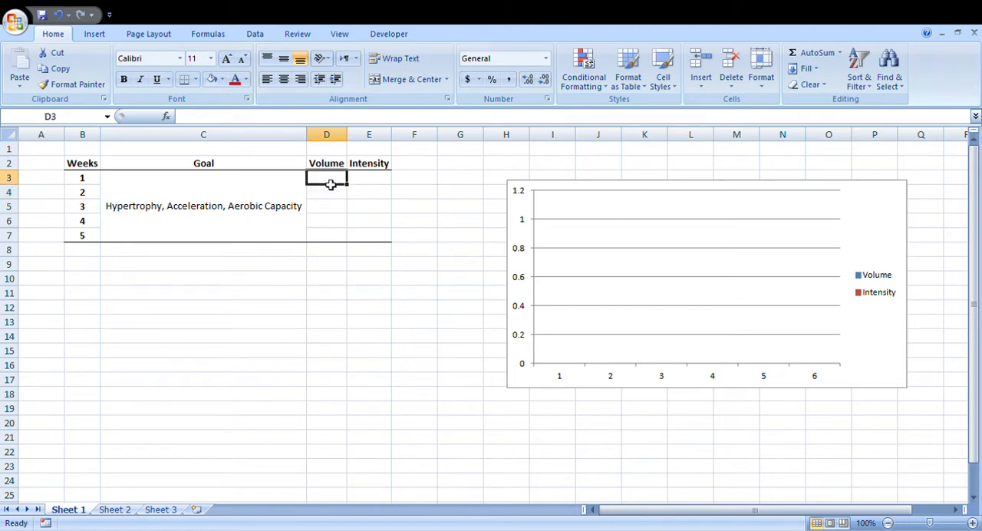
pyautogui.moveTo(370, 186)
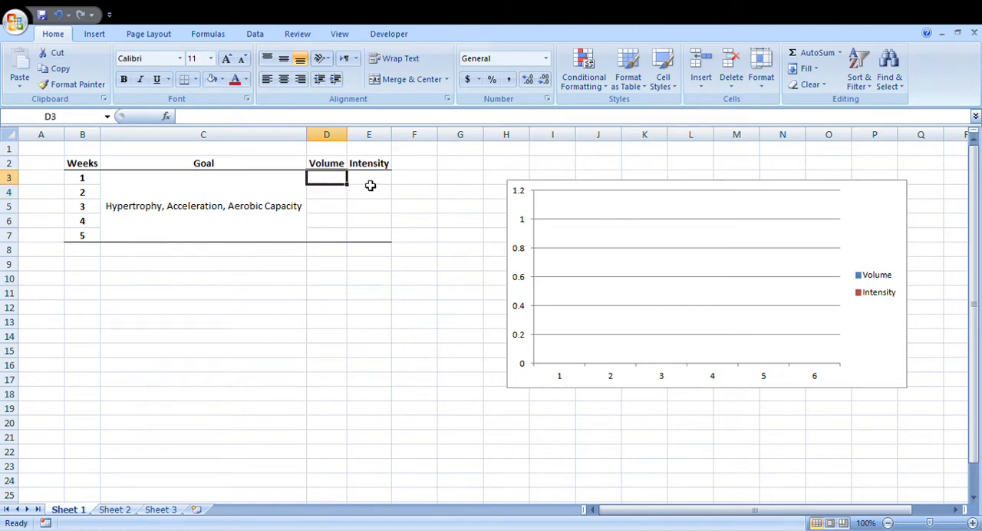
pyautogui.moveTo(326, 177); pyautogui.dragTo(369, 221)
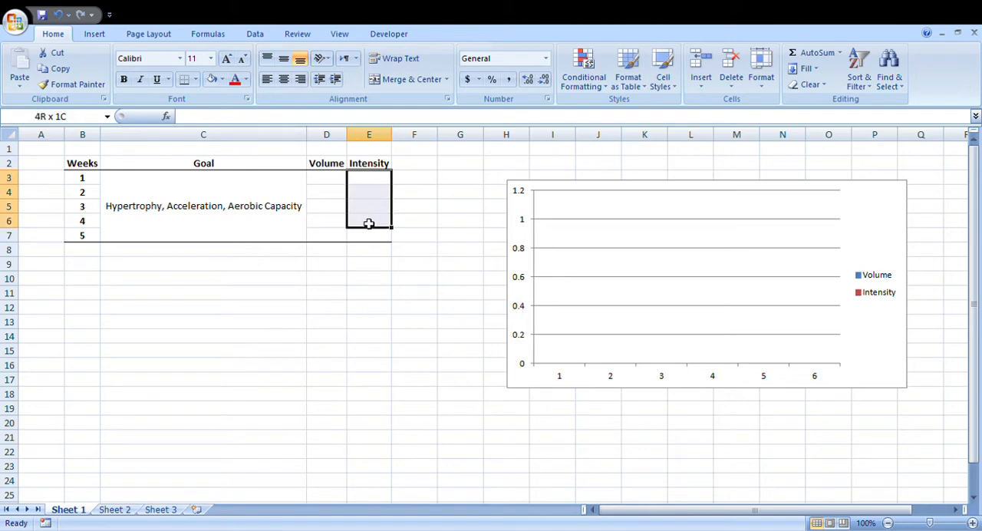
pyautogui.click(369, 177)
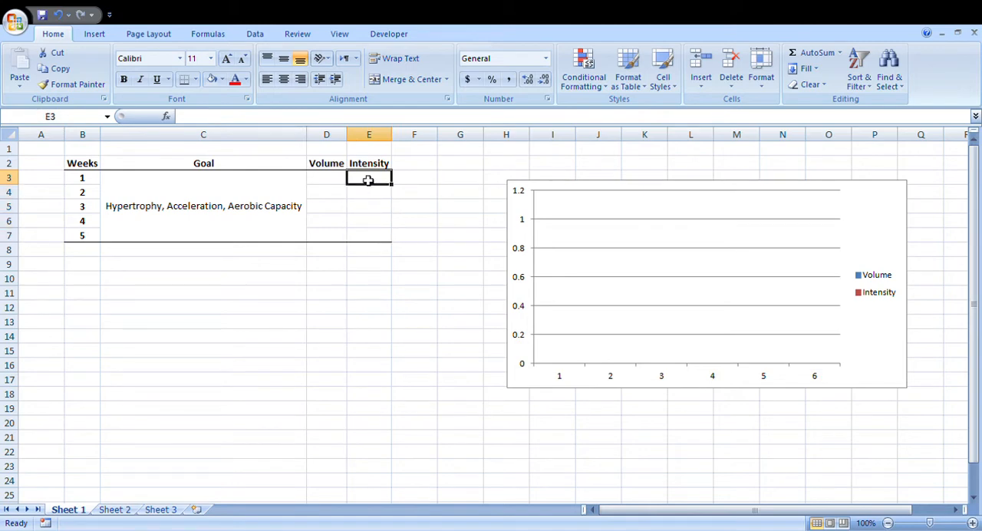
pyautogui.moveTo(369, 177); pyautogui.dragTo(369, 191)
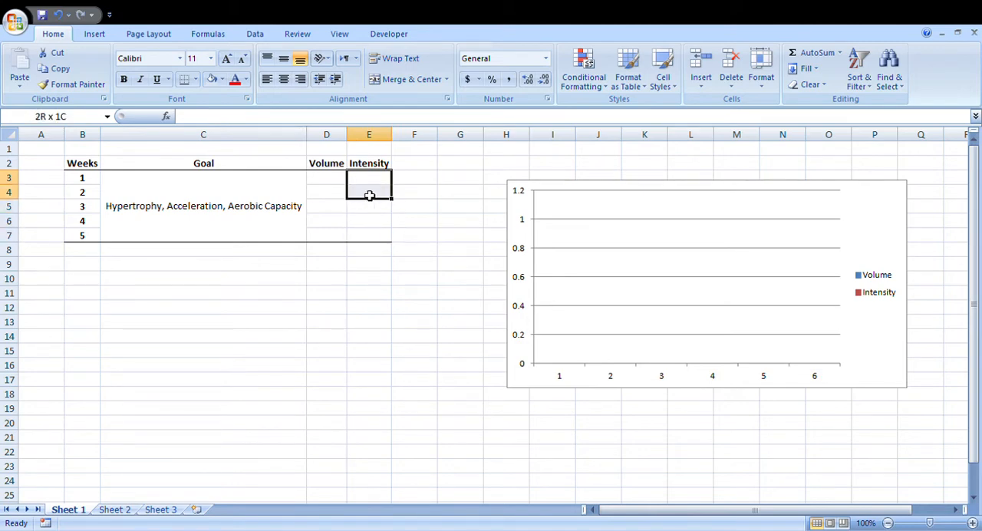
pyautogui.click(326, 177)
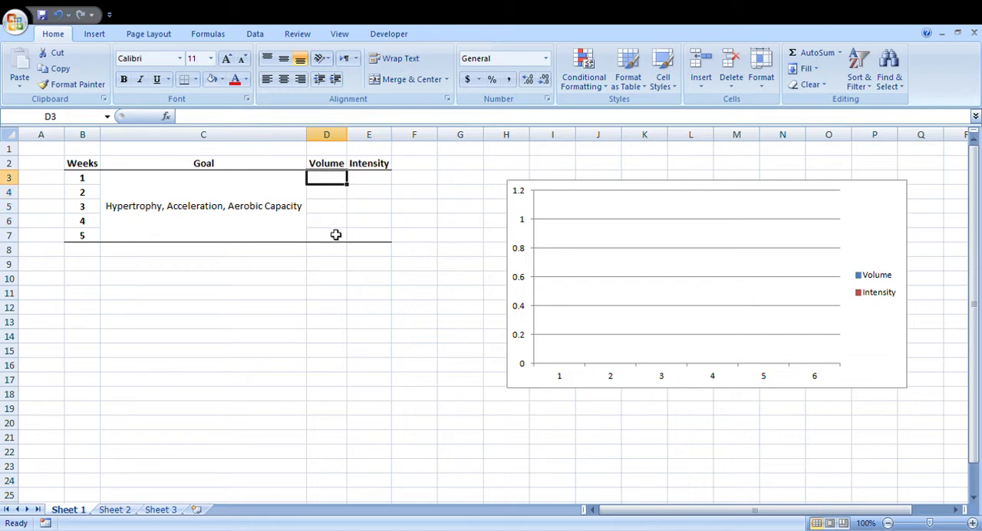
pyautogui.moveTo(578, 181)
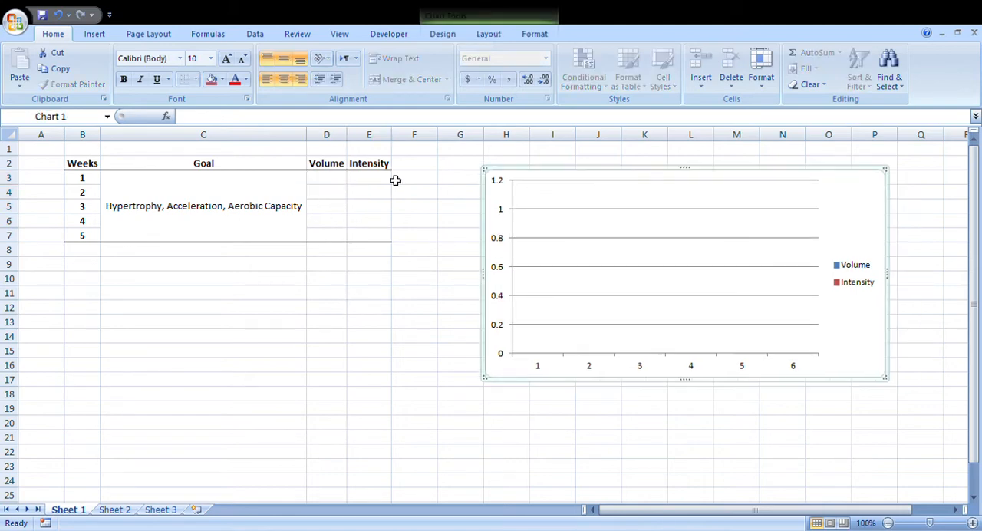
pyautogui.click(326, 177)
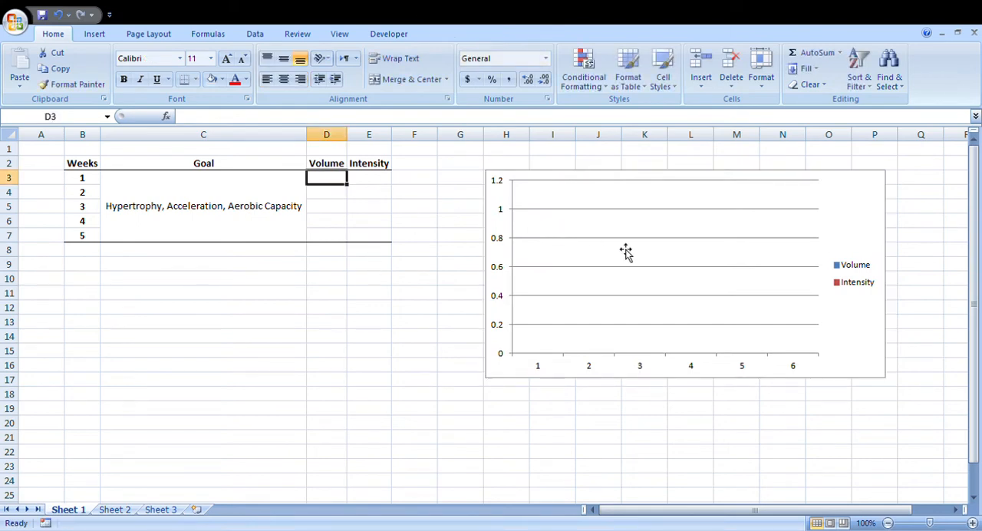
pyautogui.moveTo(335, 196)
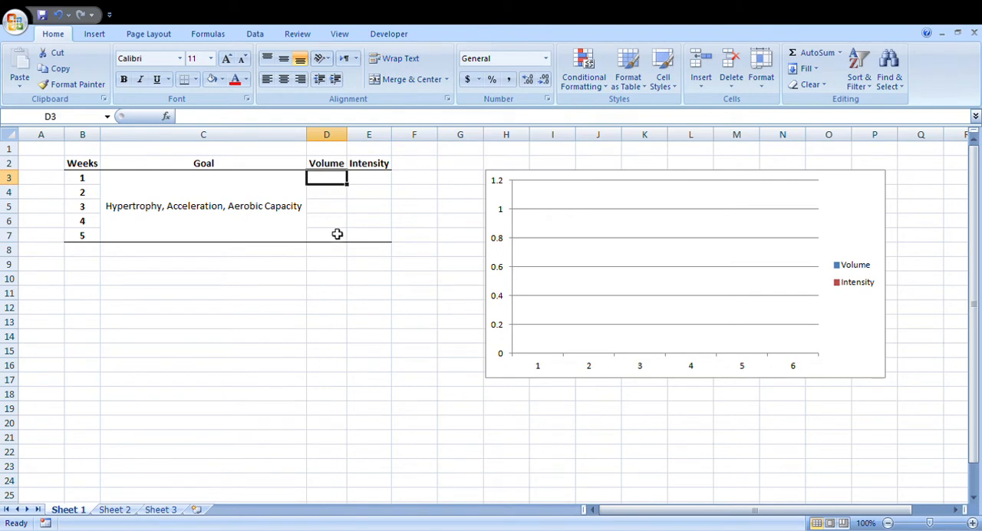
pyautogui.moveTo(581, 256)
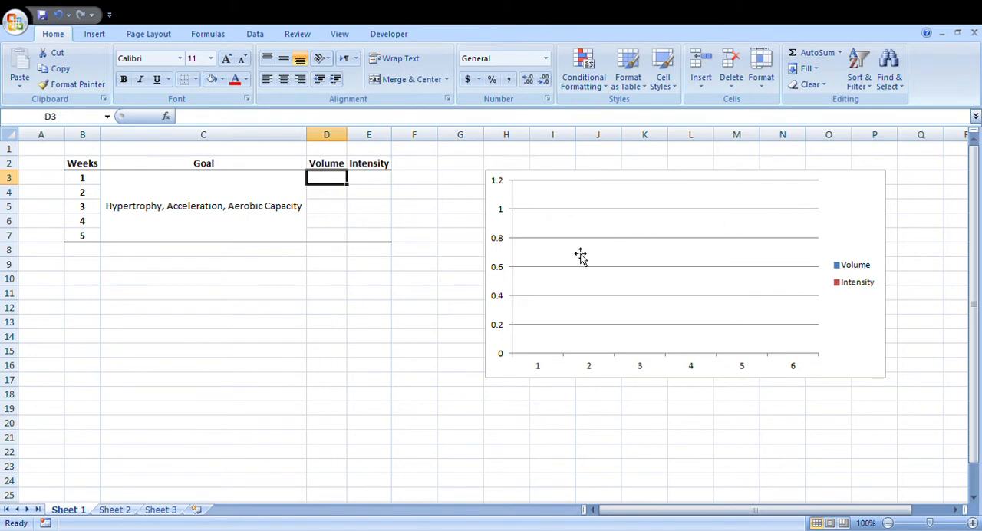
pyautogui.moveTo(332, 186)
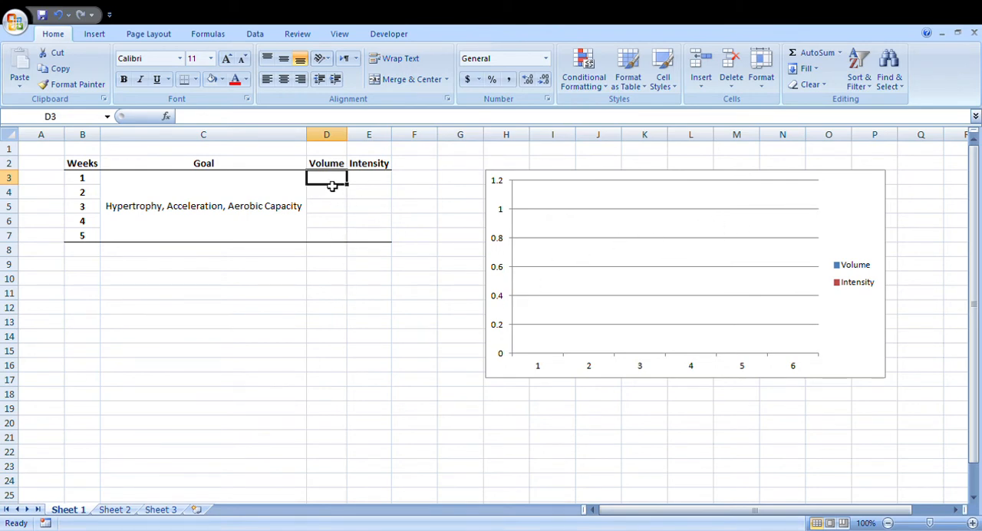
pyautogui.moveTo(334, 282)
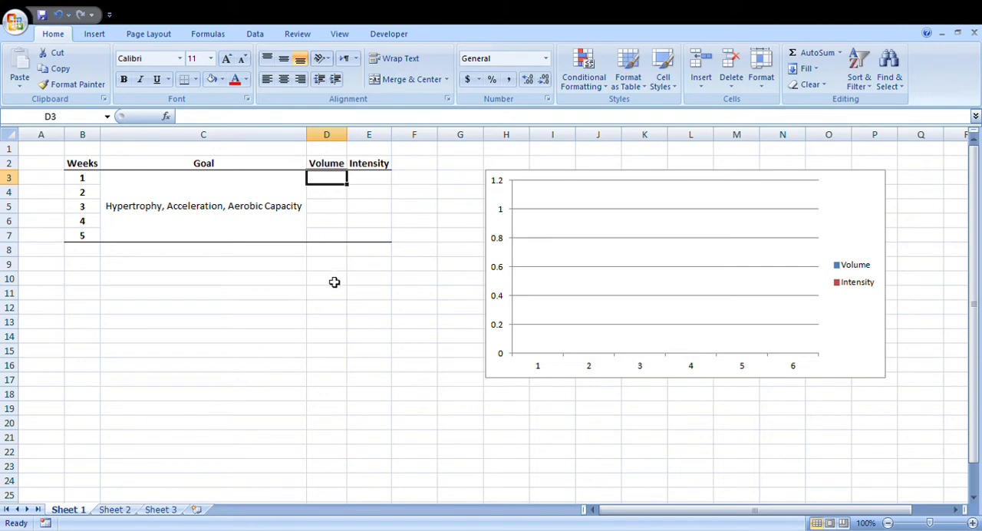
pyautogui.moveTo(229, 320)
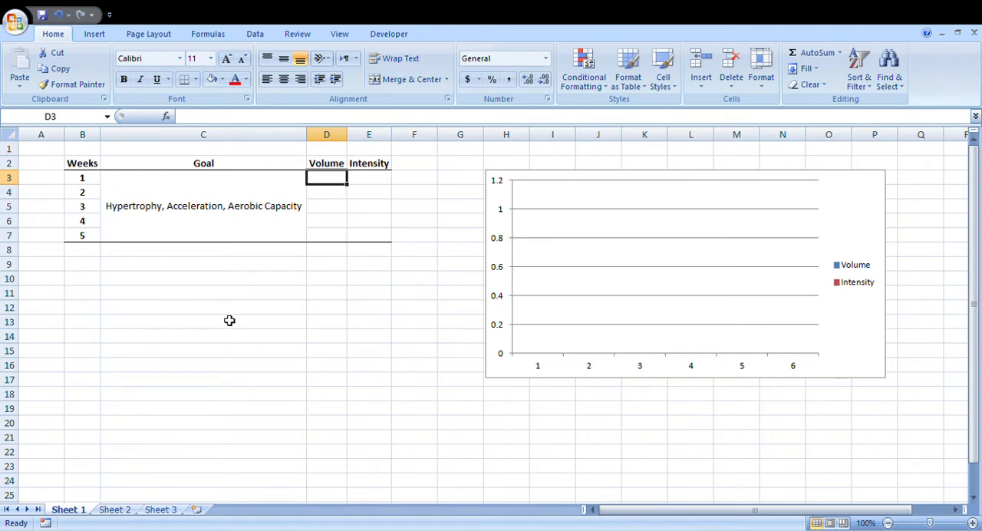
pyautogui.moveTo(124, 200)
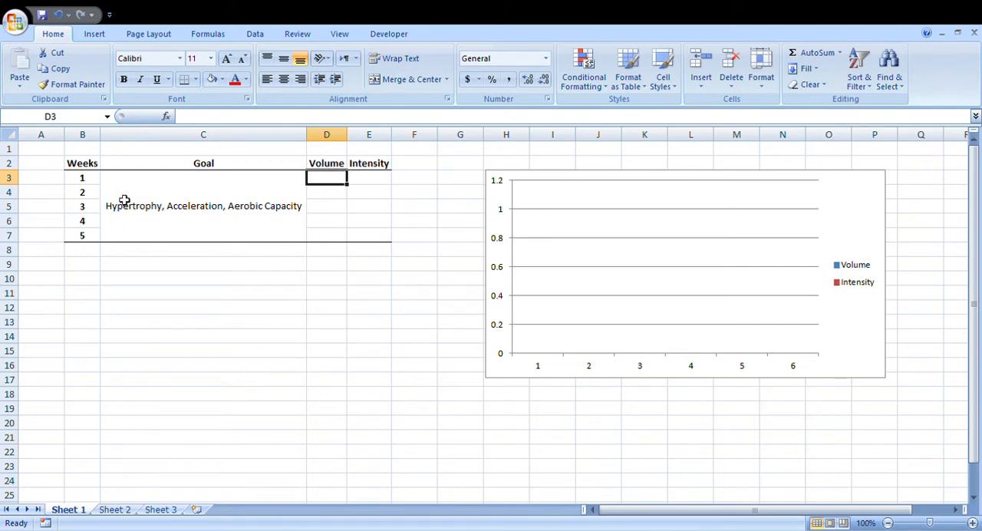
pyautogui.moveTo(339, 205)
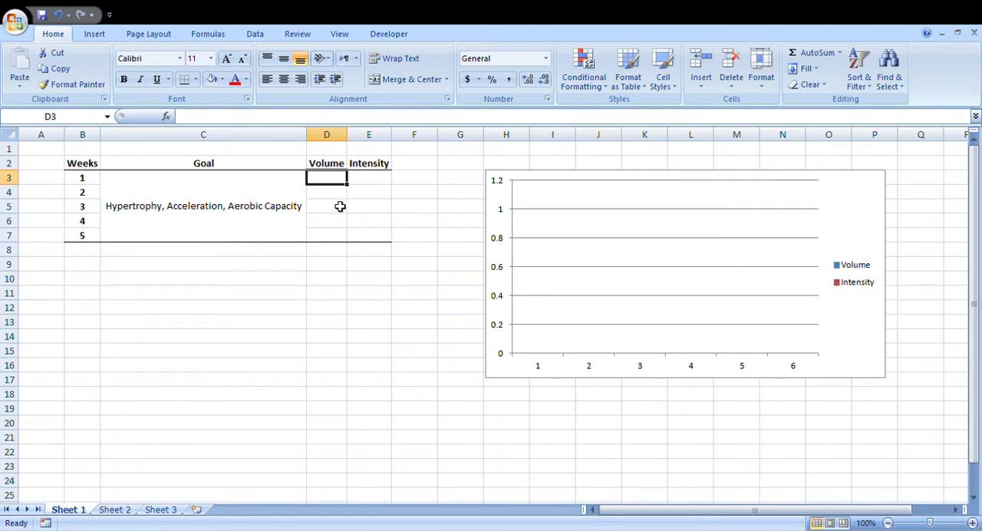
pyautogui.moveTo(332, 269)
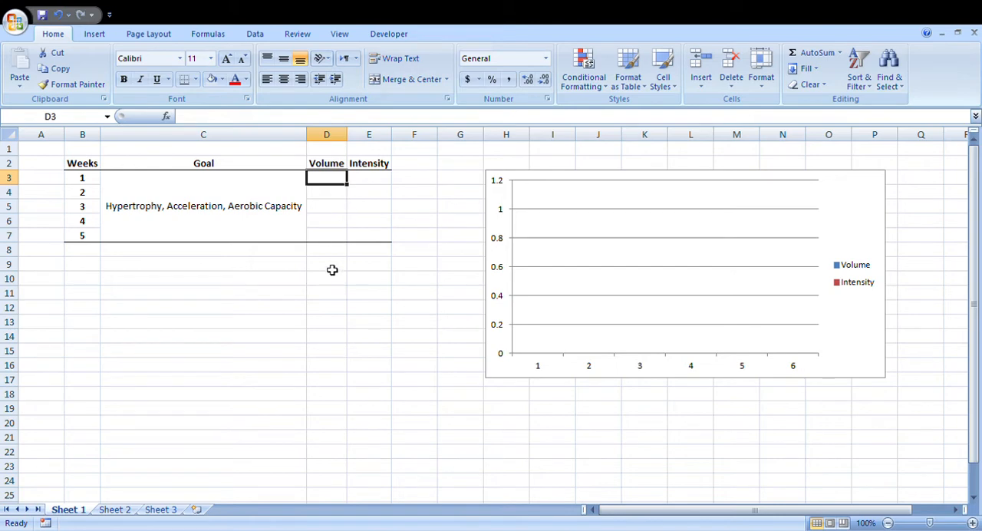
pyautogui.moveTo(326, 177); pyautogui.dragTo(369, 191)
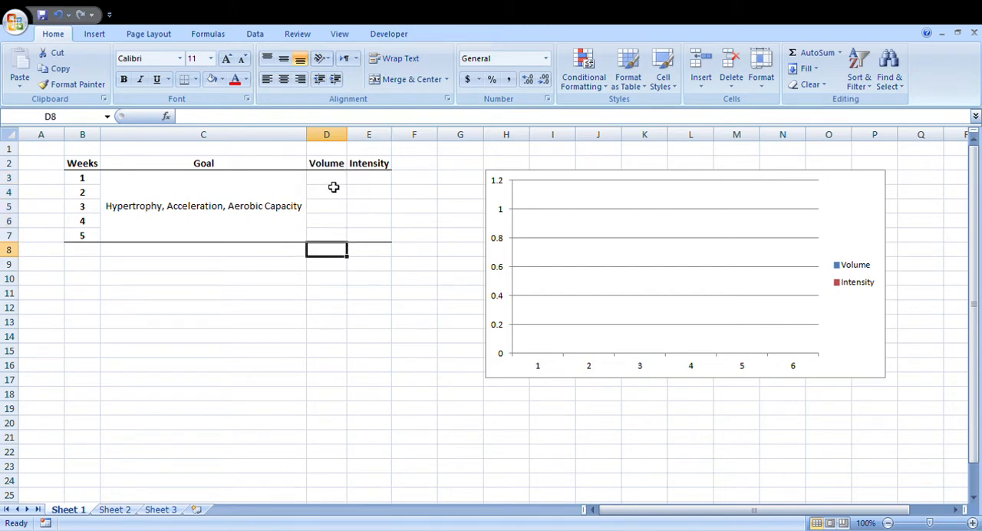
# Enter volumes 5, 6, 7, 8, 4 in D3:D7 and intensity 5 in E3:E7
pyautogui.click(326, 177)
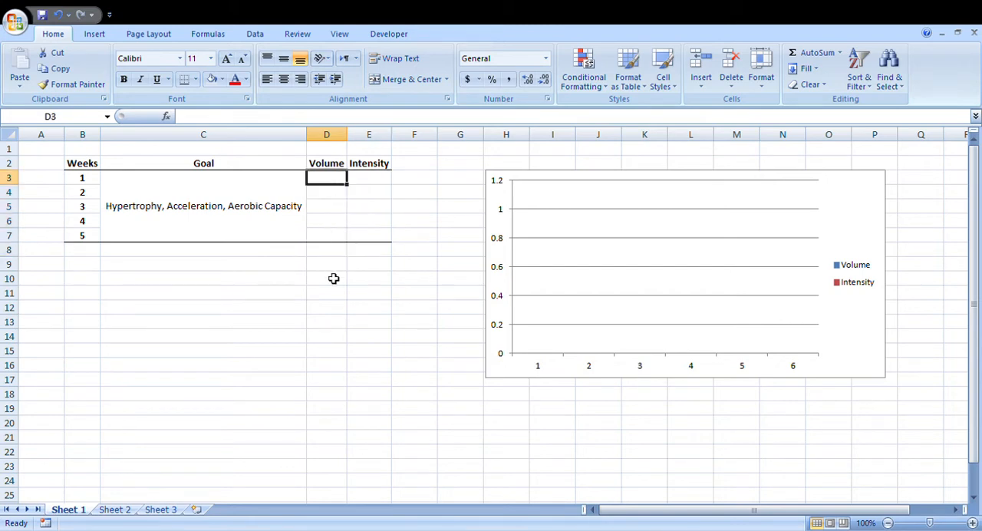
pyautogui.moveTo(338, 304)
pyautogui.write('5')
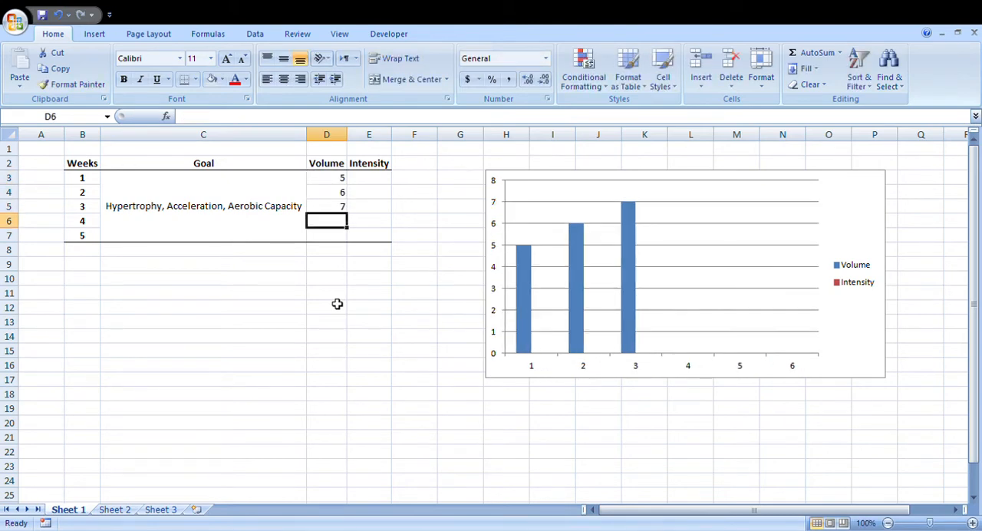
pyautogui.write('8')
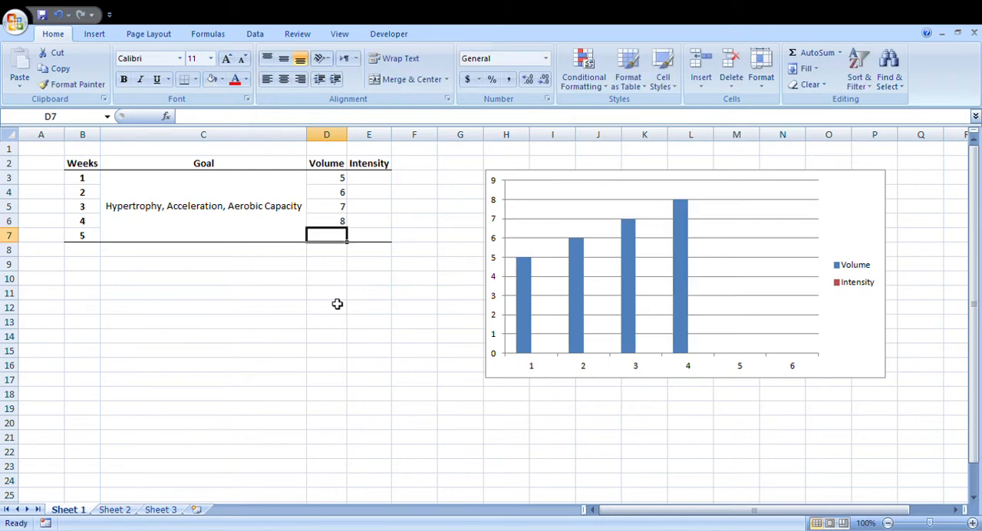
pyautogui.write('4')
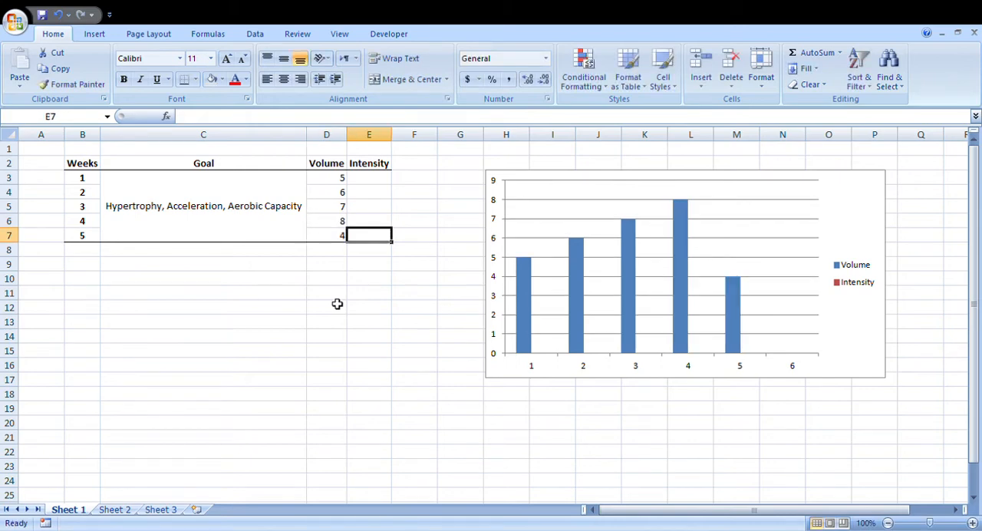
pyautogui.click(369, 177)
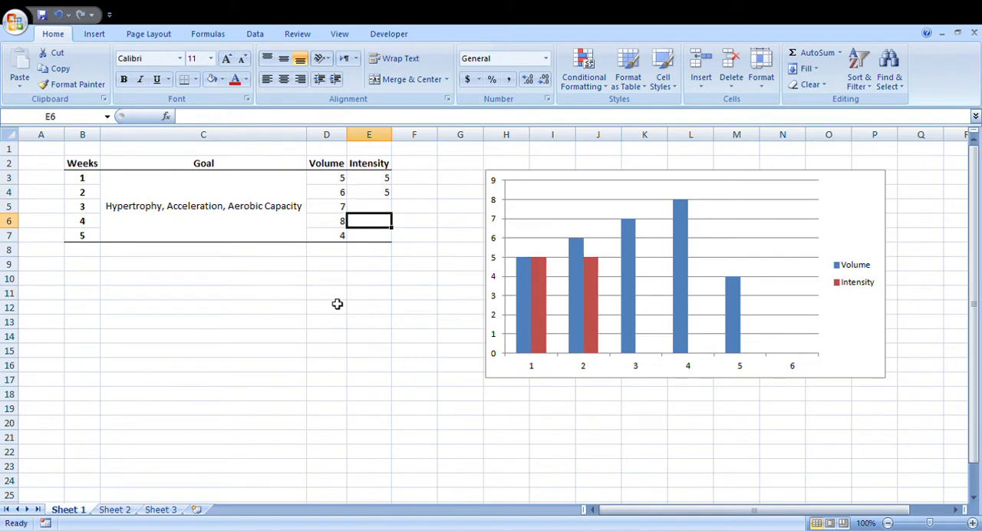
pyautogui.write('5')
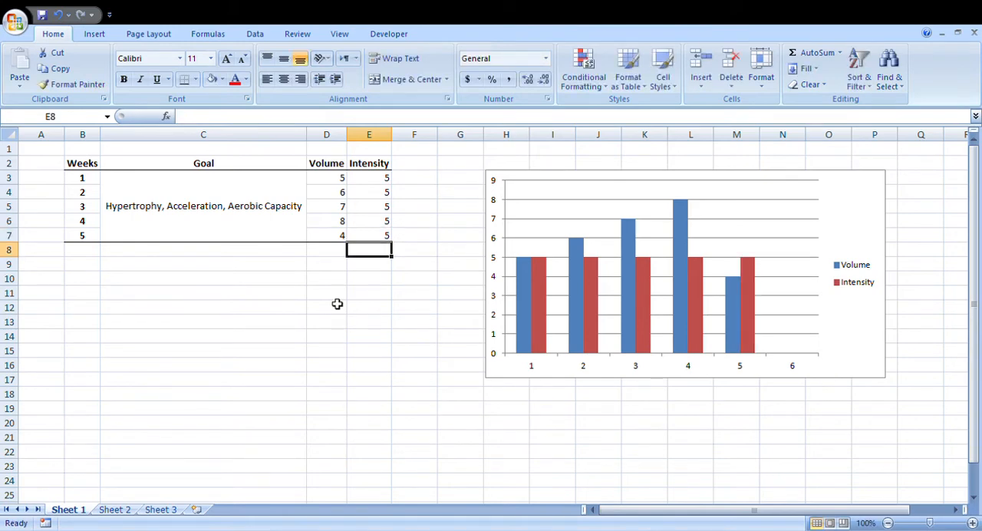
pyautogui.moveTo(541, 290)
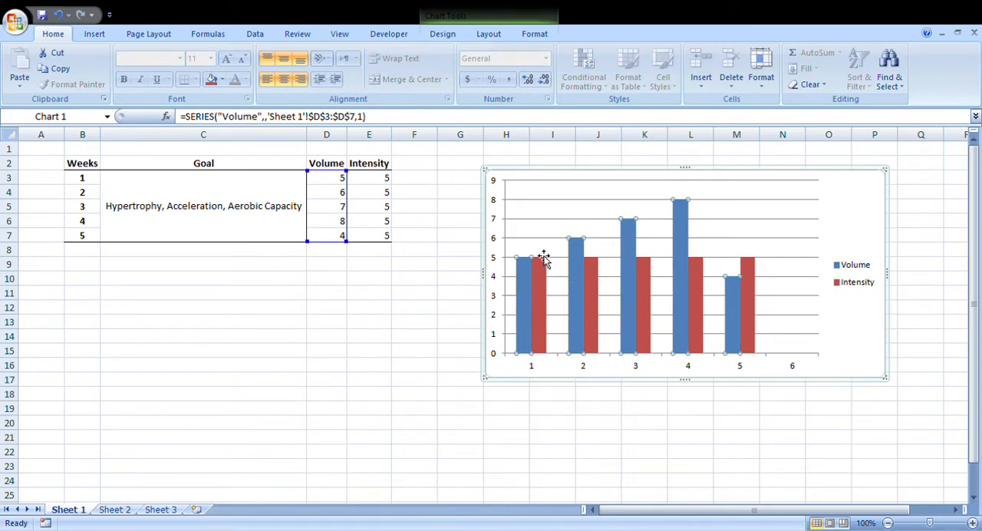
pyautogui.click(587, 298)
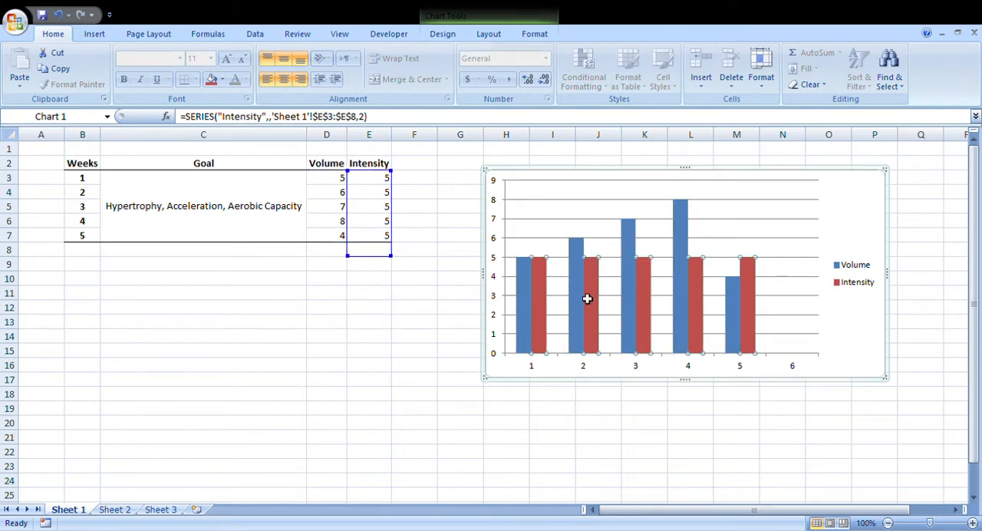
pyautogui.click(689, 480)
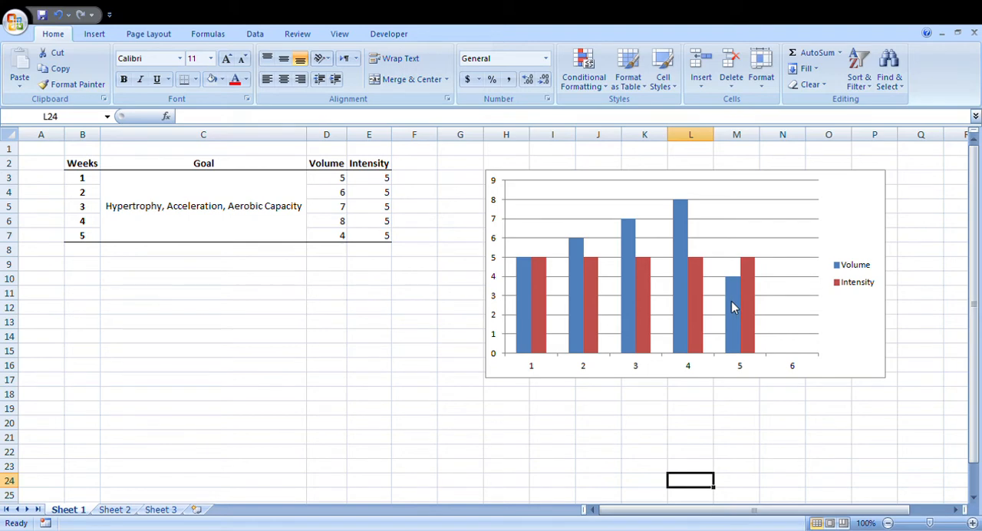
pyautogui.moveTo(789, 311)
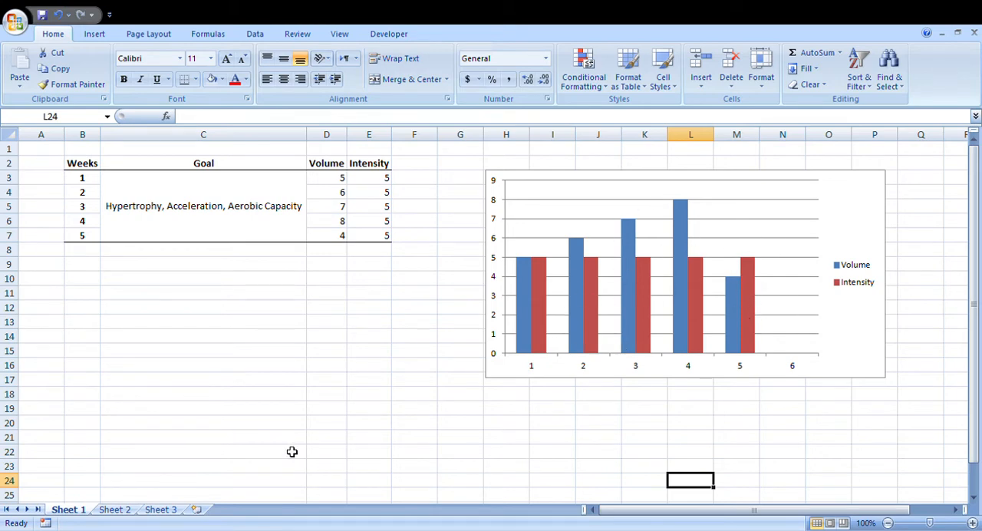
pyautogui.moveTo(172, 464)
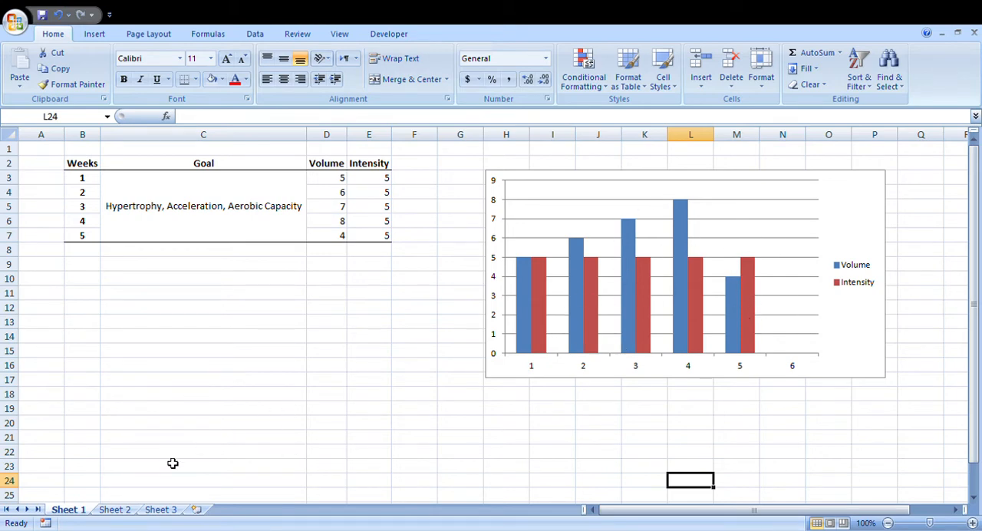
# Switch to the Sheet 2 tab
pyautogui.click(115, 509)
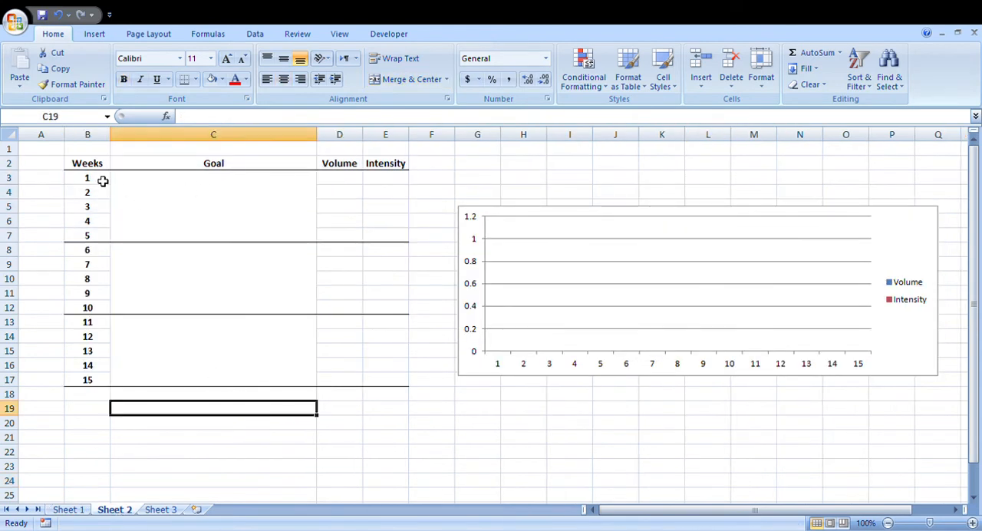
pyautogui.moveTo(118, 220)
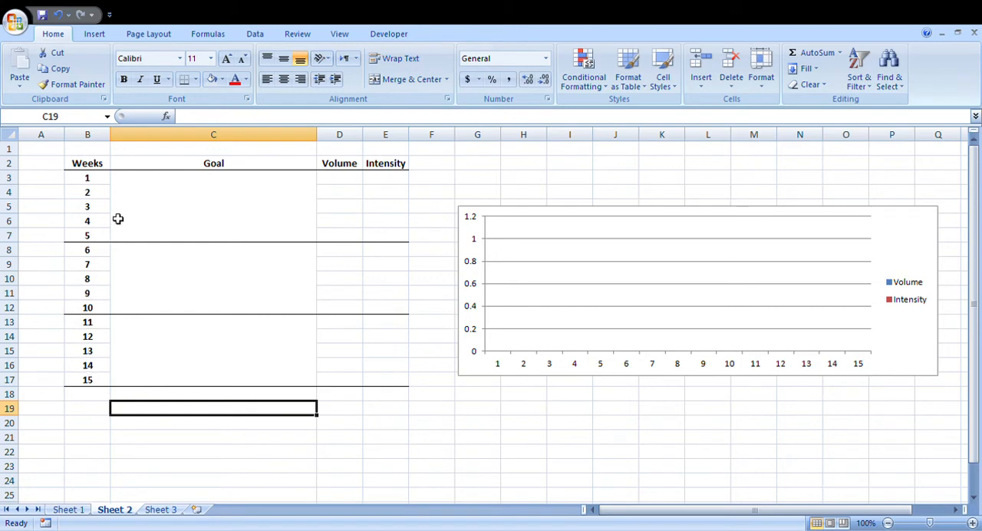
pyautogui.moveTo(304, 227)
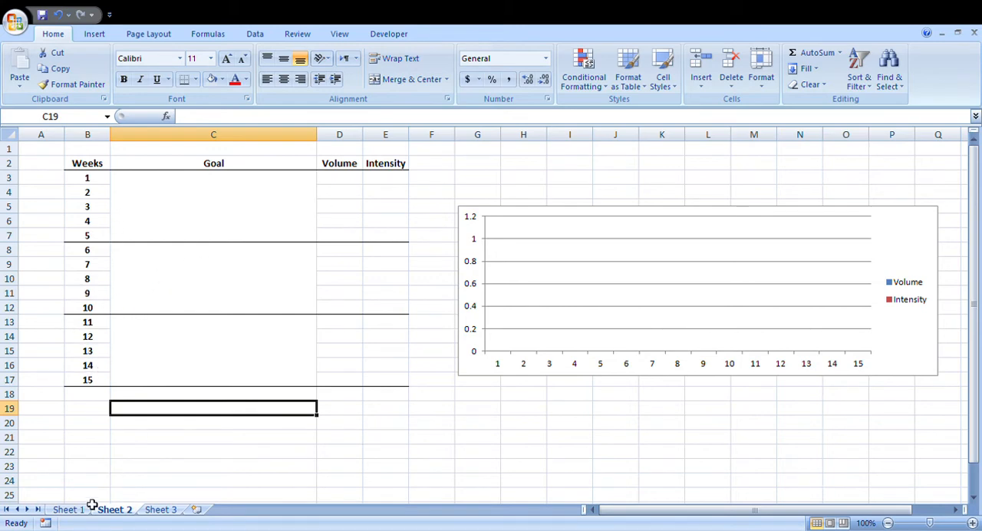
# Copy the weeks 1–5 goal, Volume and Intensity values from Sheet 1 into Sheet 2
pyautogui.click(68, 509)
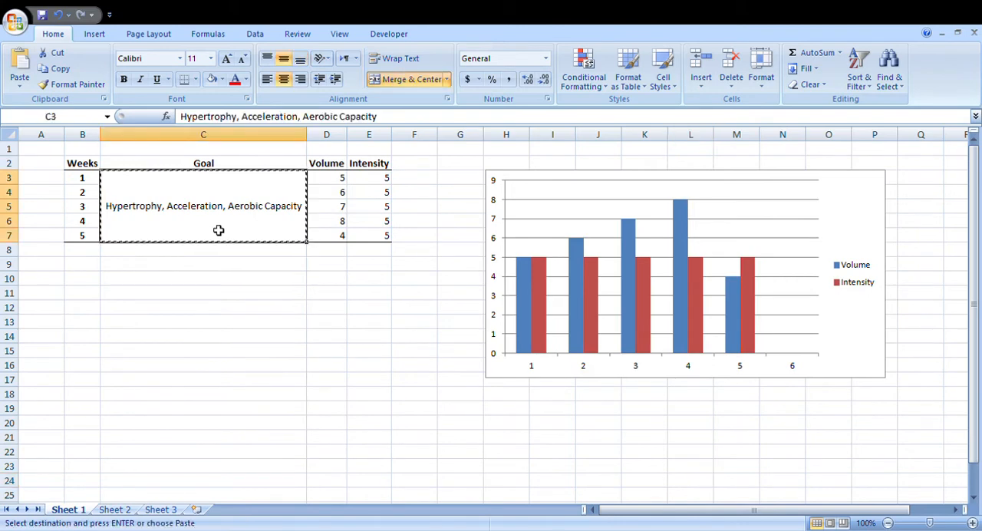
pyautogui.click(114, 510)
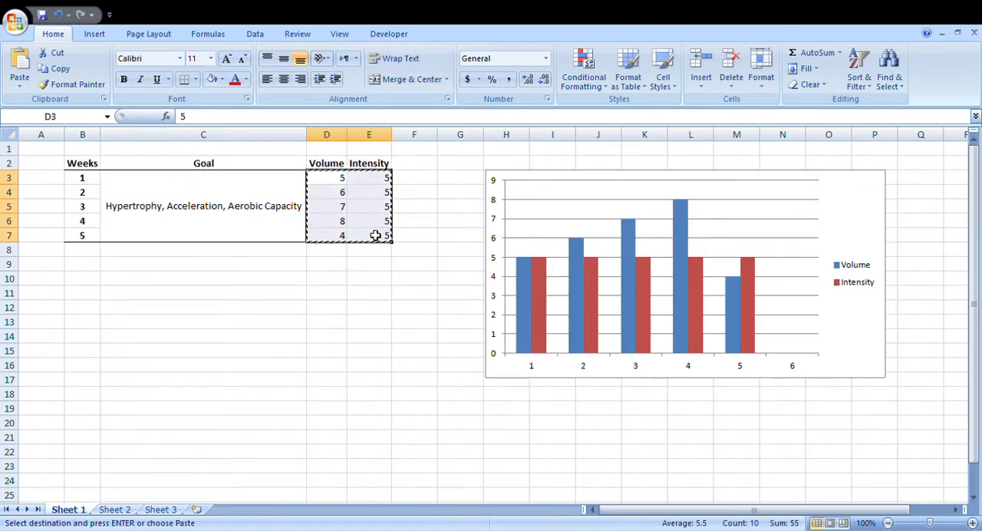
pyautogui.click(115, 509)
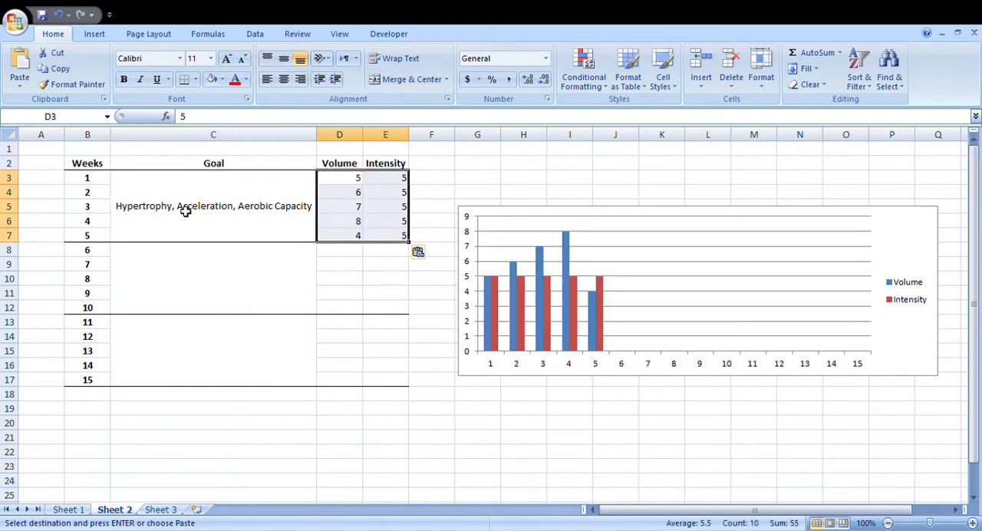
pyautogui.click(212, 407)
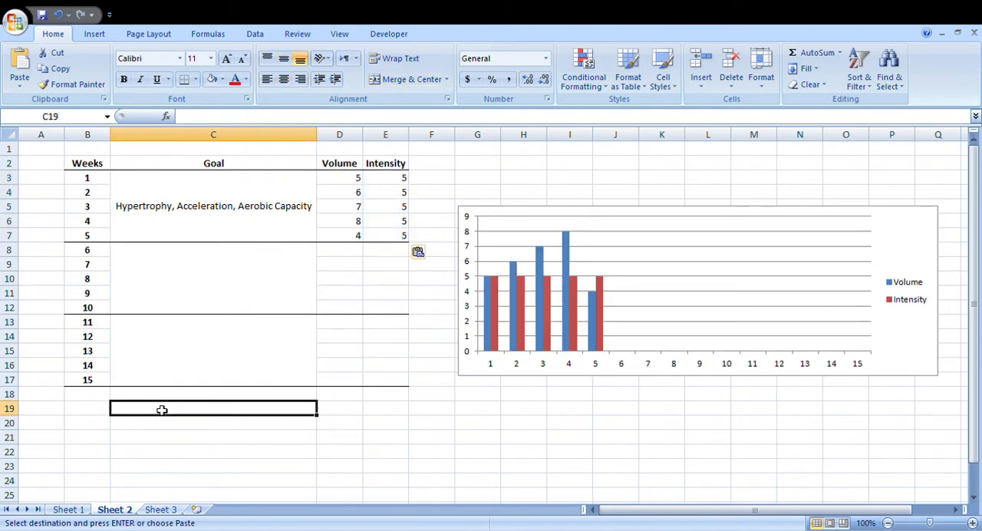
pyautogui.moveTo(310, 275)
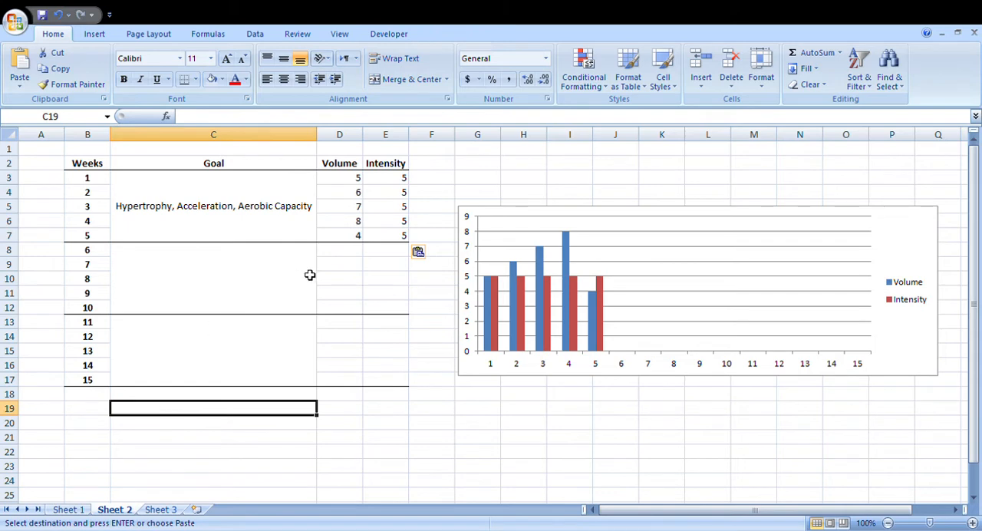
pyautogui.moveTo(227, 244)
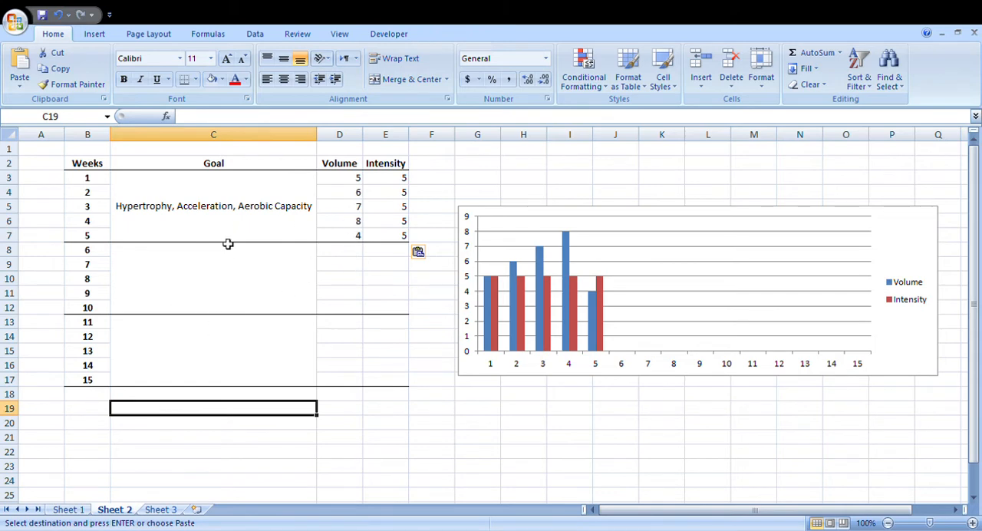
pyautogui.moveTo(279, 284)
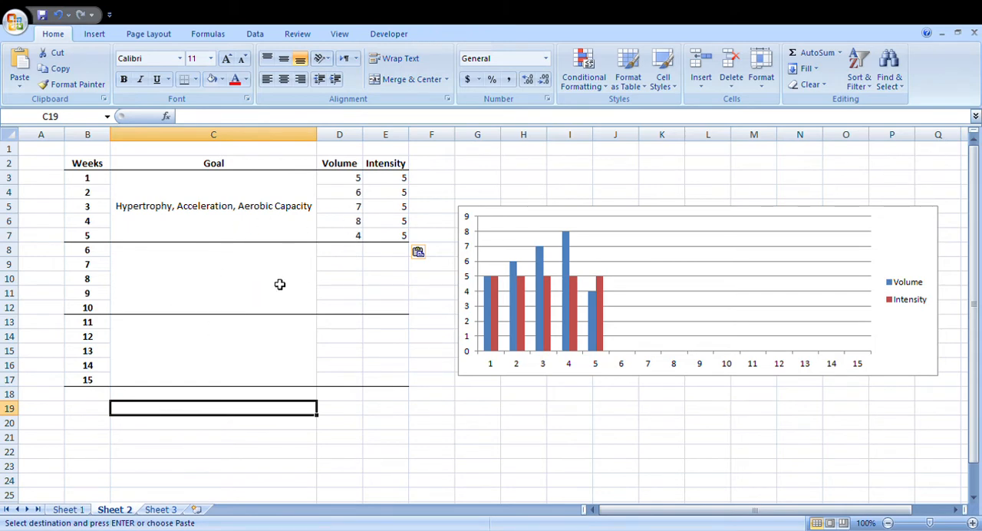
pyautogui.moveTo(162, 291)
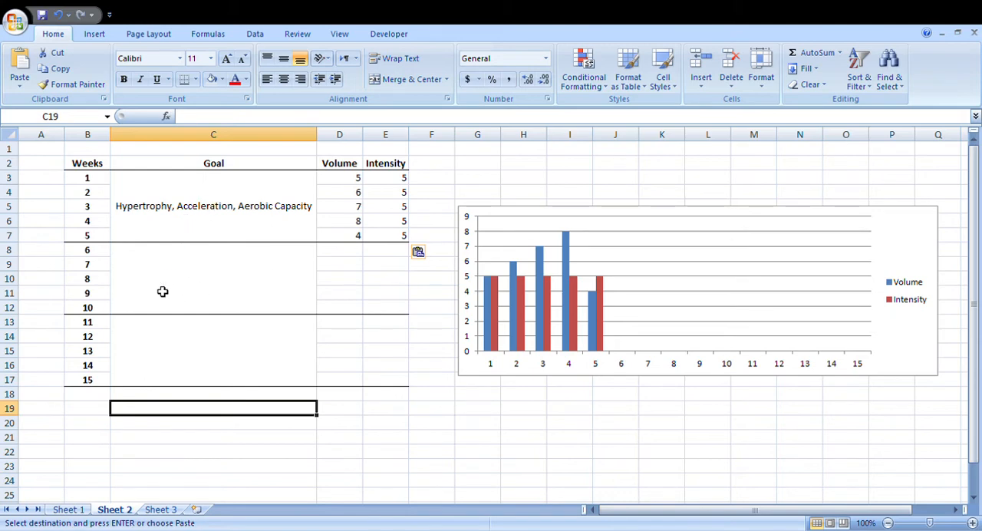
pyautogui.moveTo(114, 384)
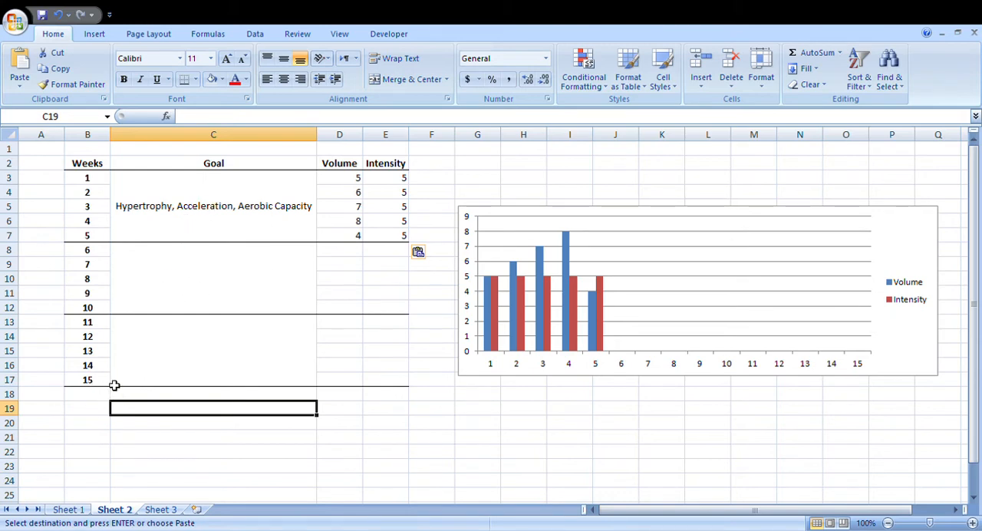
# Merge the weeks 6–10 Goal cells and enter 'Strength, Speed, Slow Power'
pyautogui.click(87, 379)
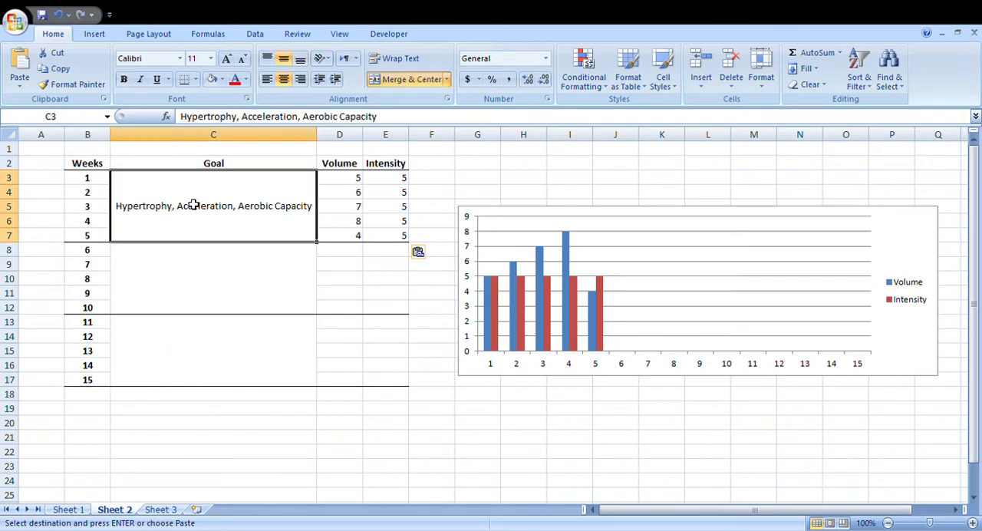
pyautogui.moveTo(366, 188)
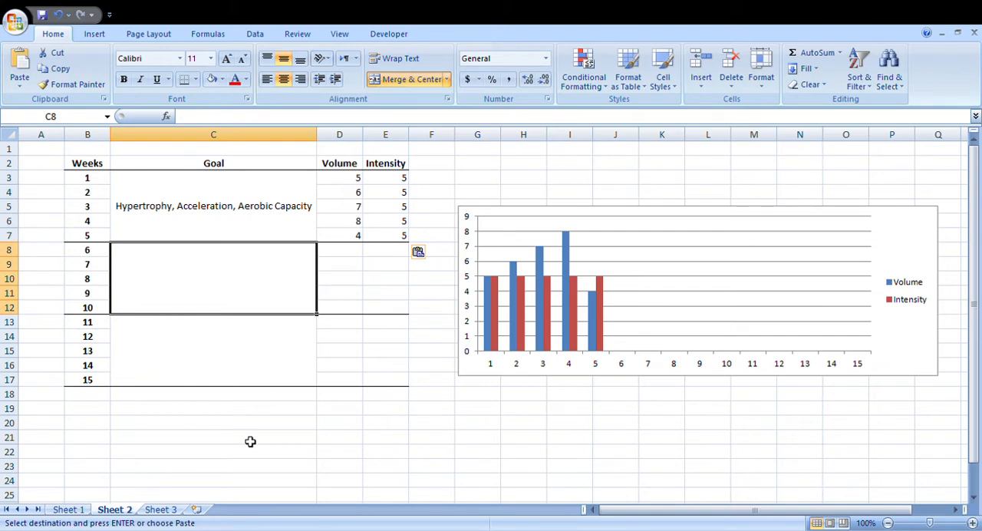
pyautogui.write('Strength, Speed, Slow Power')
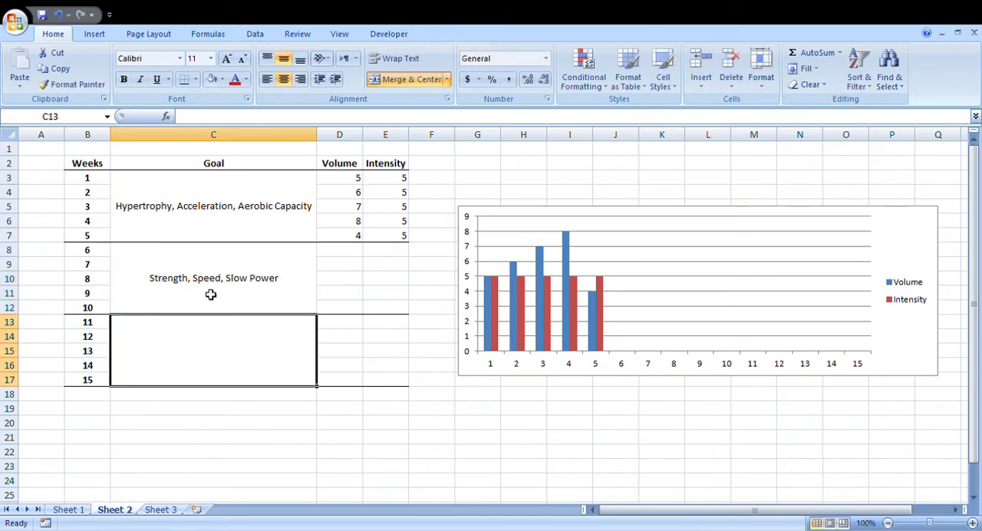
pyautogui.click(213, 277)
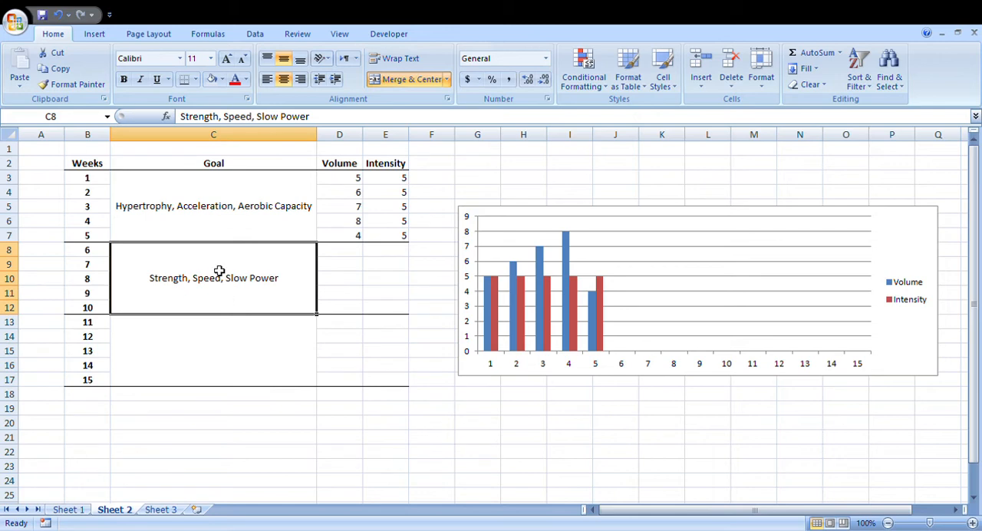
pyautogui.moveTo(272, 223)
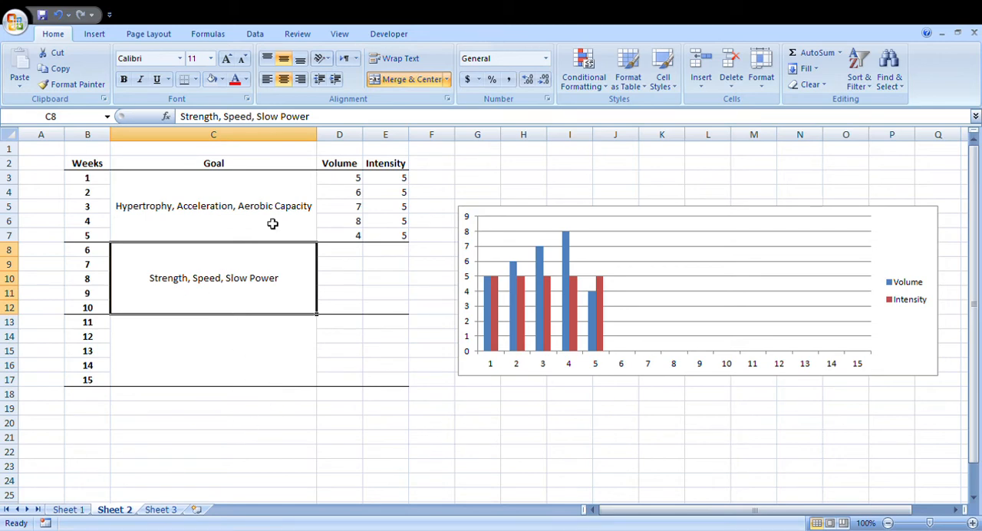
pyautogui.moveTo(226, 286)
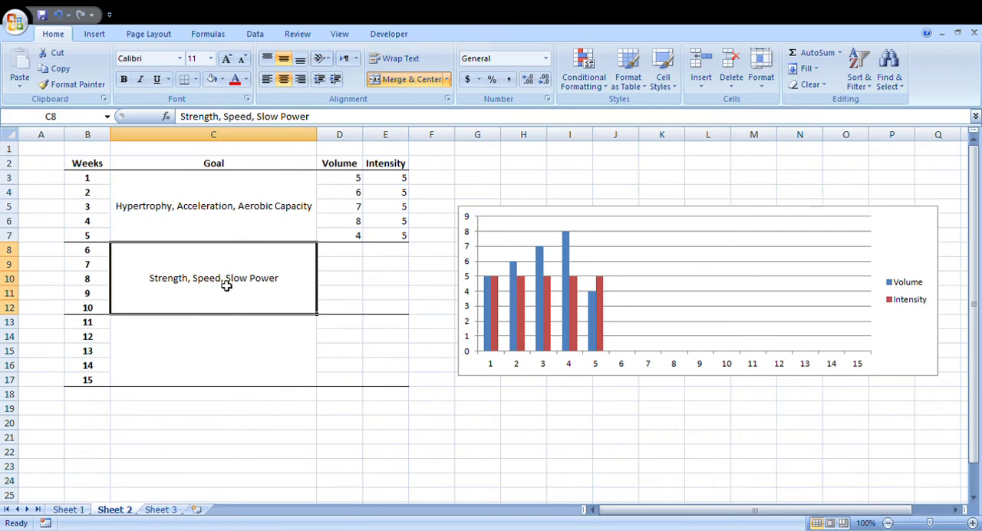
pyautogui.moveTo(246, 278)
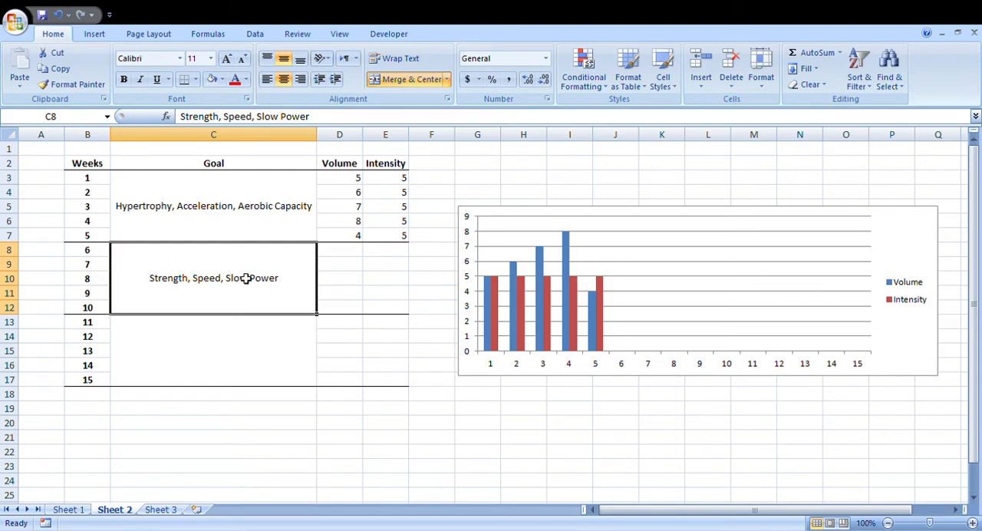
pyautogui.moveTo(270, 301)
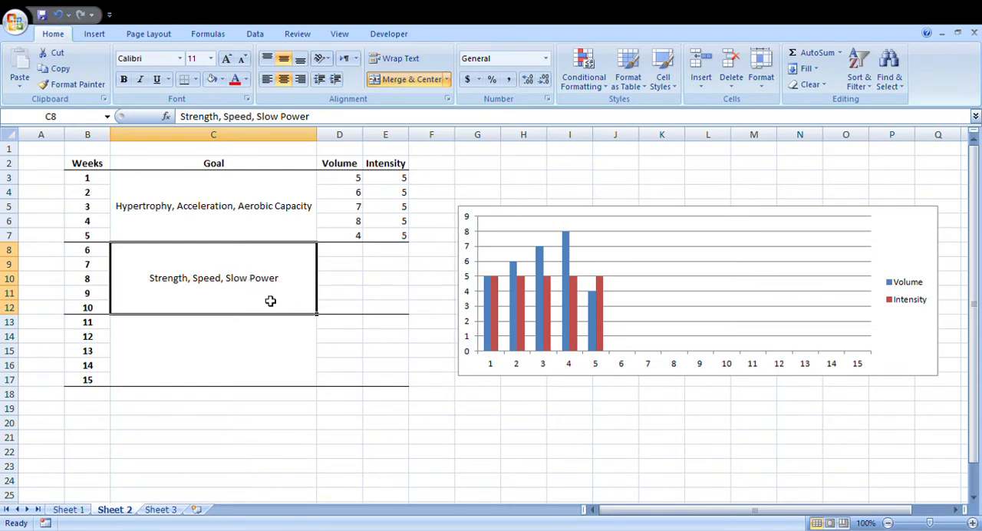
pyautogui.moveTo(228, 295)
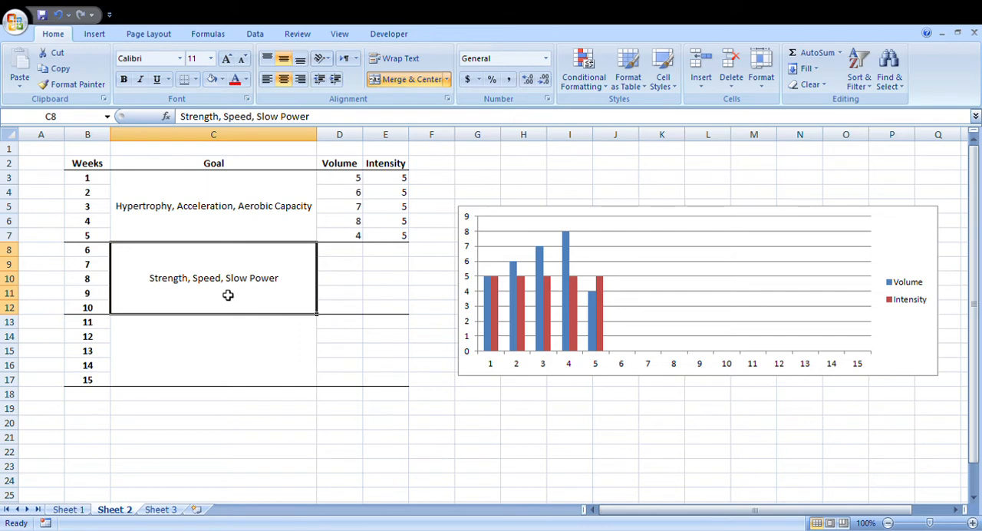
pyautogui.moveTo(483, 300)
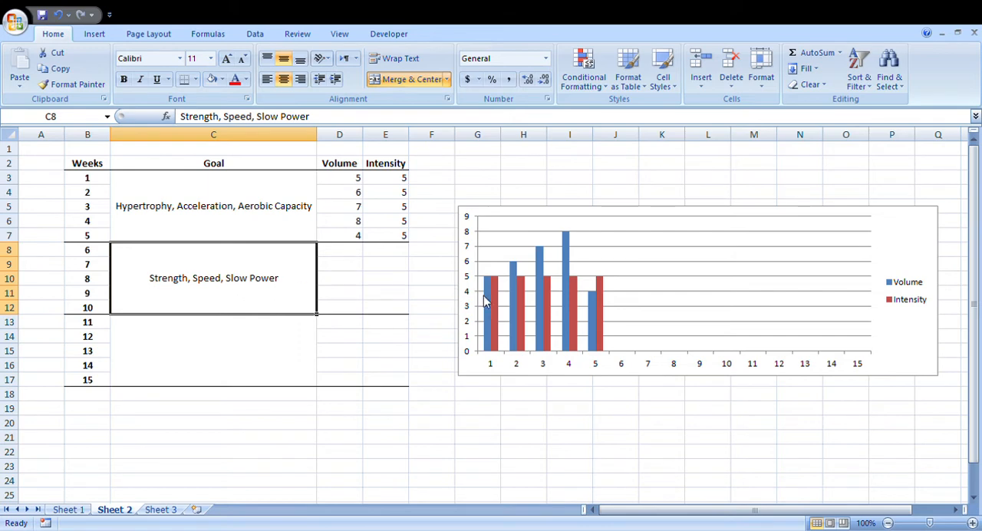
pyautogui.moveTo(166, 296)
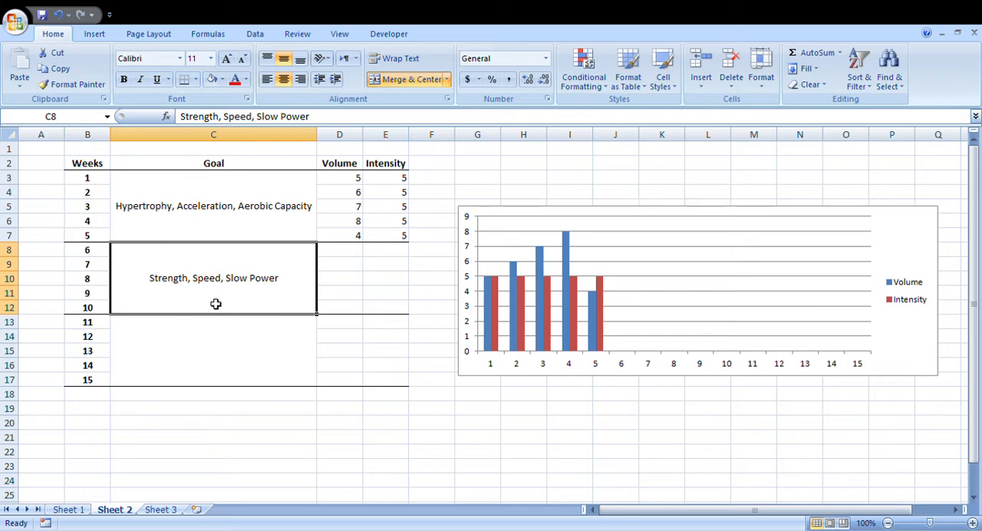
pyautogui.moveTo(247, 289)
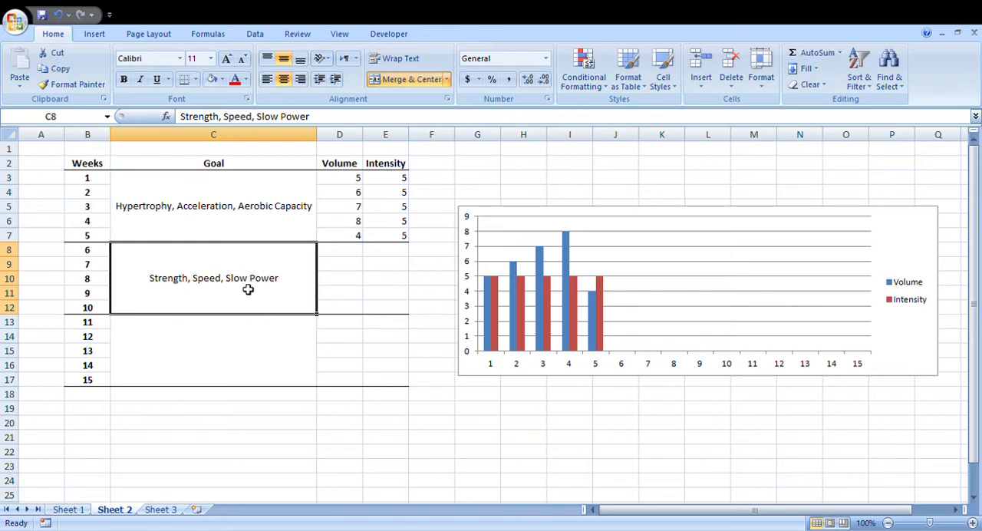
pyautogui.moveTo(265, 295)
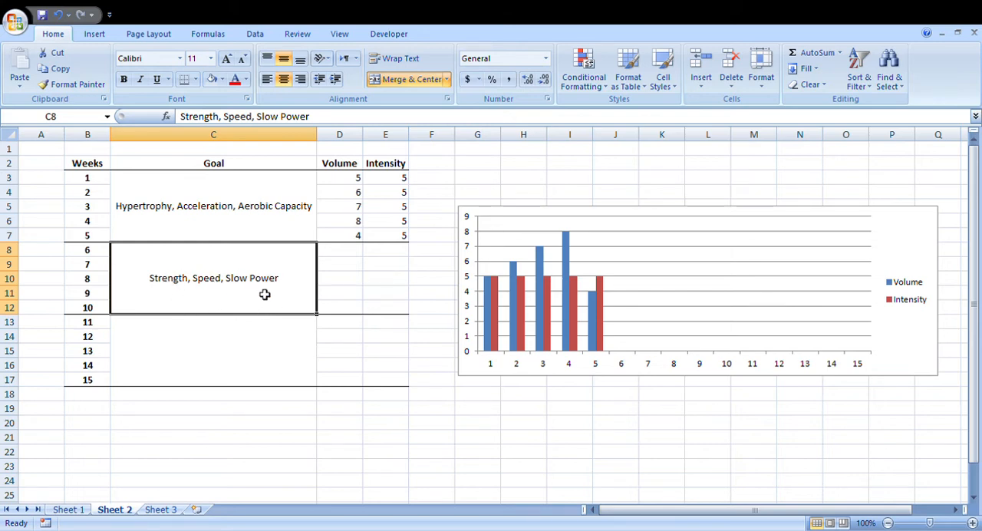
pyautogui.moveTo(221, 297)
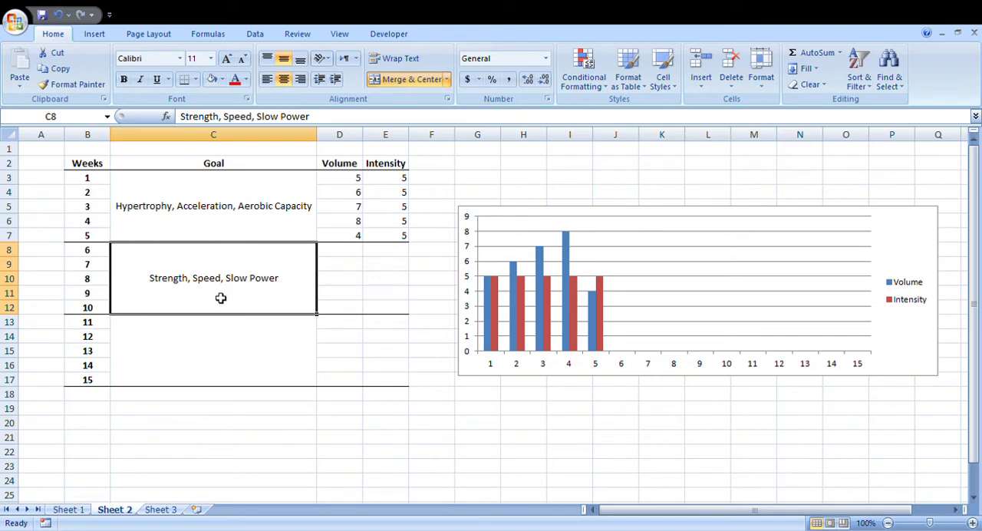
# Centre the Volume and Intensity numbers, entering volume 5 for weeks 6–9 and 4 for week 10
pyautogui.click(339, 177)
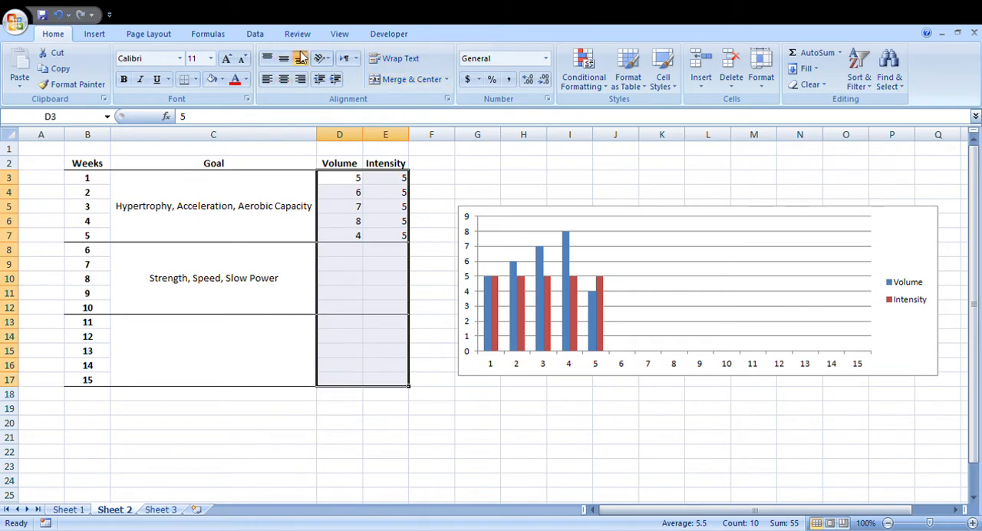
pyautogui.click(339, 249)
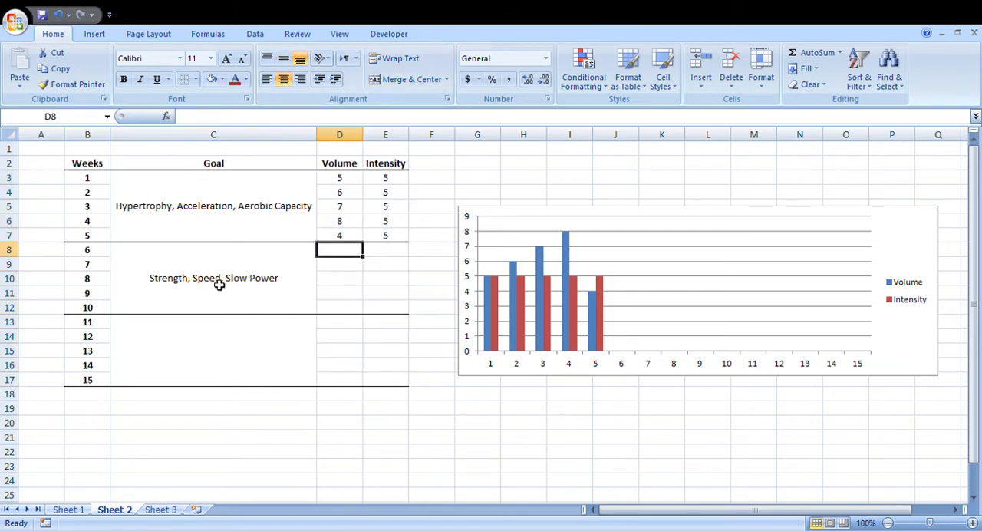
pyautogui.moveTo(273, 294)
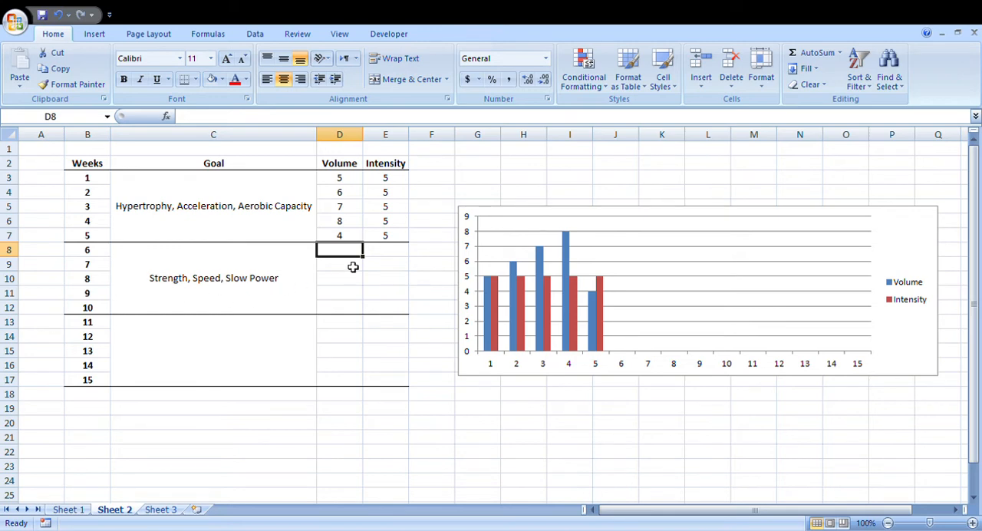
pyautogui.moveTo(345, 257)
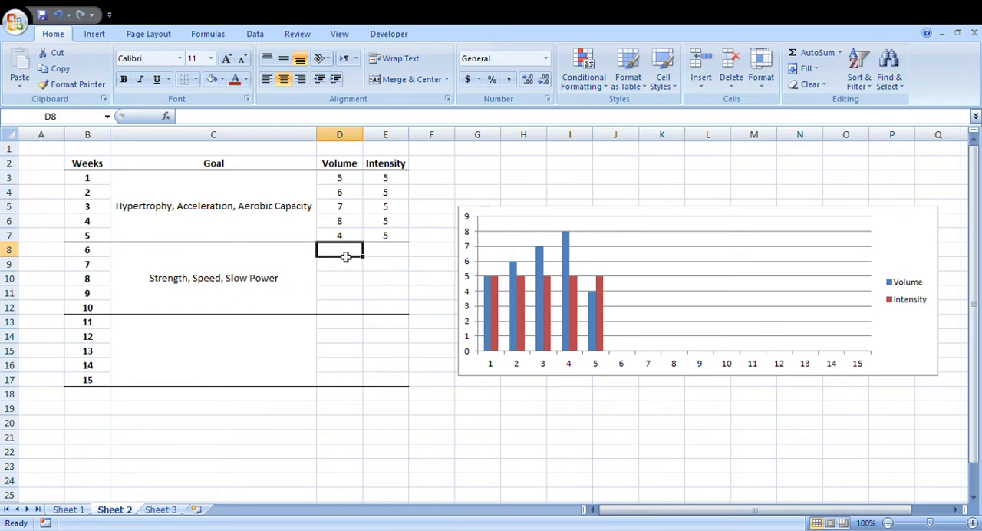
pyautogui.moveTo(379, 287)
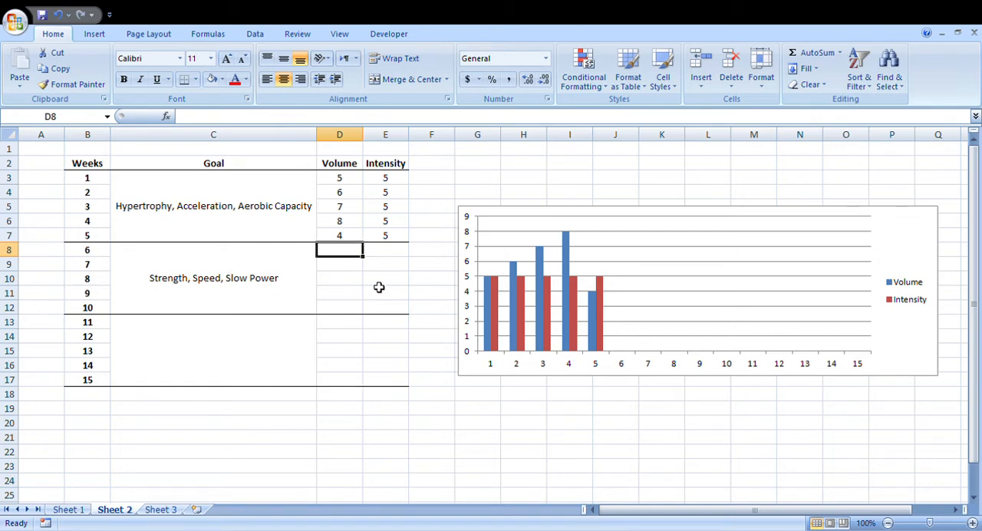
pyautogui.moveTo(397, 435)
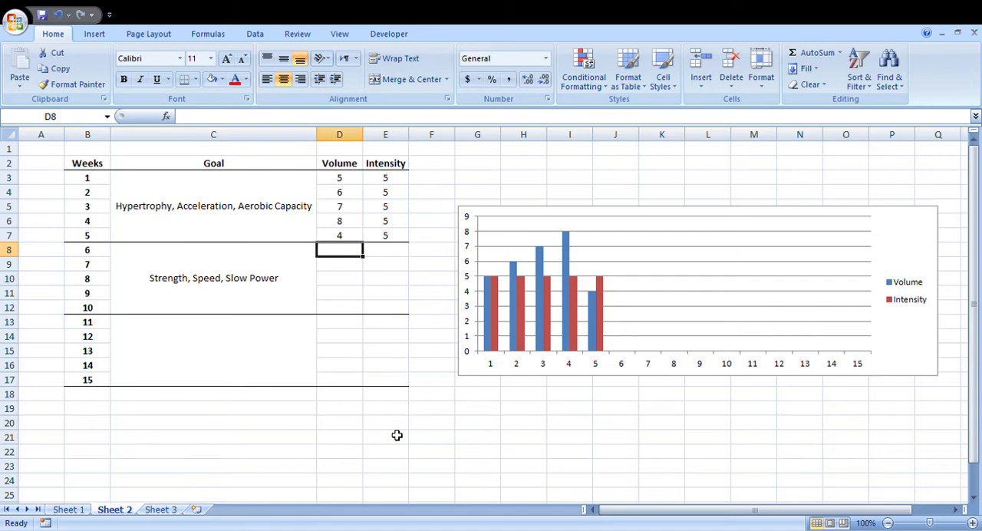
pyautogui.write('5')
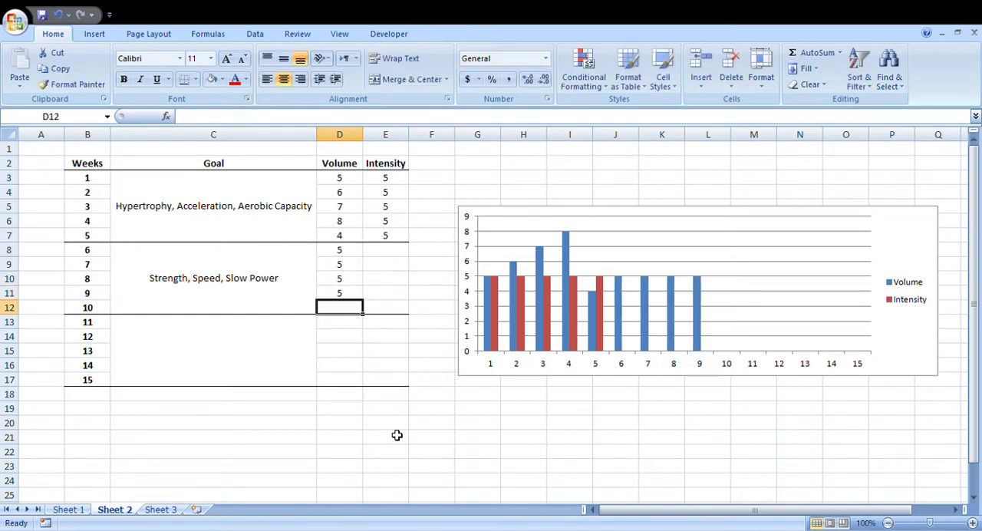
pyautogui.write('4')
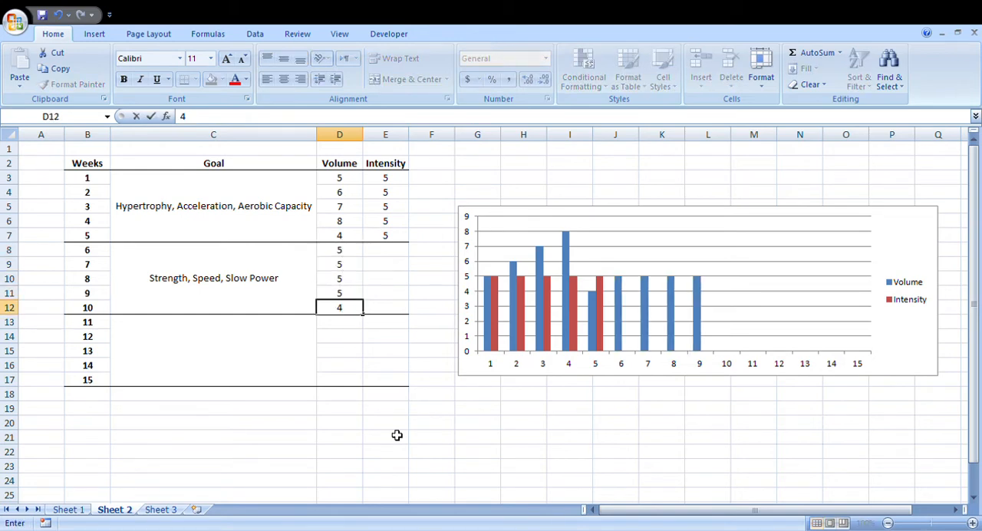
# Confirm week 10's volume of 4 and enter intensities 6, 7, 8, 9, 6 for weeks 6–10
pyautogui.press('Enter')
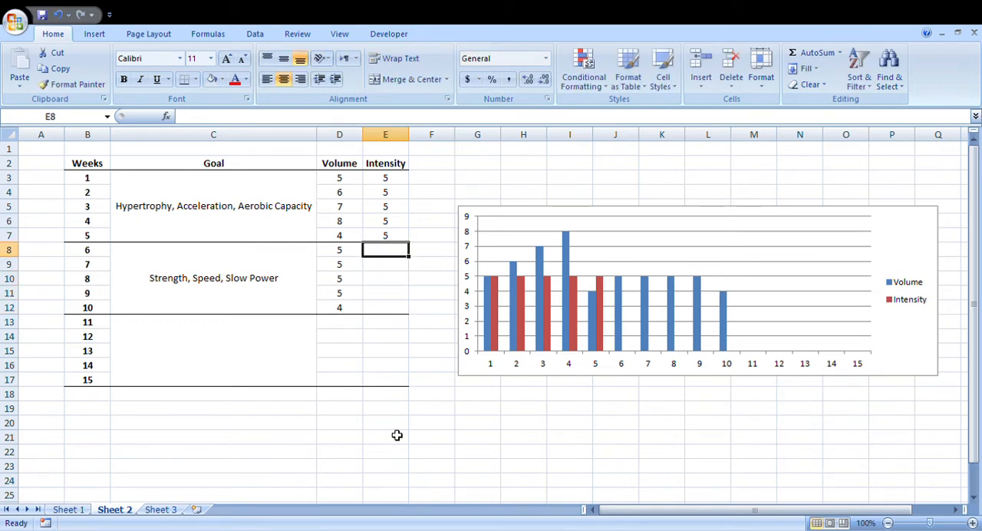
pyautogui.press('Down')
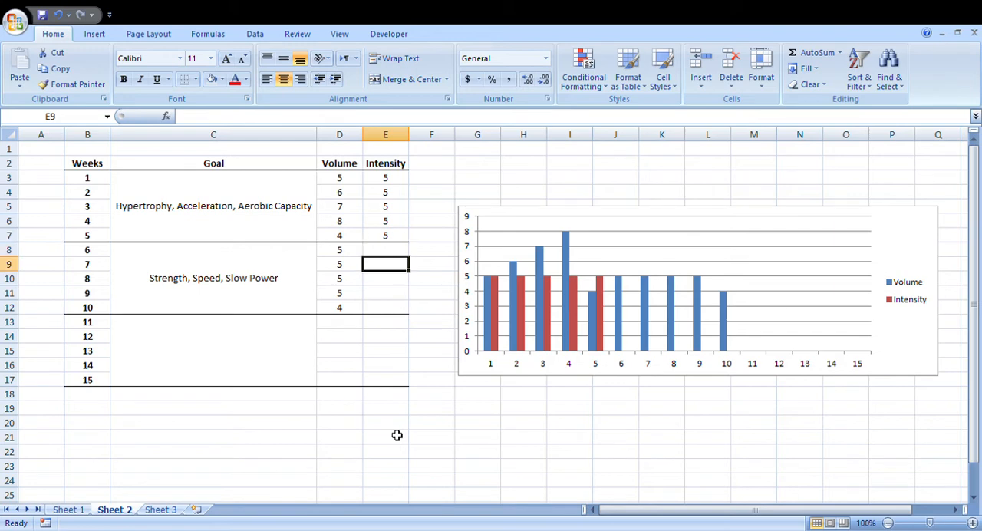
pyautogui.click(385, 249)
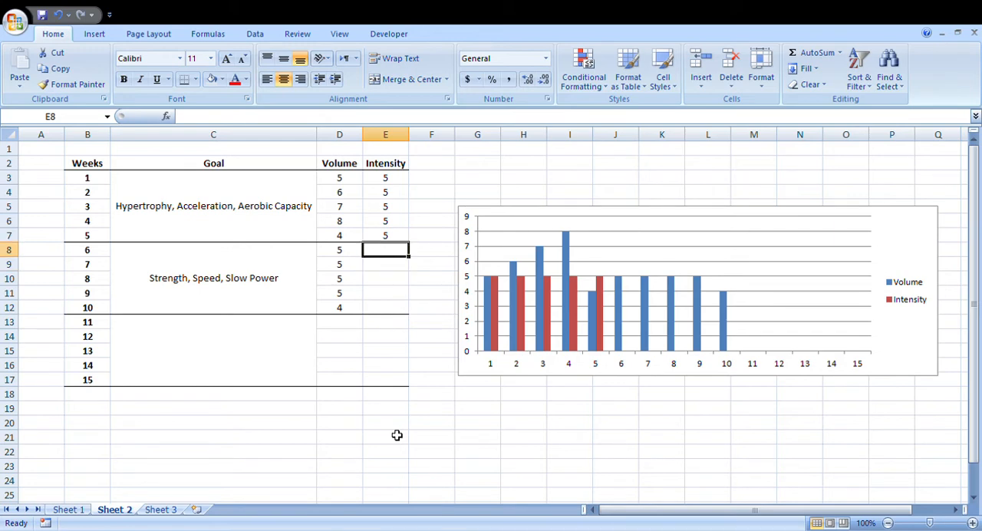
pyautogui.click(385, 205)
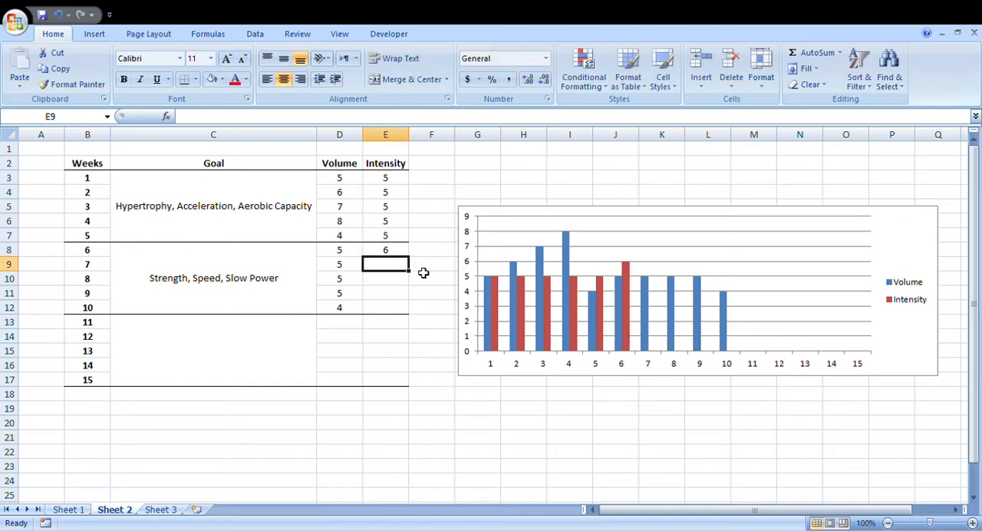
pyautogui.write('9')
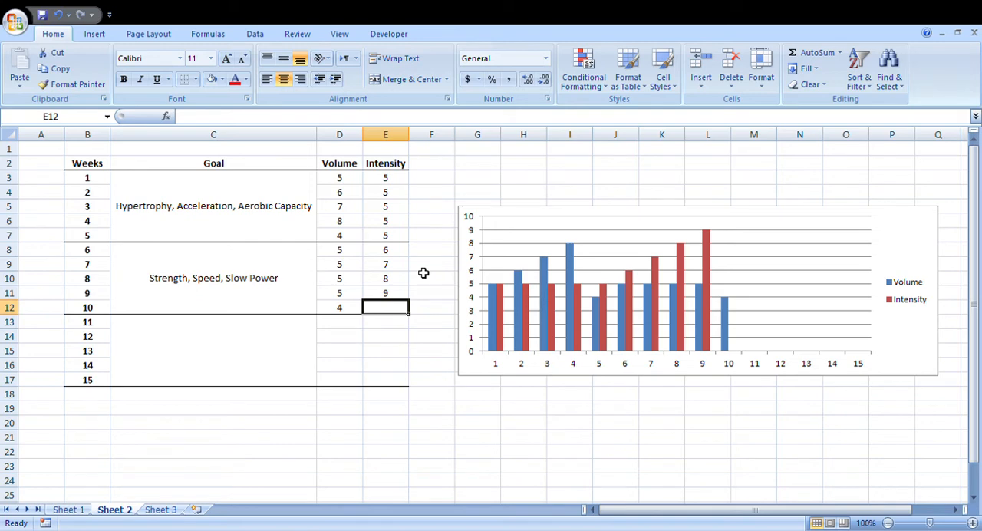
pyautogui.write('6')
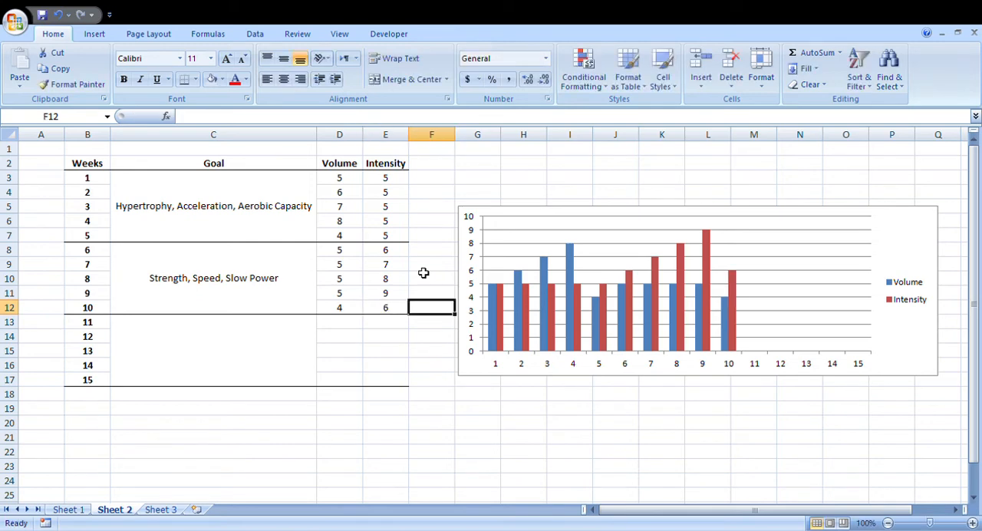
pyautogui.moveTo(374, 332)
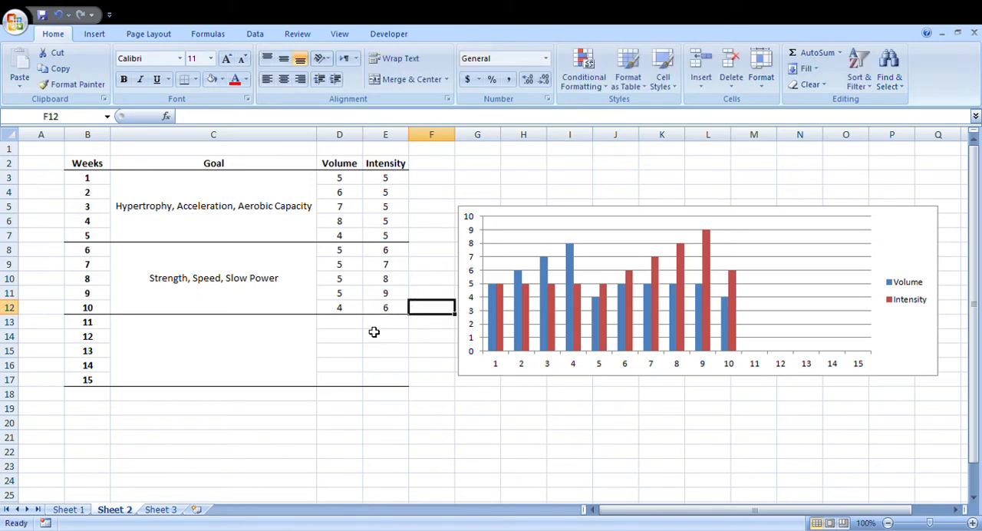
pyautogui.moveTo(394, 189)
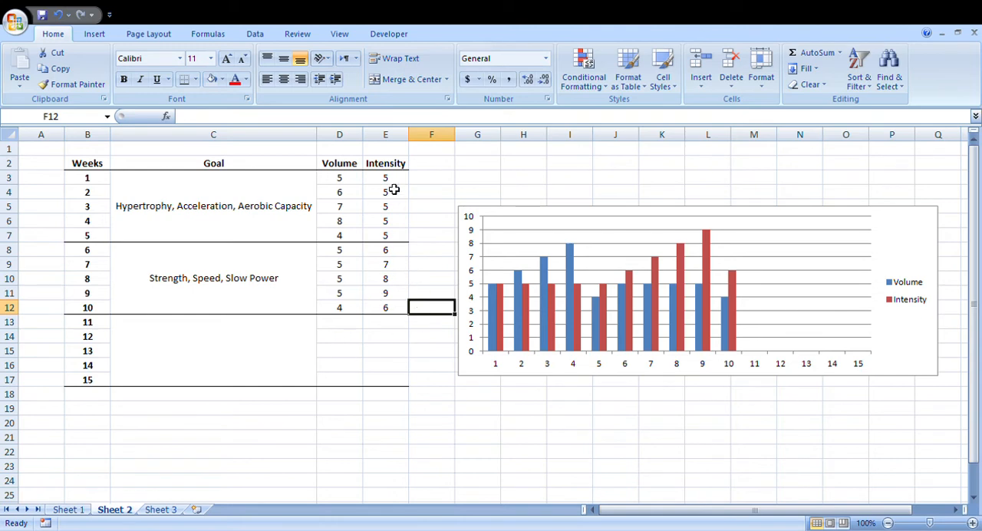
pyautogui.moveTo(418, 179)
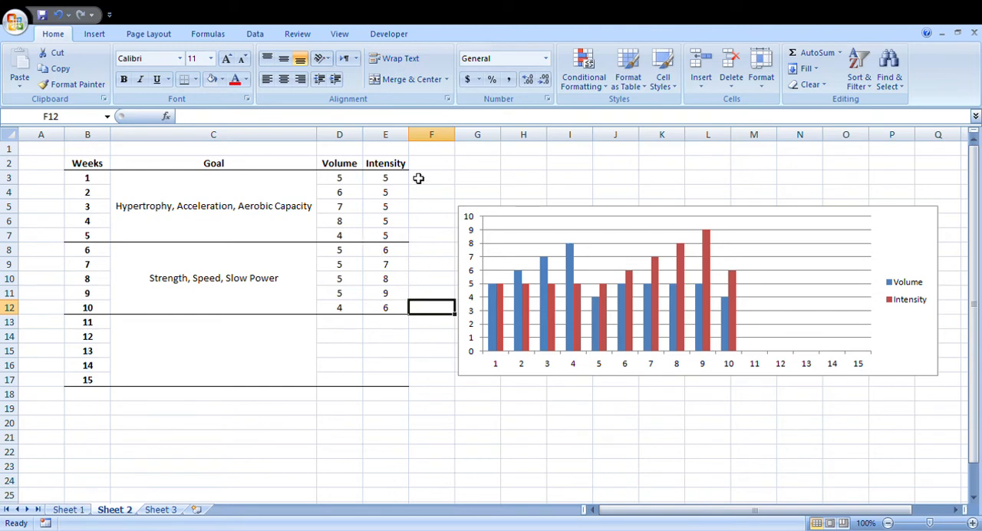
pyautogui.moveTo(499, 305)
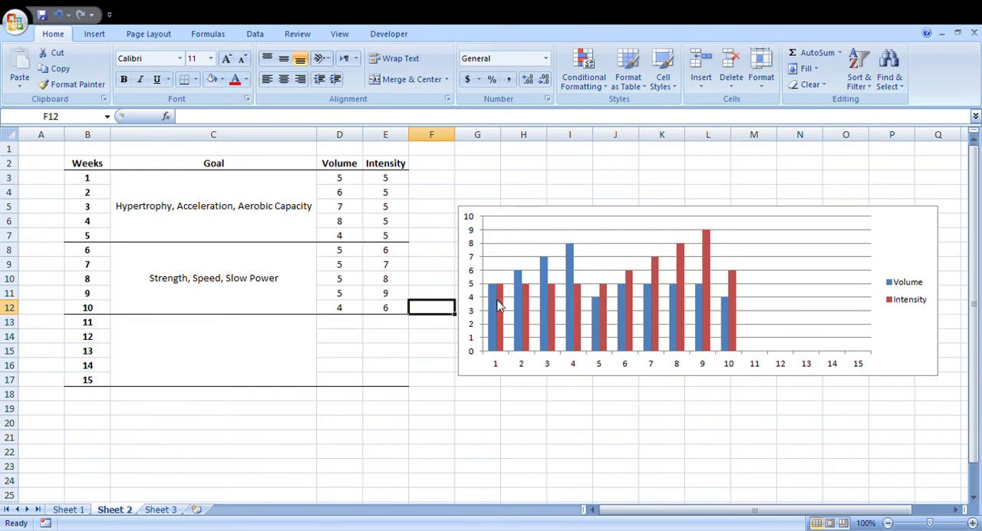
pyautogui.moveTo(690, 274)
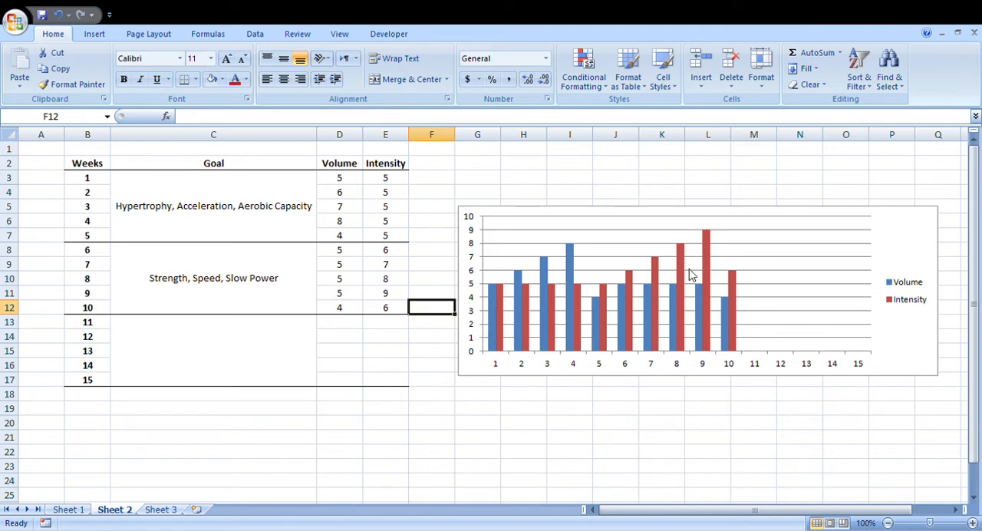
pyautogui.moveTo(268, 356)
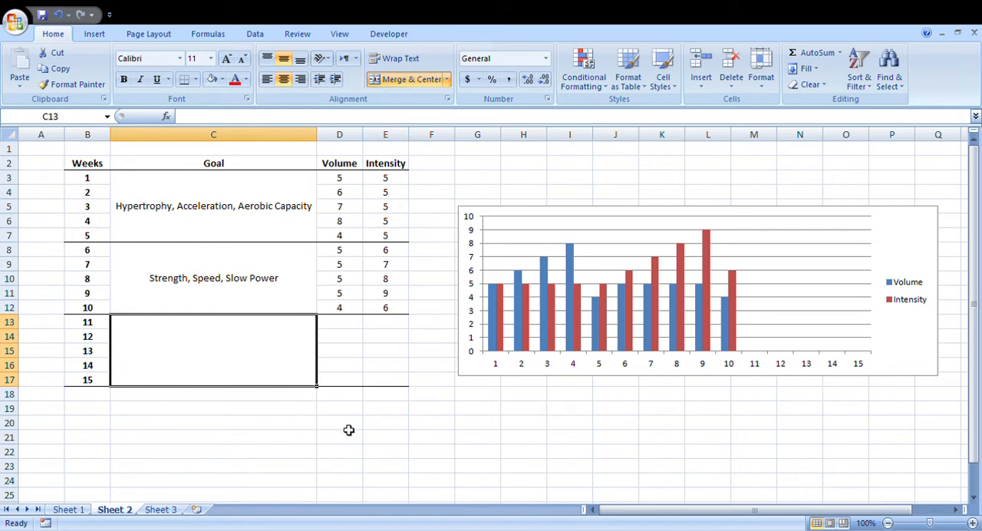
pyautogui.moveTo(302, 453)
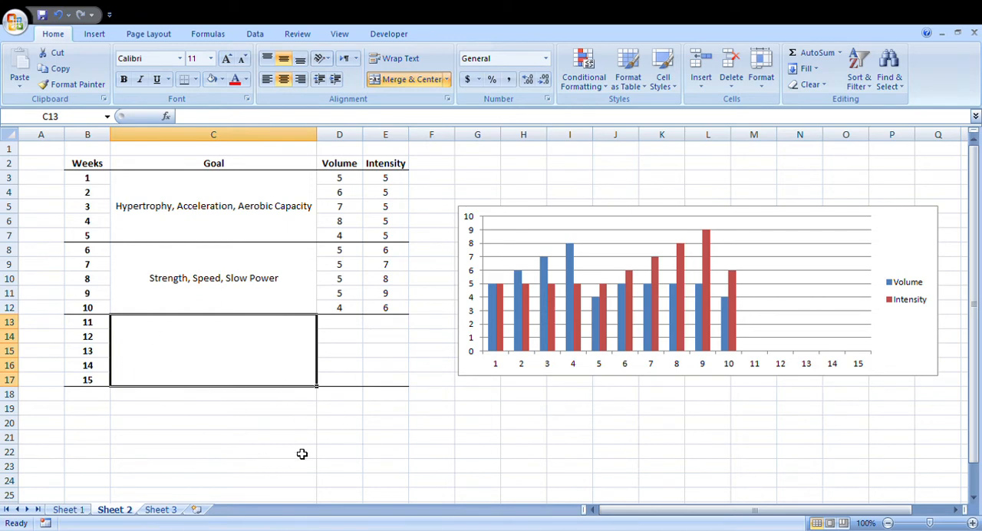
pyautogui.moveTo(152, 343)
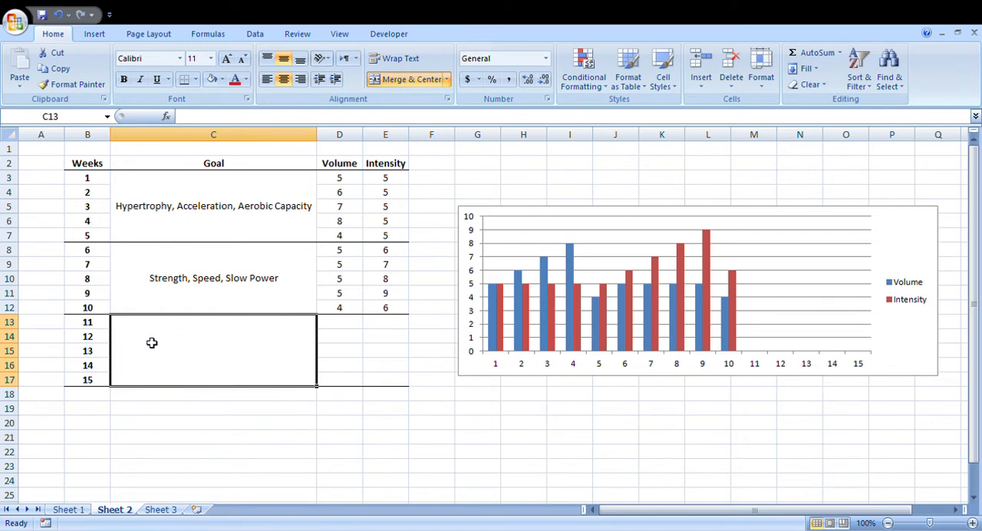
pyautogui.moveTo(366, 324)
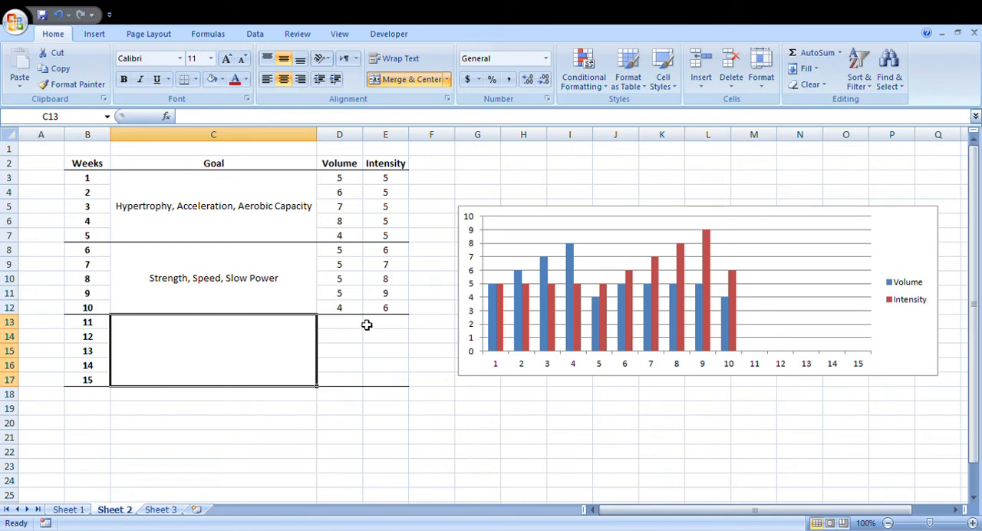
pyautogui.moveTo(209, 350)
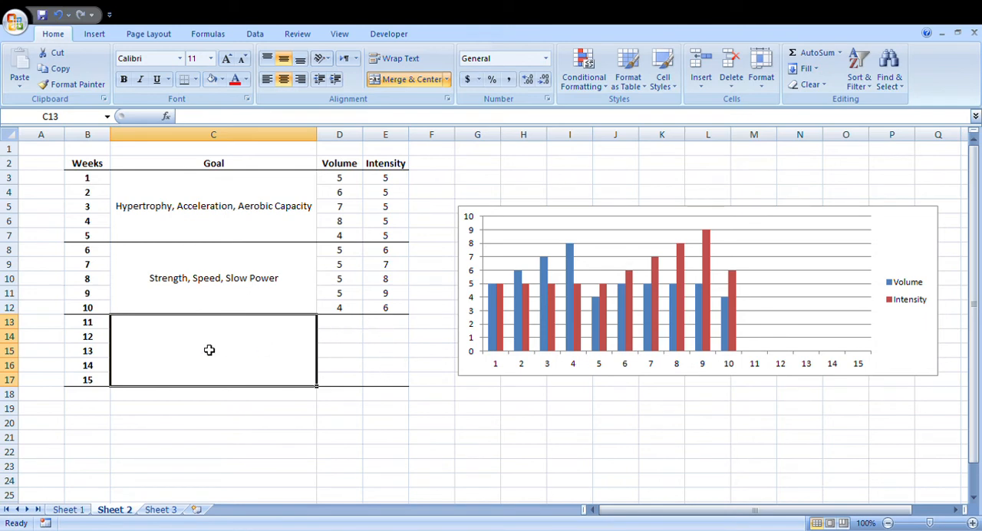
pyautogui.moveTo(99, 362)
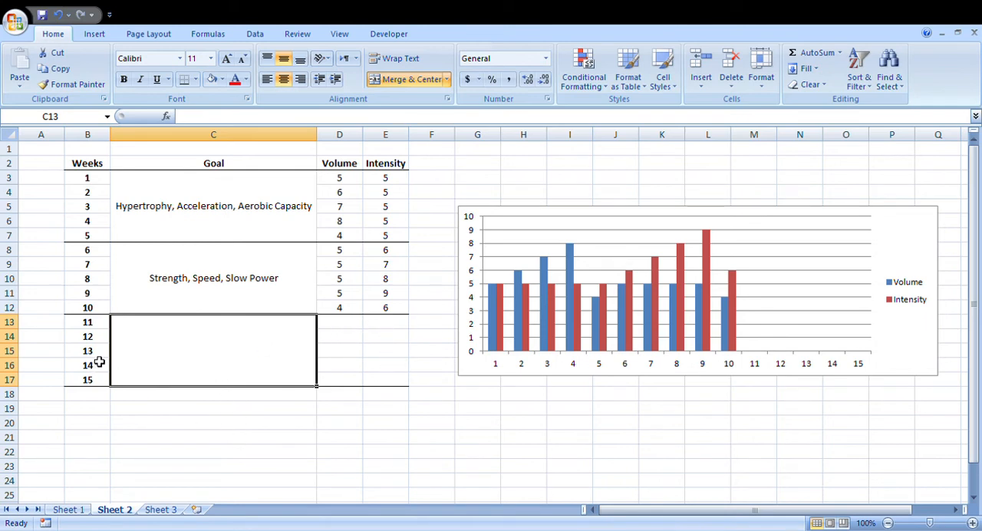
pyautogui.moveTo(286, 436)
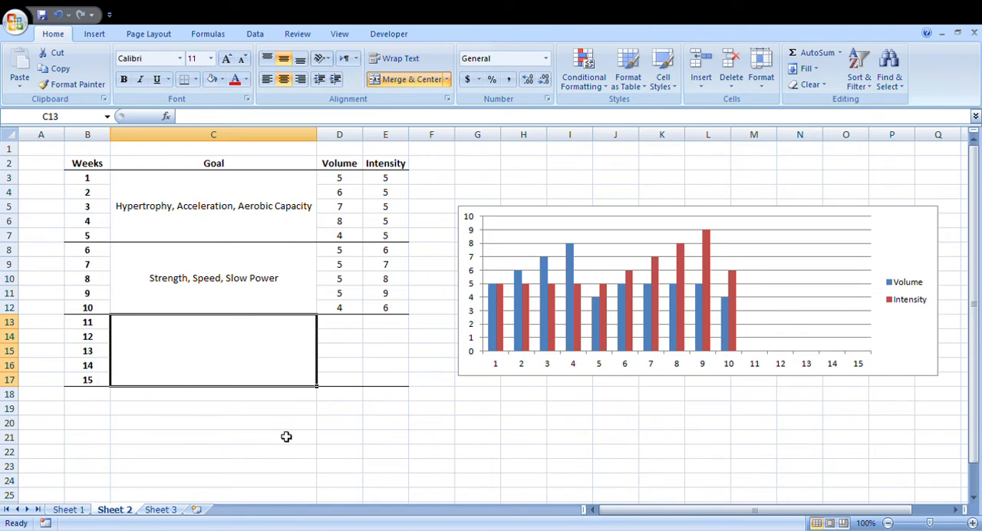
# Enter 'Change of Direction, Fast Power' in the merged weeks 11–15 Goal cell
pyautogui.write('Agil')
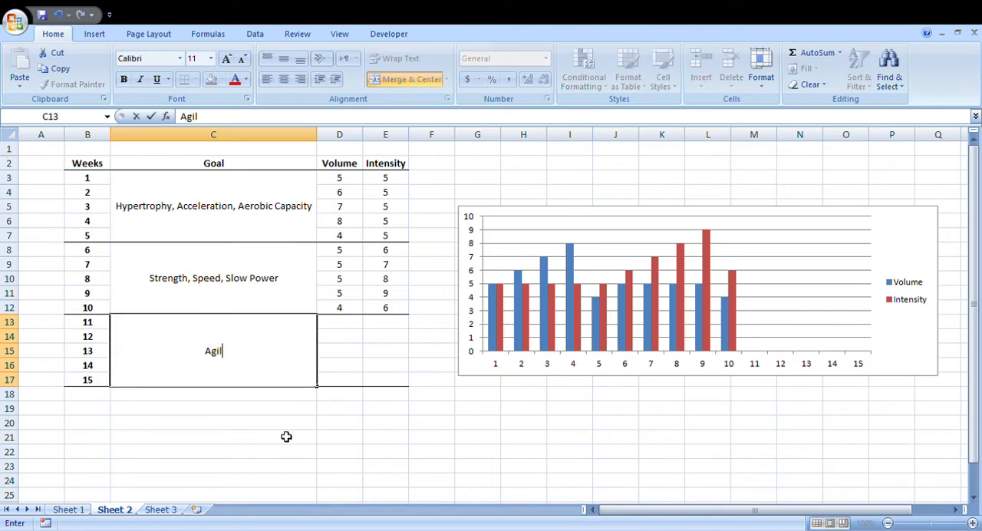
pyautogui.write('i')
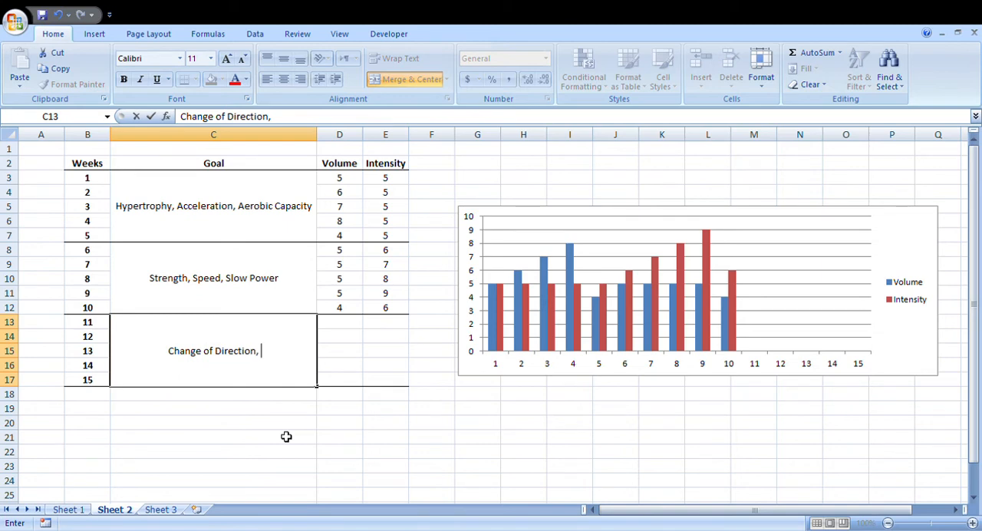
pyautogui.write('Fast Power')
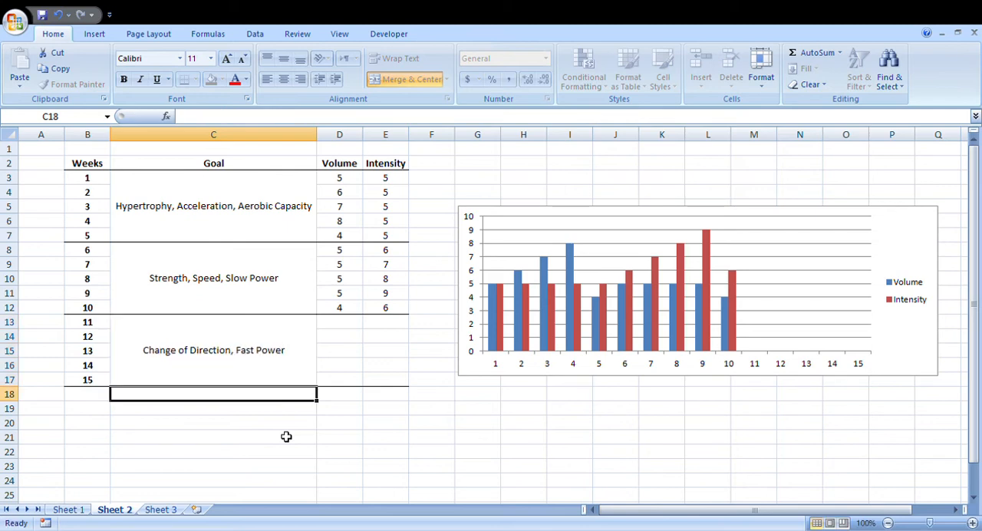
pyautogui.click(213, 349)
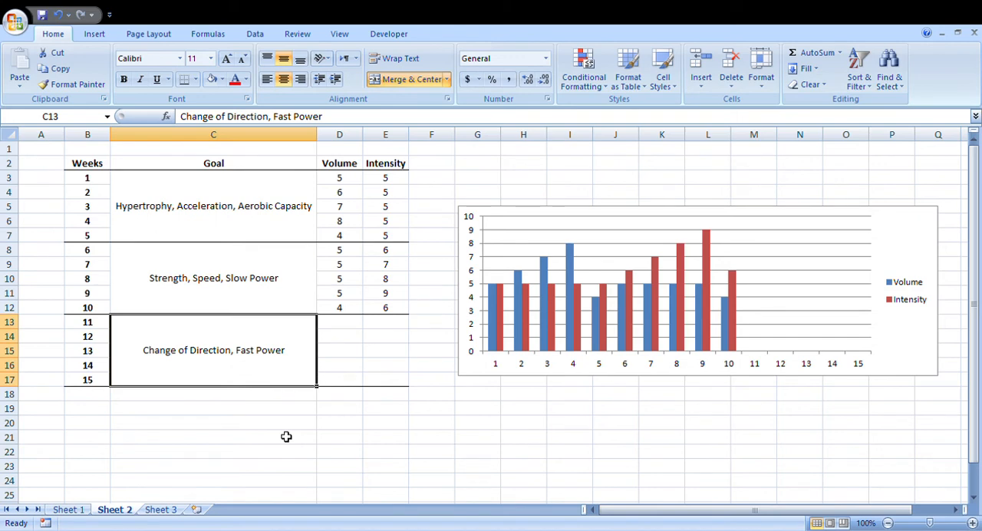
pyautogui.click(87, 321)
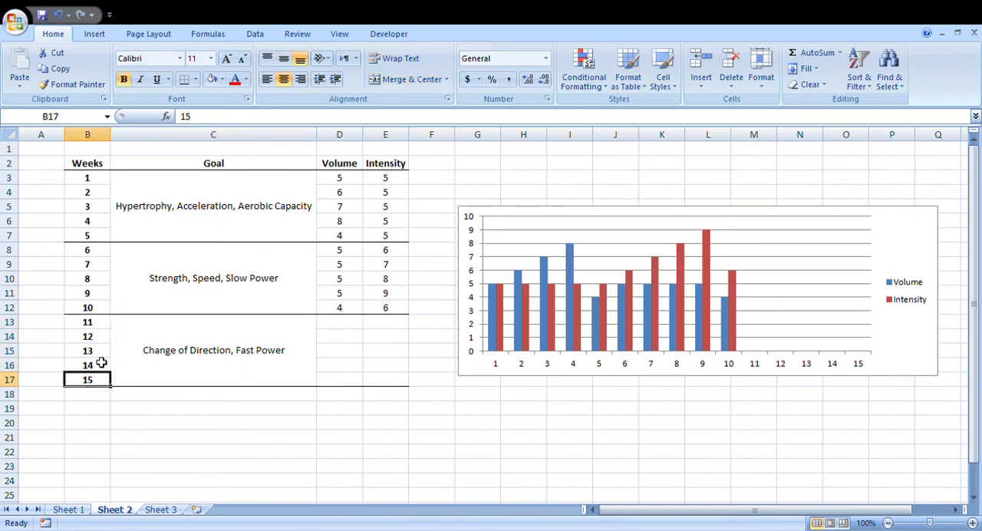
# Enter volumes 6, 5, 4, 3, 2 for weeks 11–15 in D13:D17
pyautogui.click(339, 322)
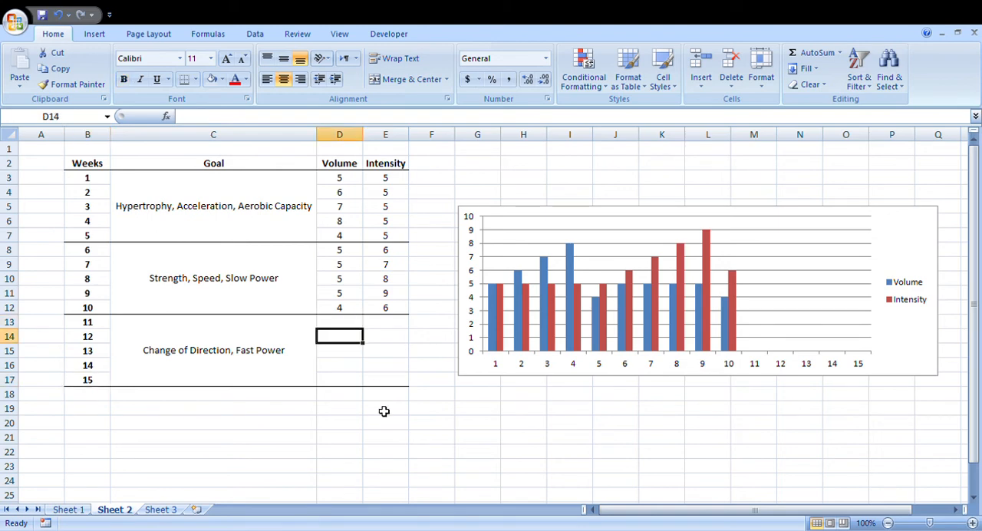
pyautogui.click(339, 321)
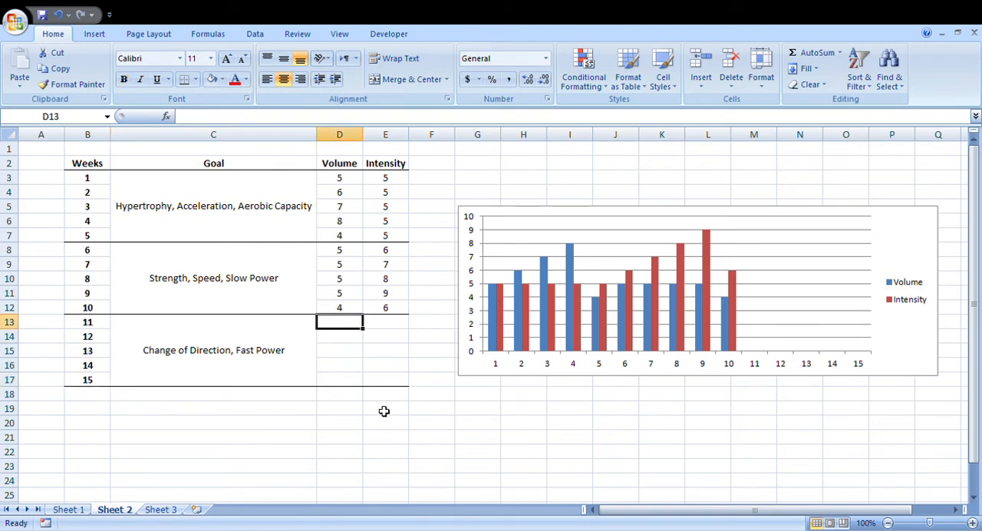
pyautogui.click(339, 364)
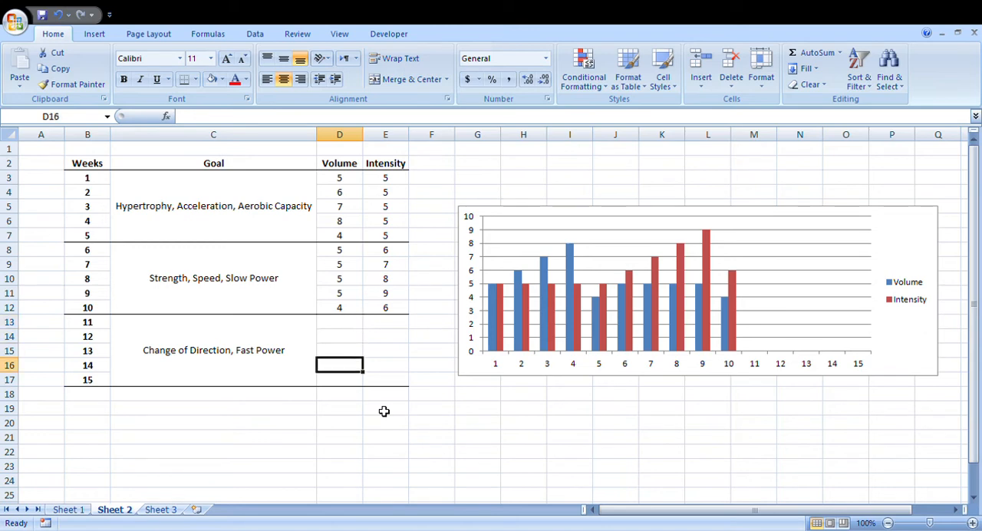
pyautogui.click(339, 322)
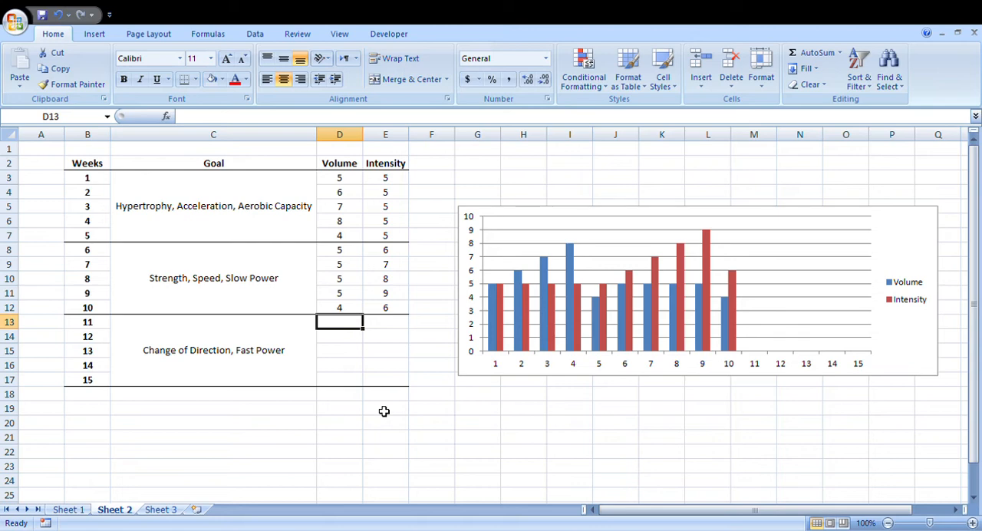
pyautogui.write('6')
pyautogui.click(340, 350)
pyautogui.write('4')
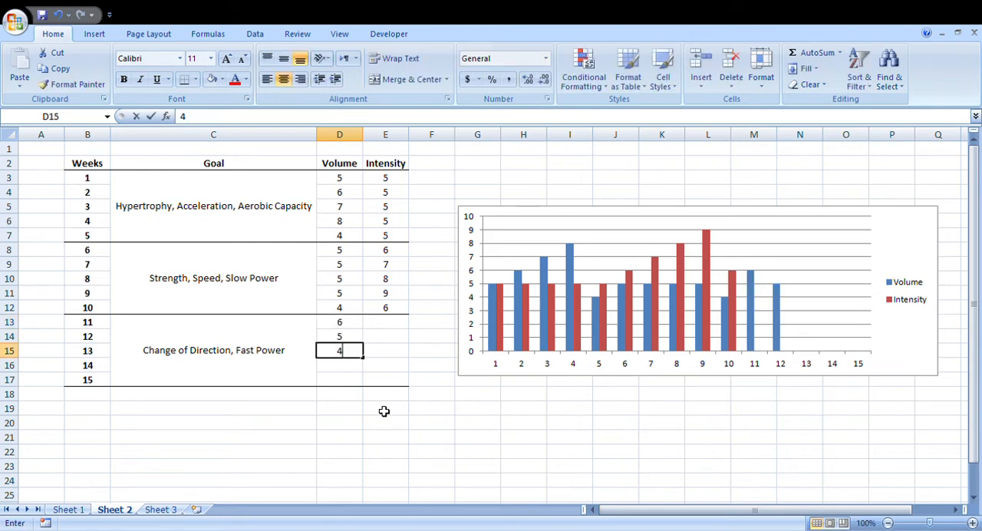
pyautogui.write('3')
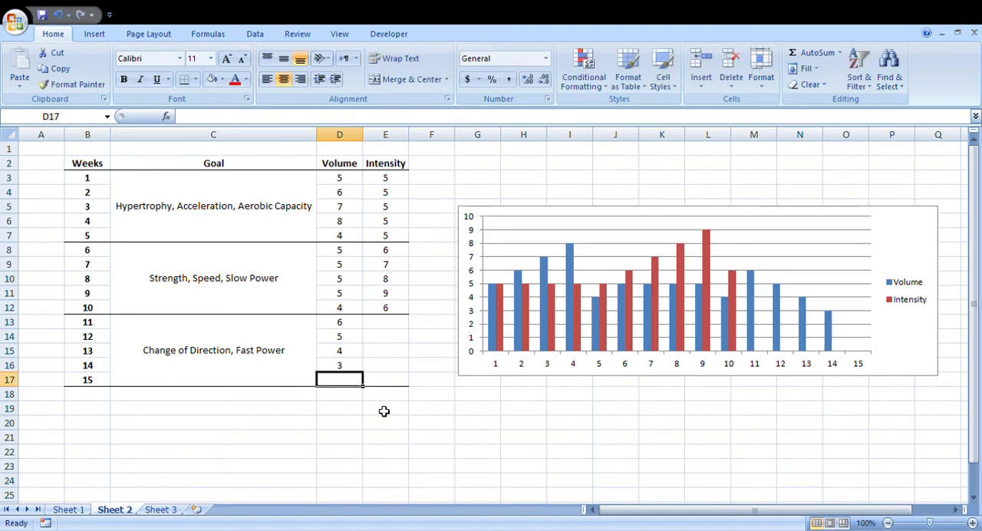
pyautogui.write('2')
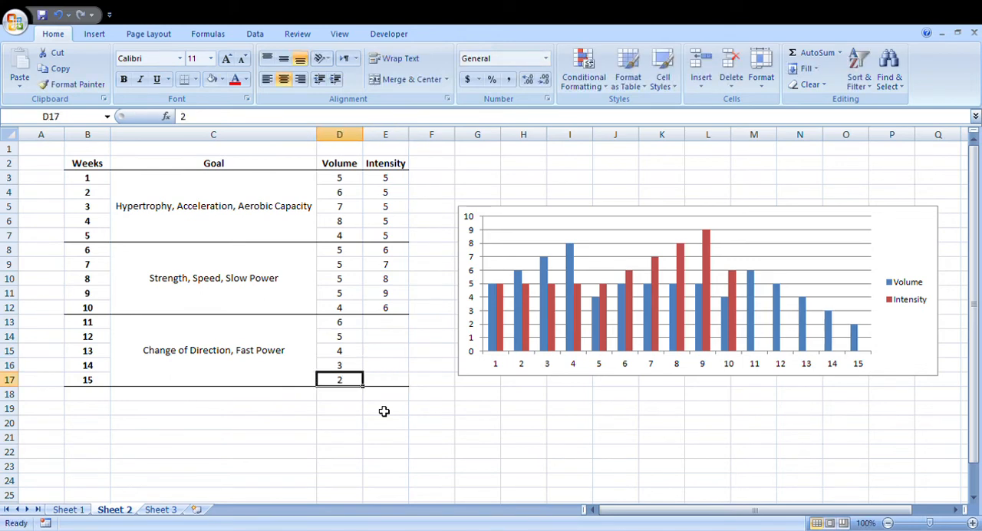
pyautogui.click(385, 321)
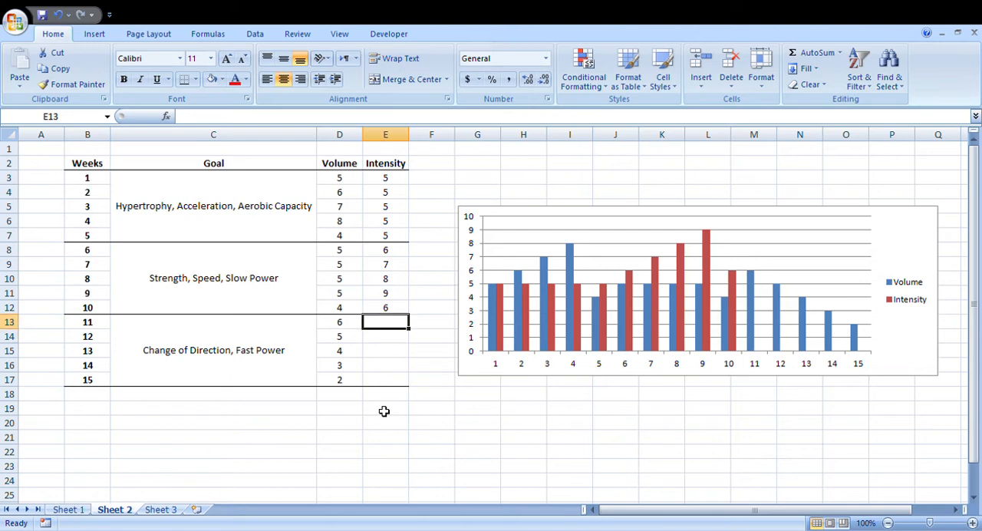
# Enter intensities 7, 8, 9, 10, 8 for weeks 11–15, check the chart, then go to Sheet 3
pyautogui.write('7')
pyautogui.click(385, 365)
pyautogui.write('10')
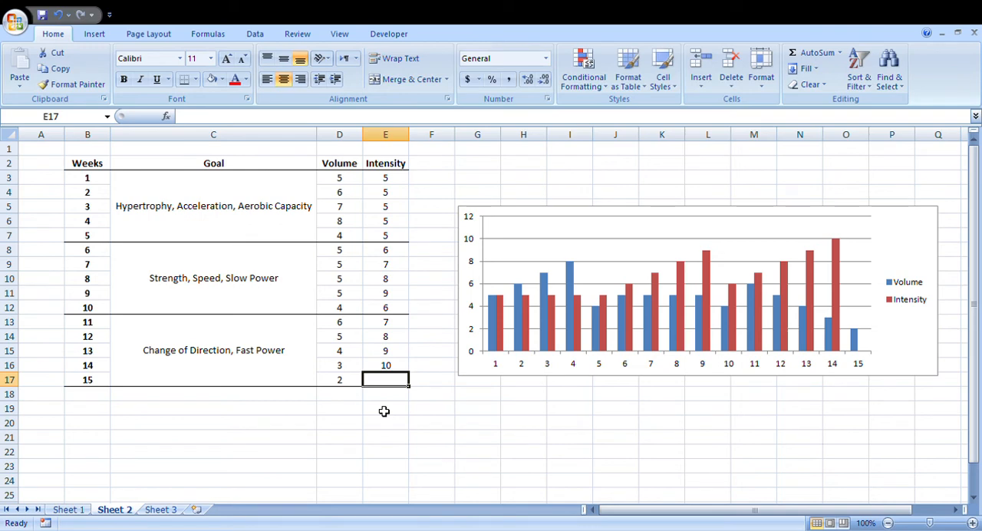
pyautogui.write('8')
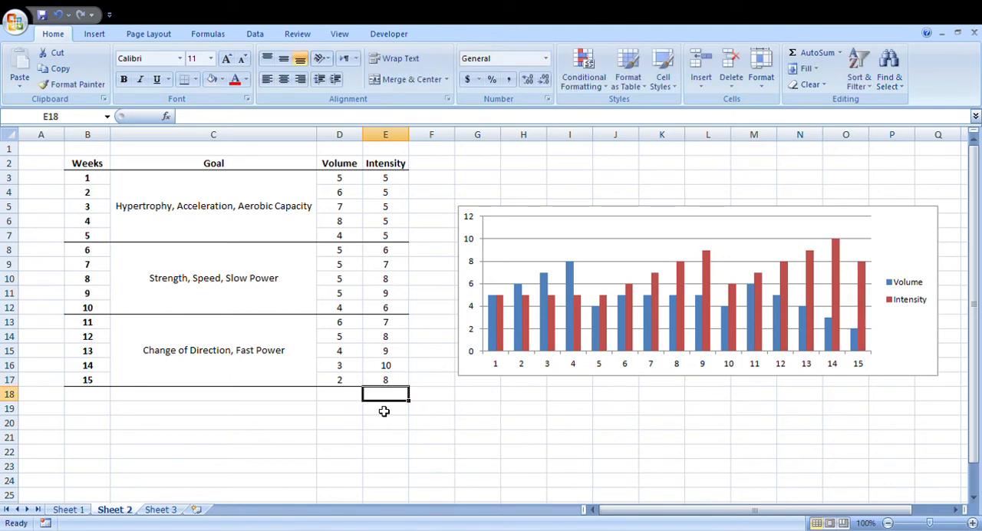
pyautogui.moveTo(641, 277)
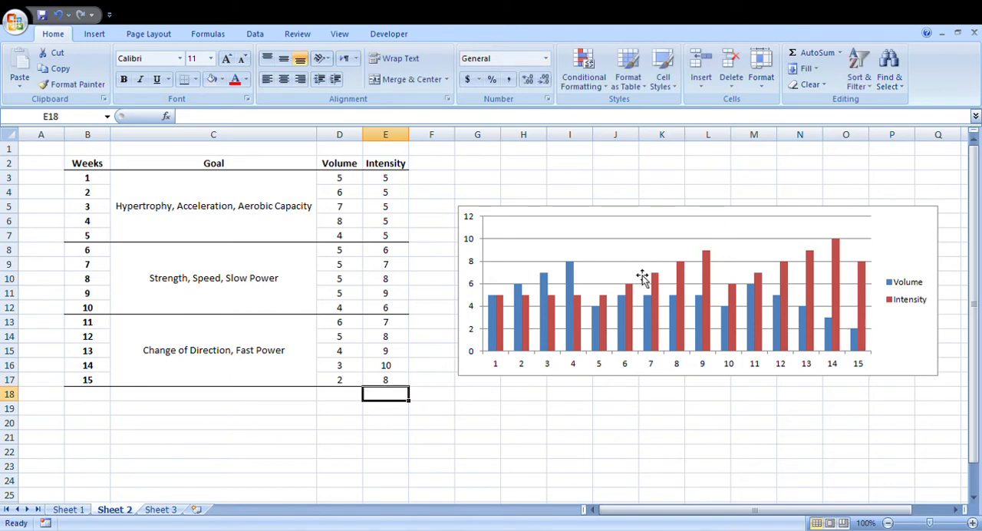
pyautogui.click(643, 278)
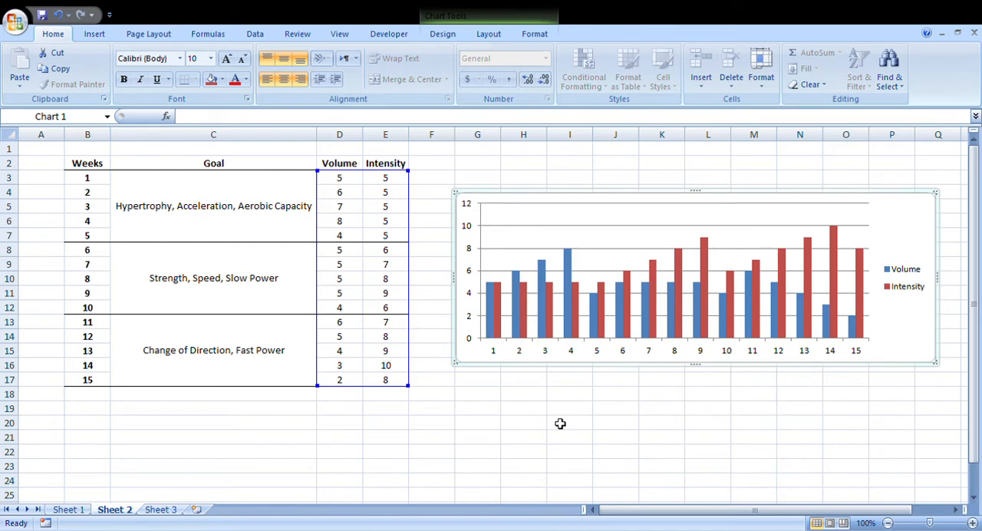
pyautogui.click(569, 394)
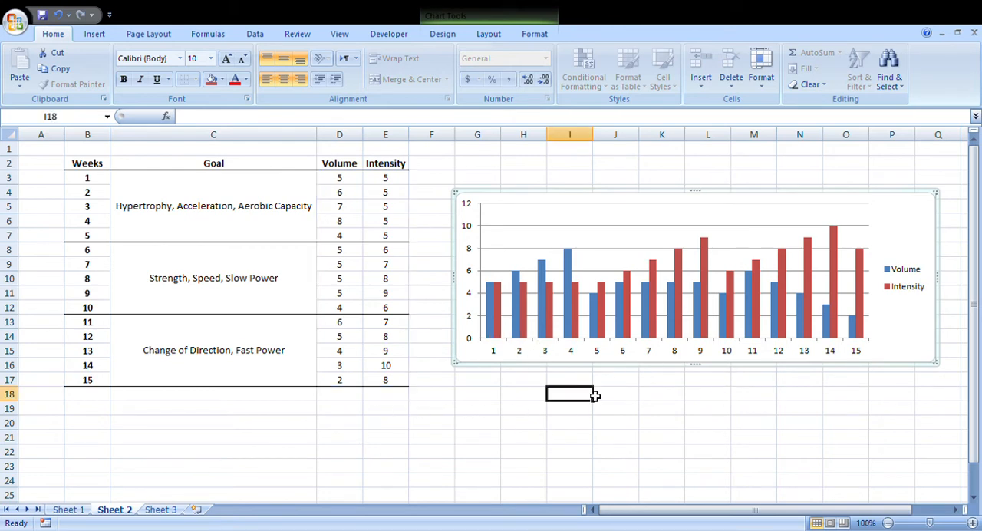
pyautogui.moveTo(339, 177); pyautogui.dragTo(385, 249)
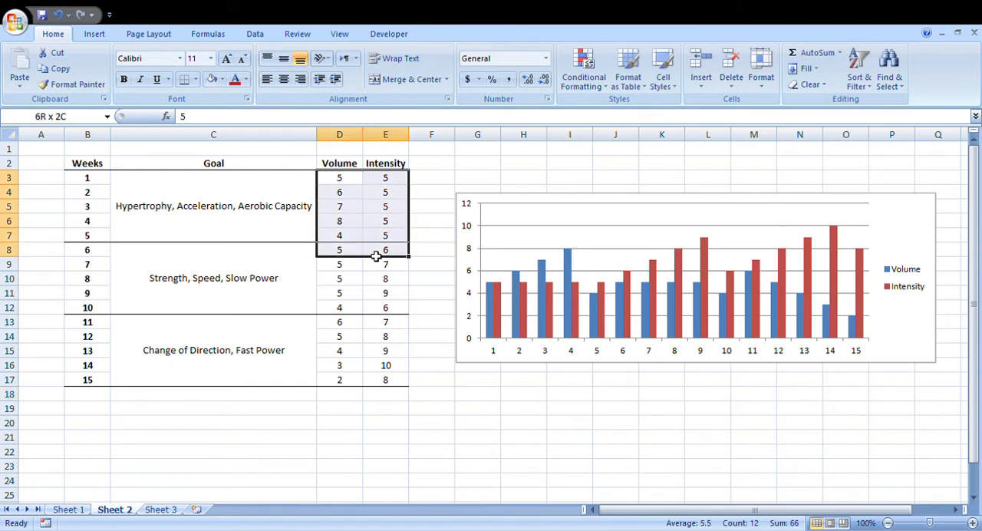
pyautogui.click(524, 407)
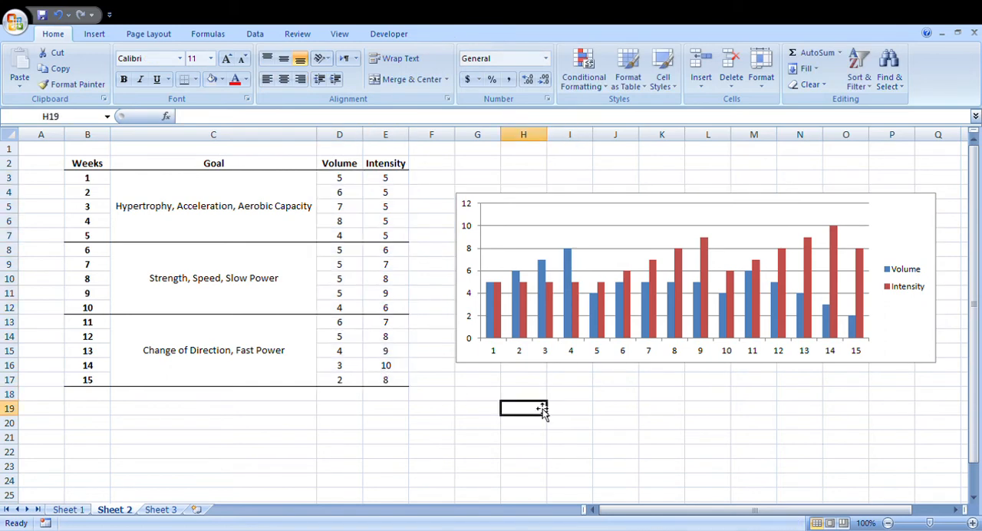
pyautogui.click(160, 509)
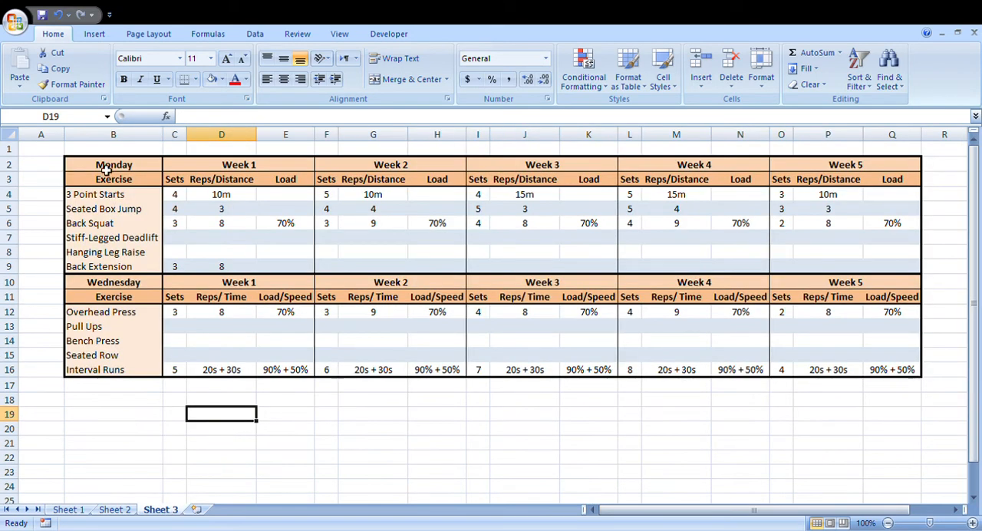
pyautogui.click(10, 134)
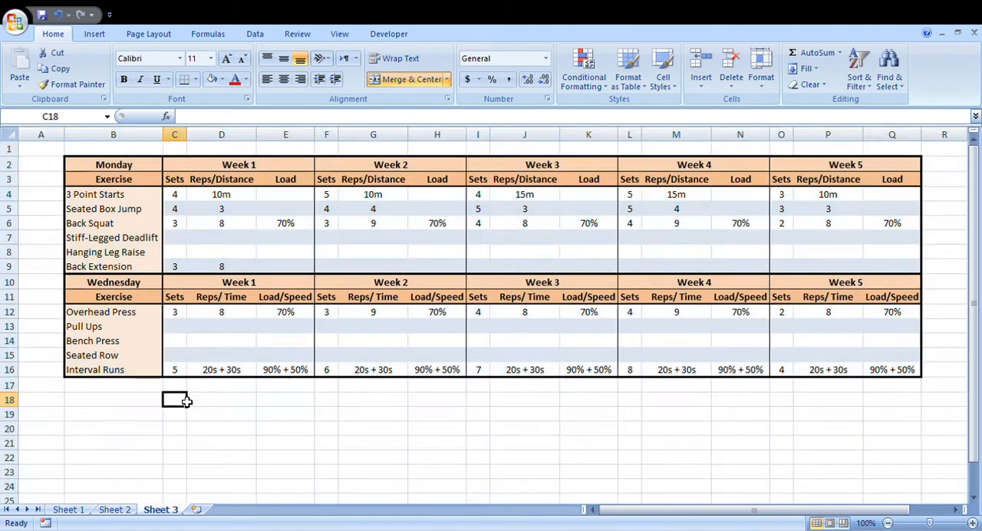
pyautogui.click(68, 509)
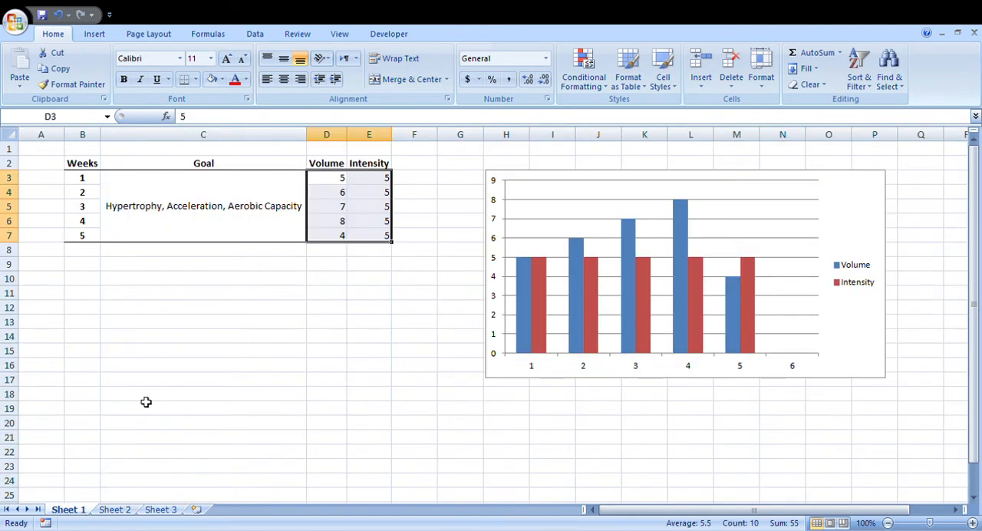
pyautogui.click(203, 336)
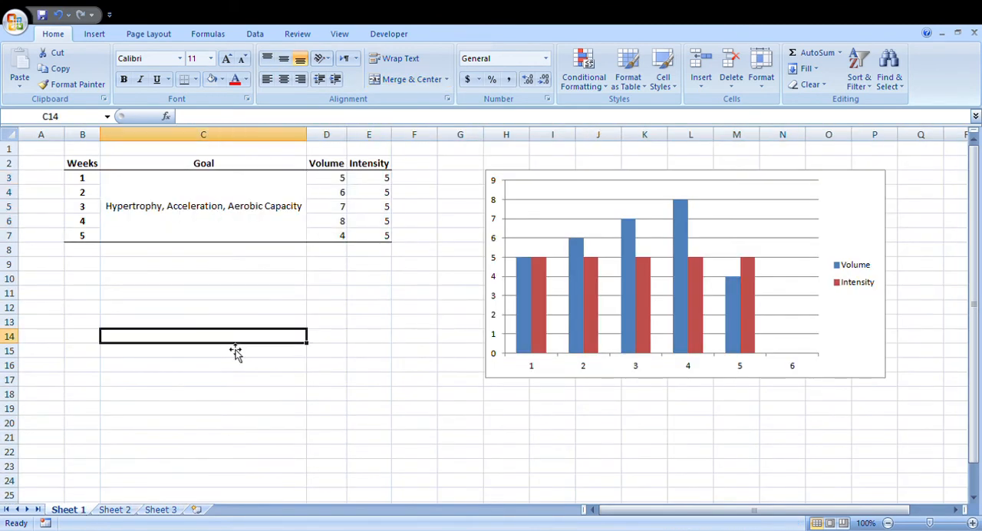
pyautogui.moveTo(142, 206)
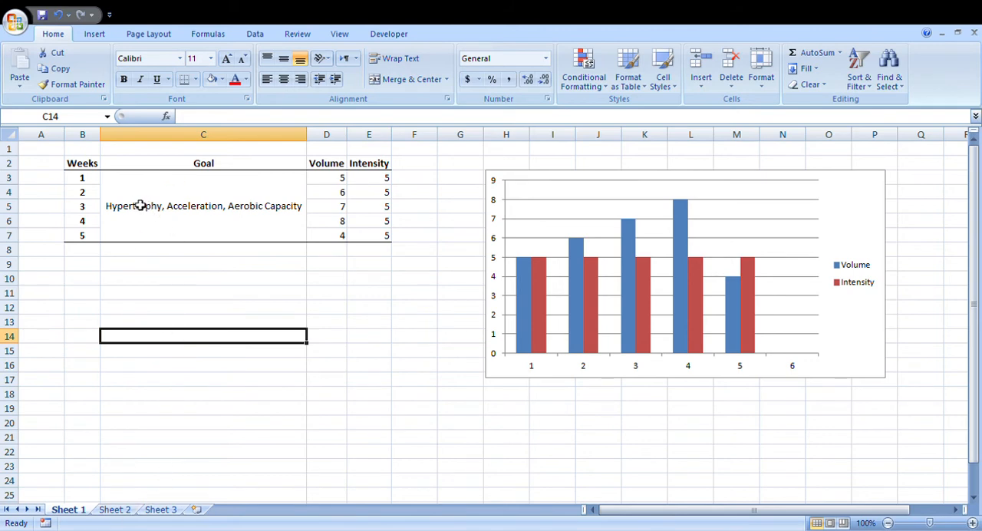
pyautogui.moveTo(275, 223)
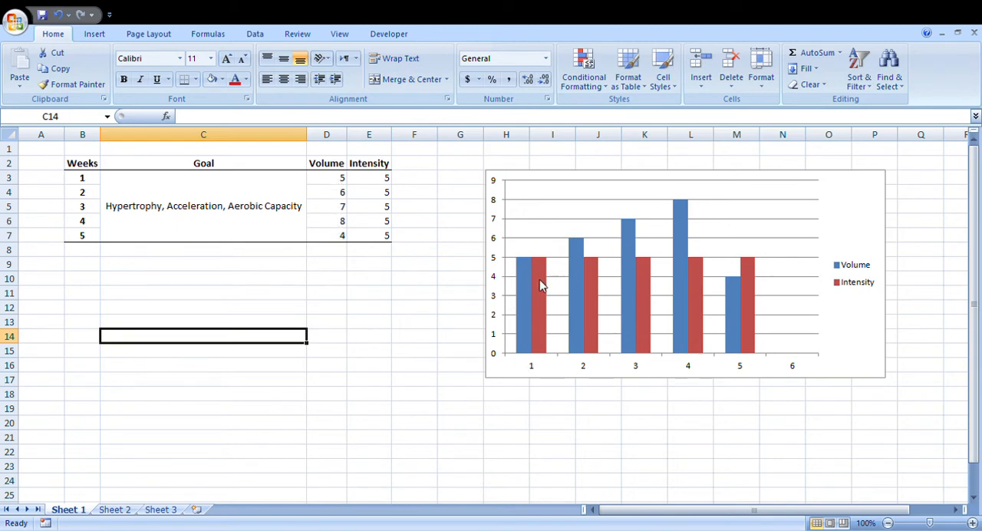
pyautogui.click(114, 510)
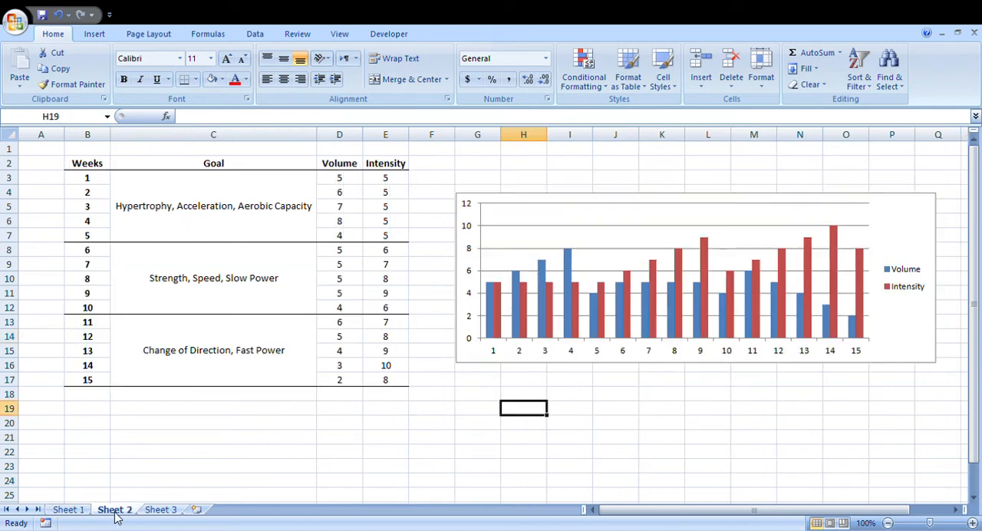
pyautogui.click(161, 509)
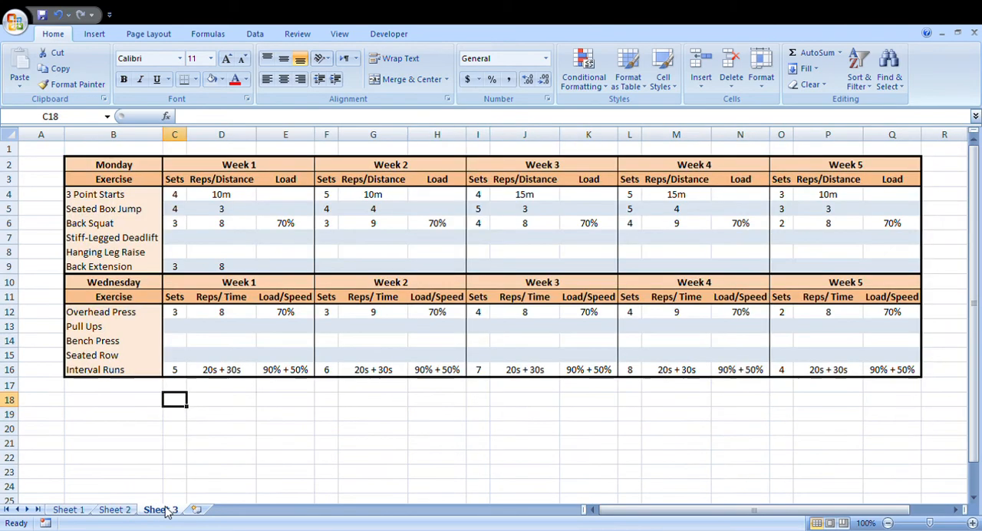
pyautogui.click(161, 510)
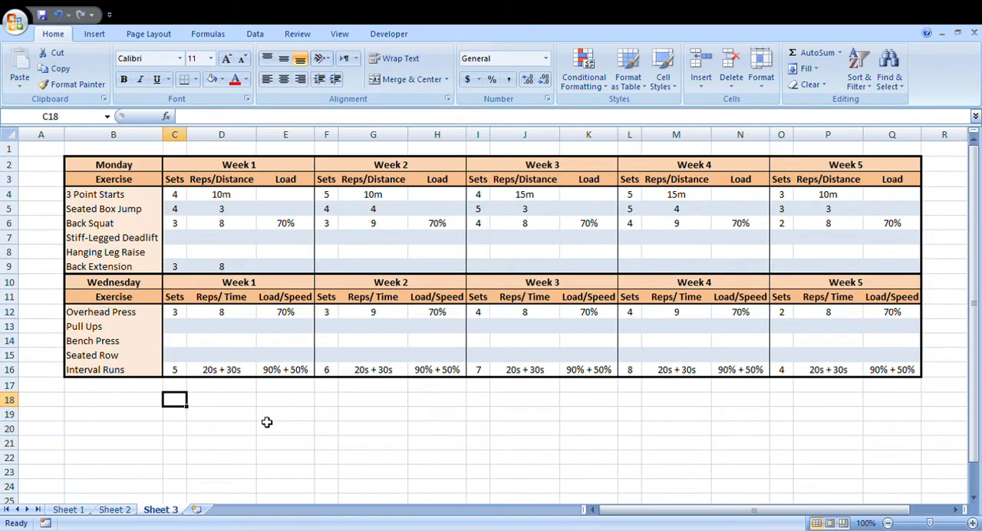
pyautogui.moveTo(240, 295)
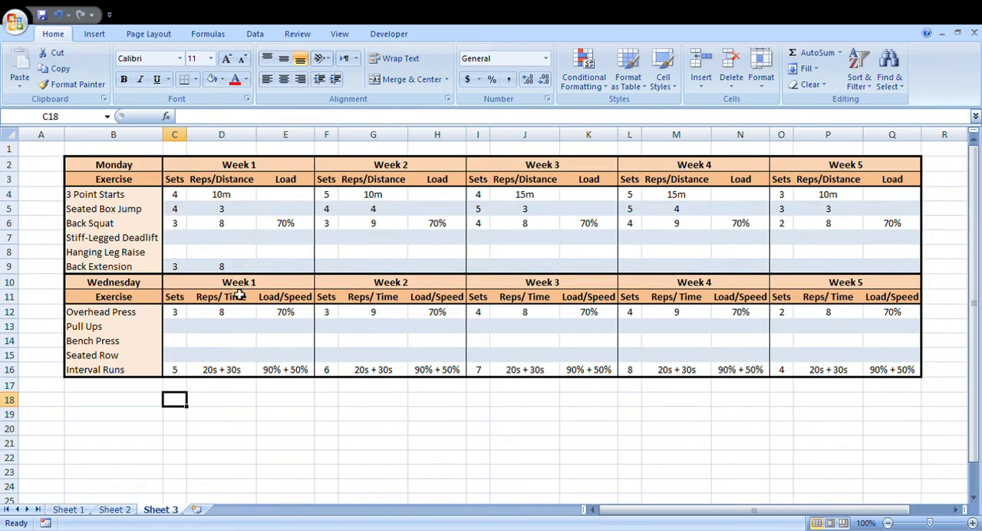
pyautogui.click(210, 266)
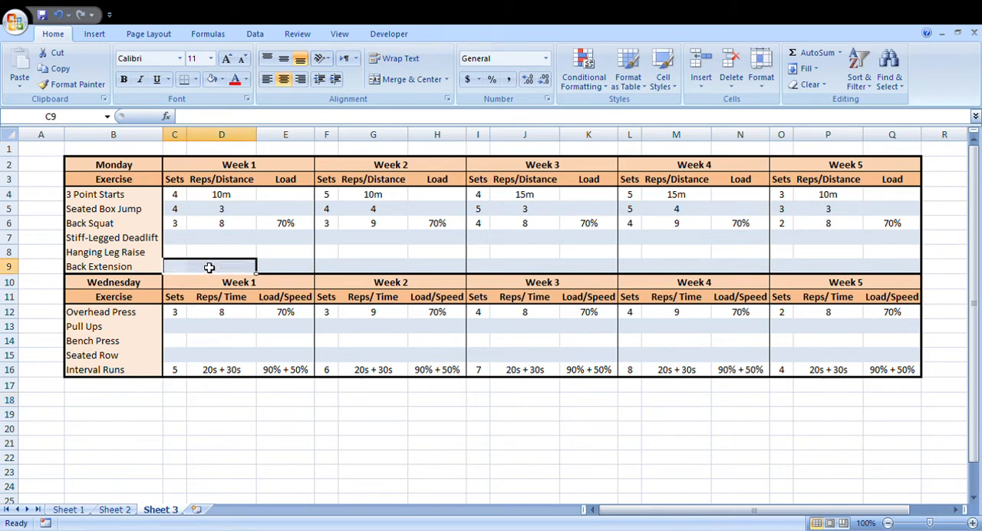
pyautogui.click(175, 414)
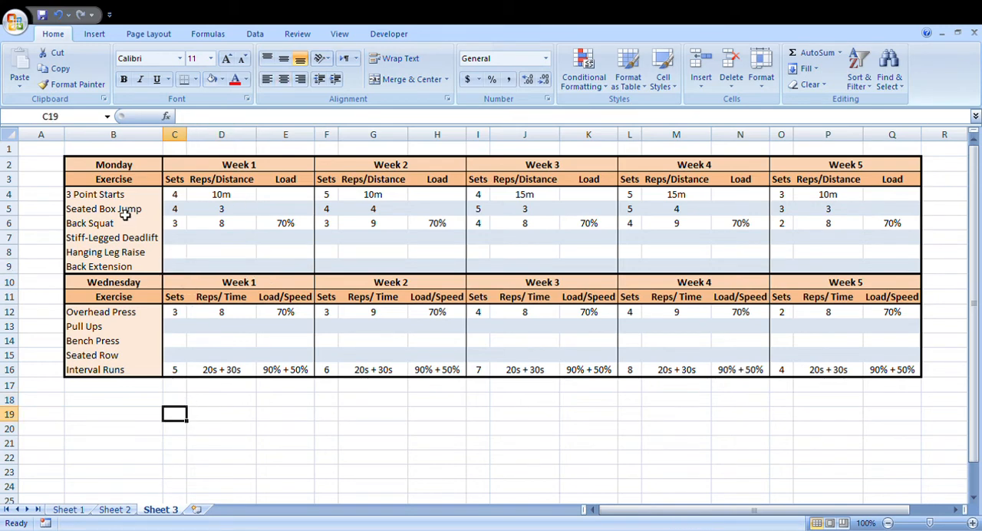
pyautogui.moveTo(108, 198)
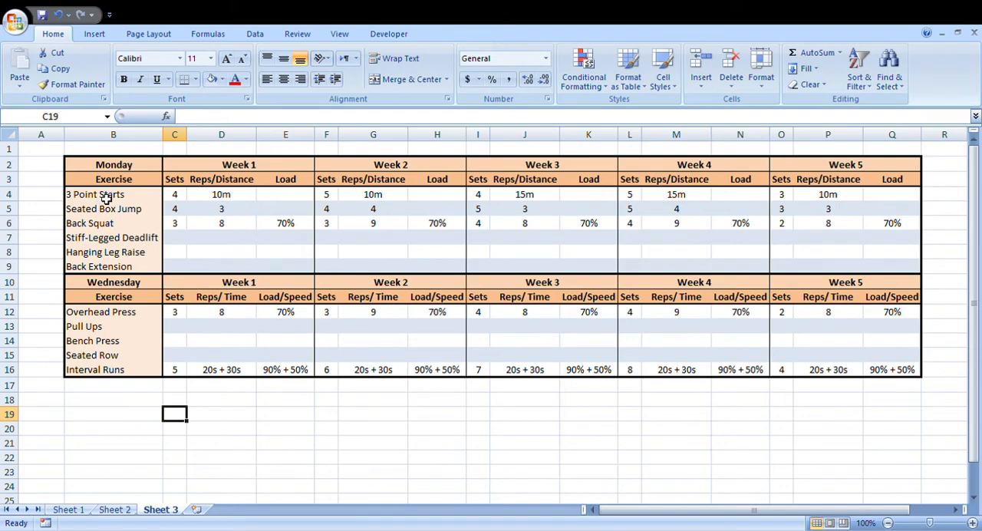
pyautogui.moveTo(102, 340)
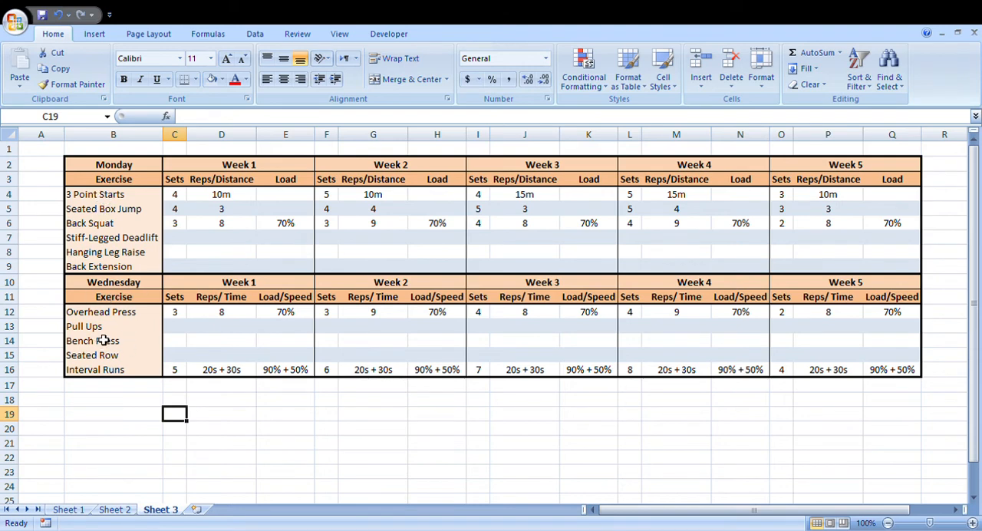
pyautogui.moveTo(120, 409)
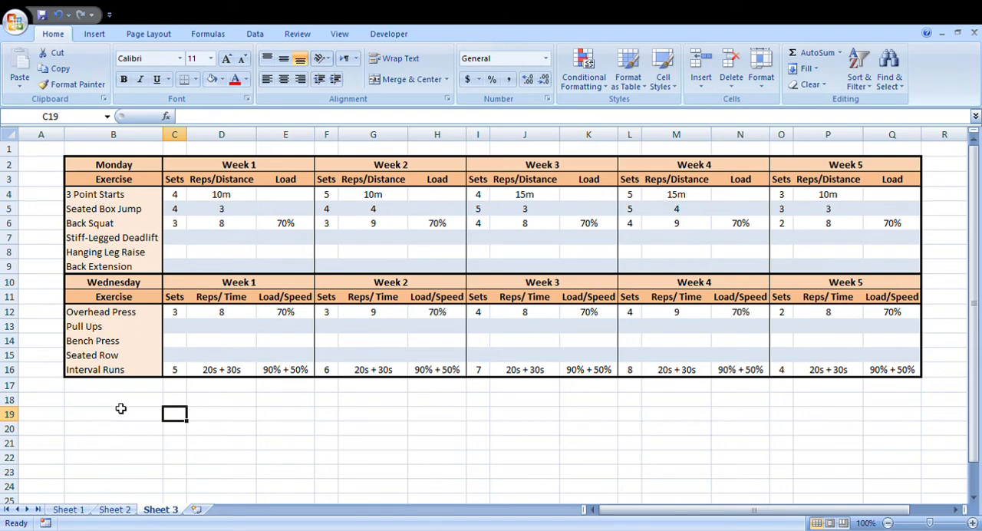
pyautogui.moveTo(120, 201)
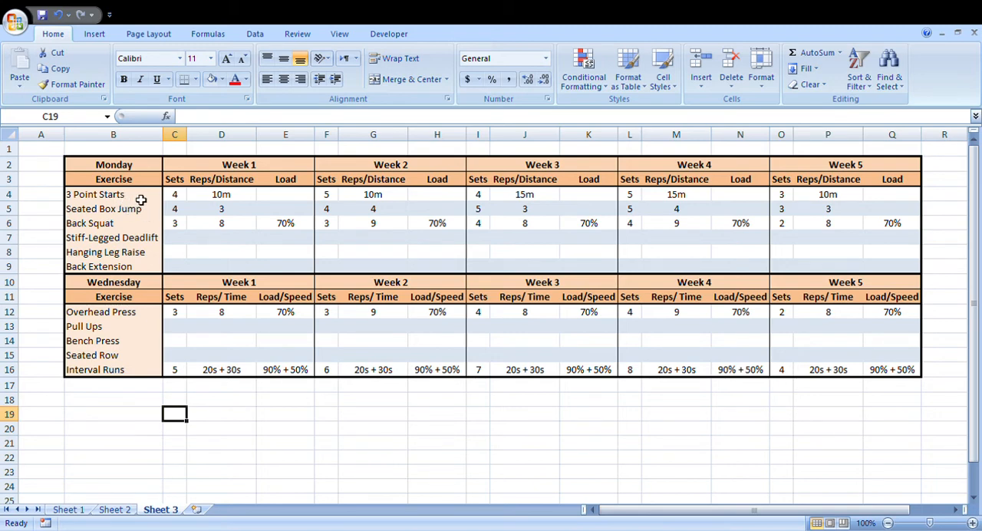
pyautogui.moveTo(164, 199)
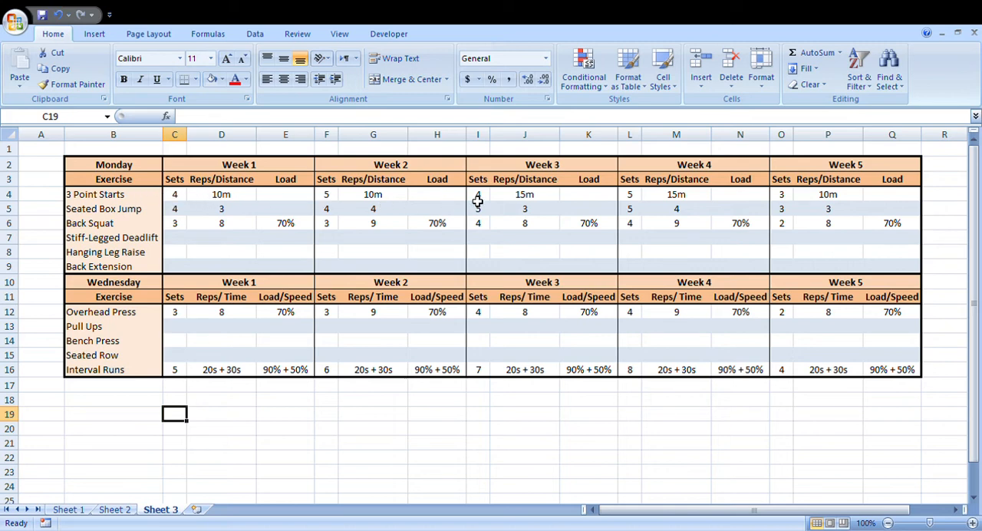
pyautogui.moveTo(322, 209)
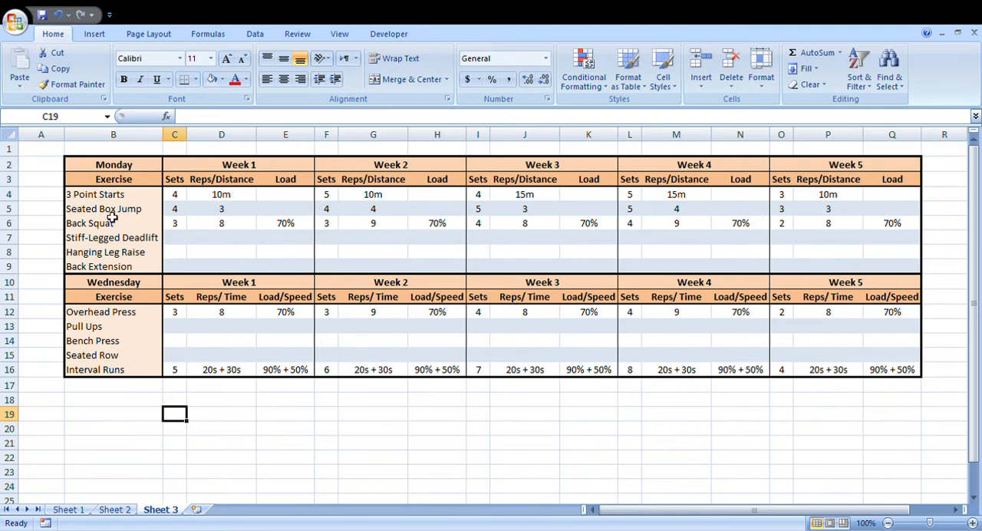
pyautogui.moveTo(119, 198)
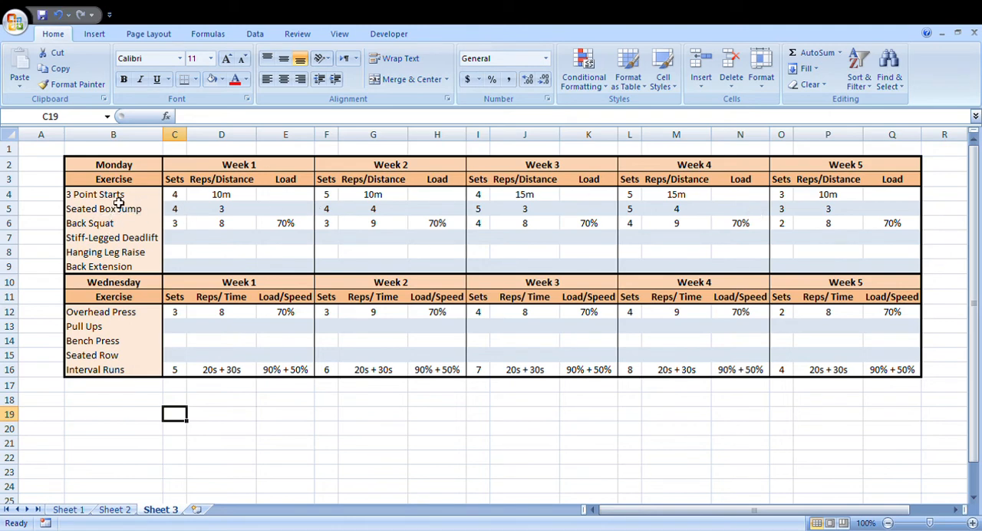
pyautogui.moveTo(159, 228)
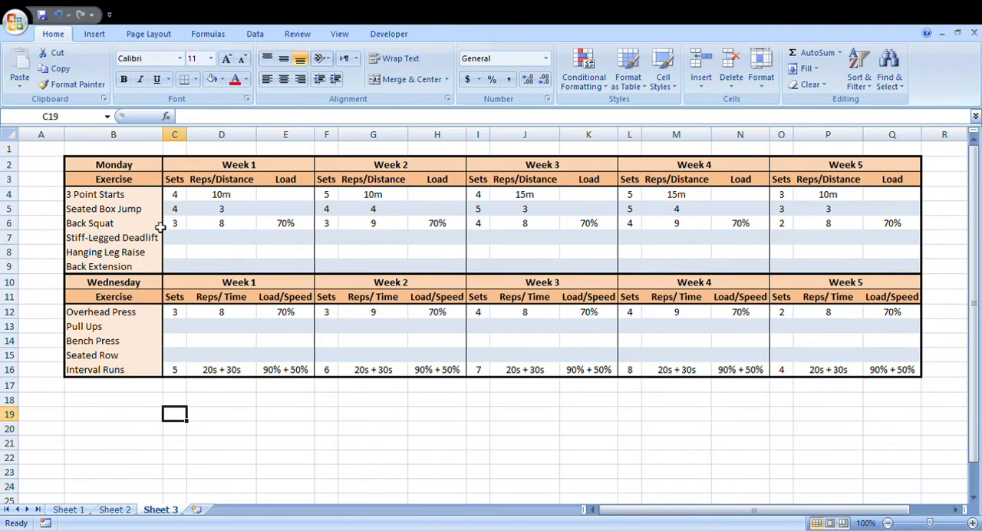
pyautogui.moveTo(337, 203)
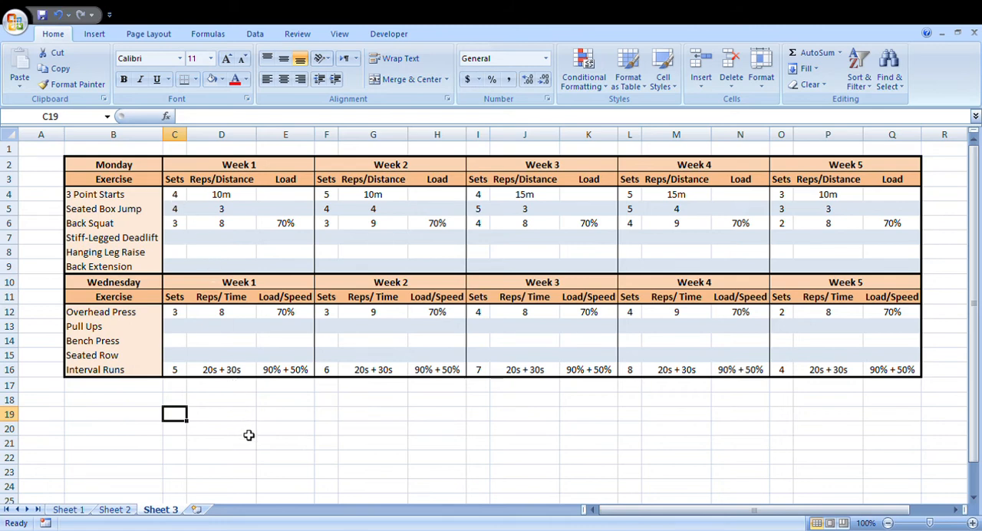
pyautogui.moveTo(272, 202)
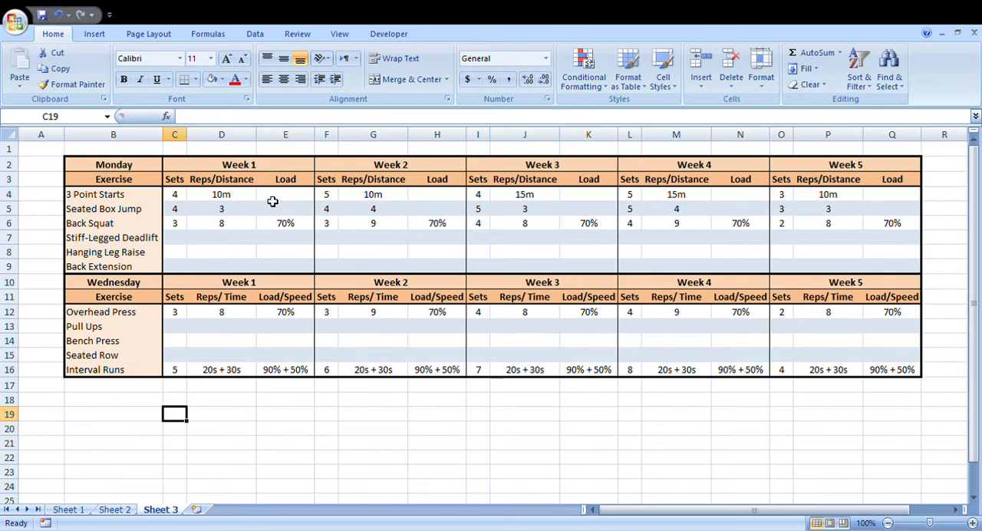
pyautogui.moveTo(197, 200)
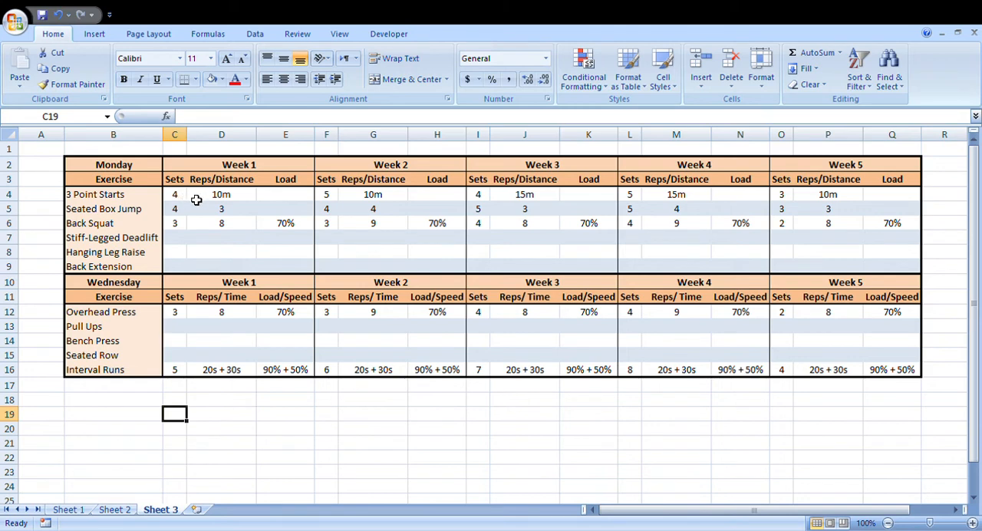
pyautogui.moveTo(234, 198)
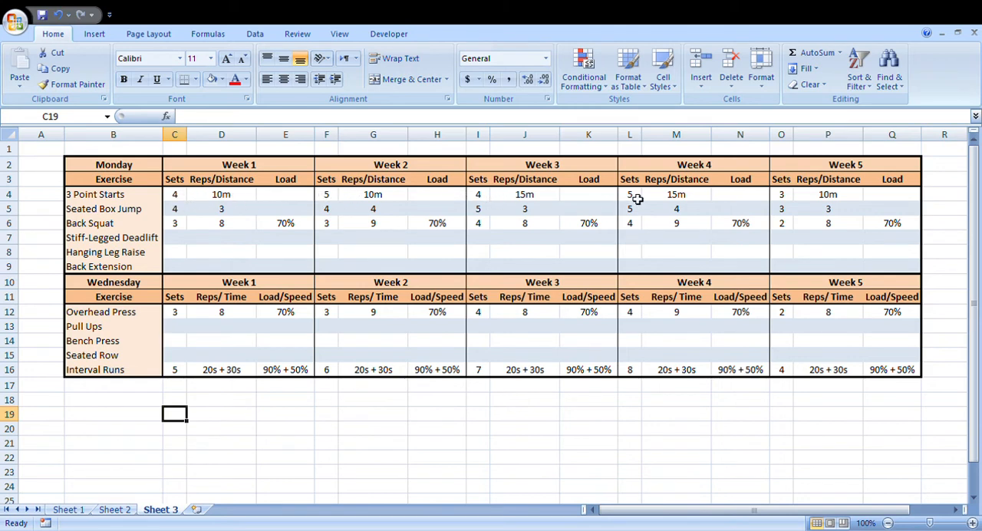
pyautogui.moveTo(891, 216)
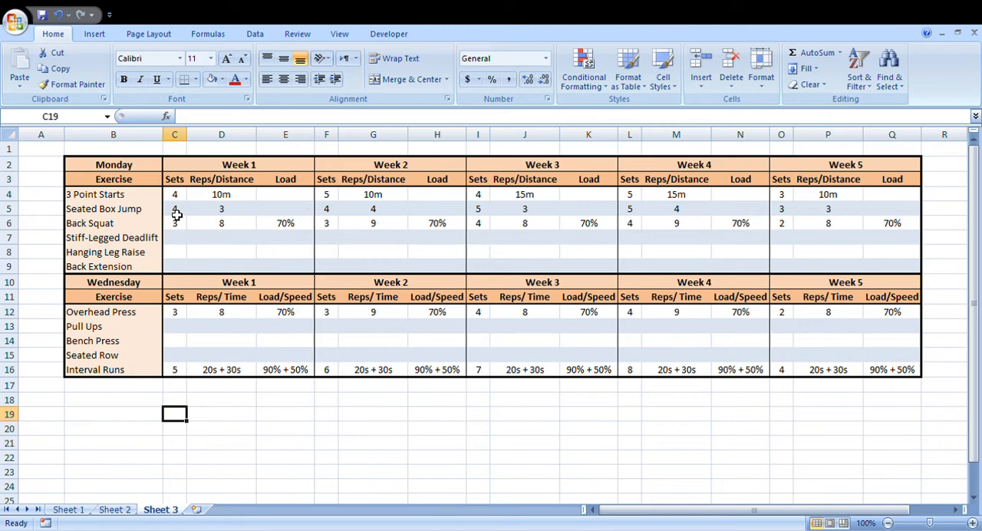
pyautogui.click(112, 193)
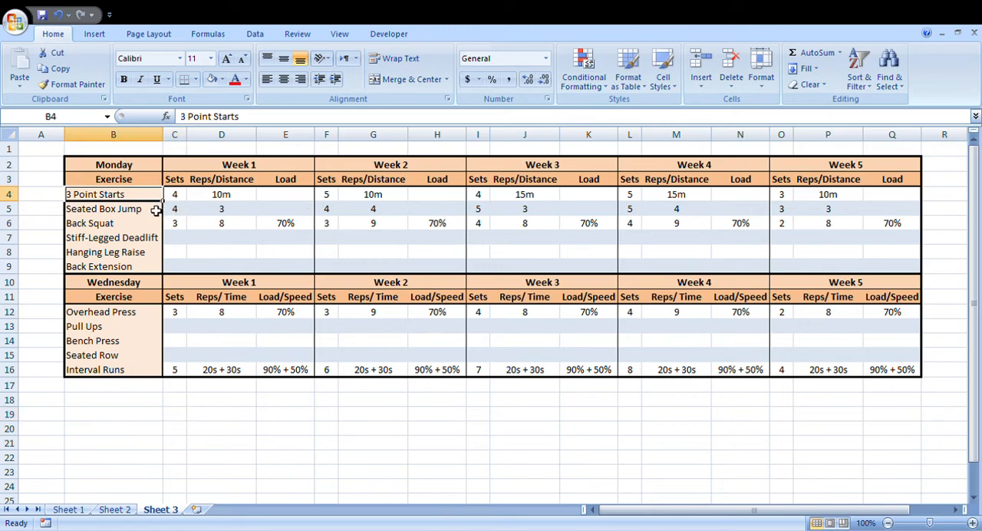
pyautogui.click(113, 223)
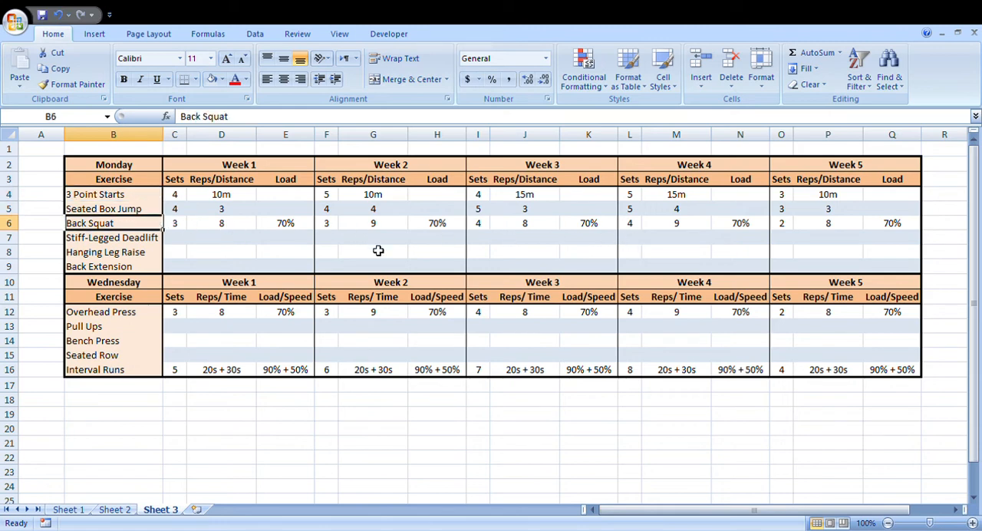
pyautogui.click(286, 222)
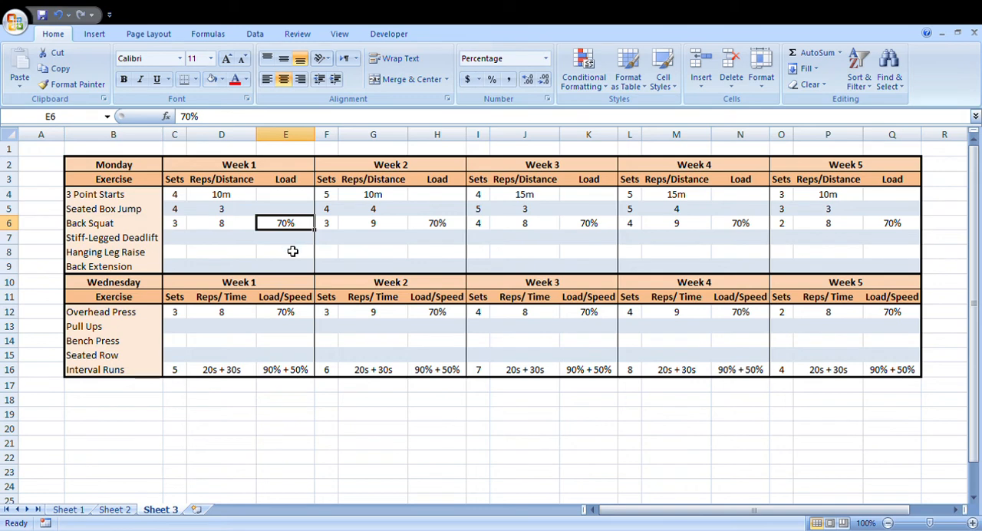
pyautogui.click(286, 251)
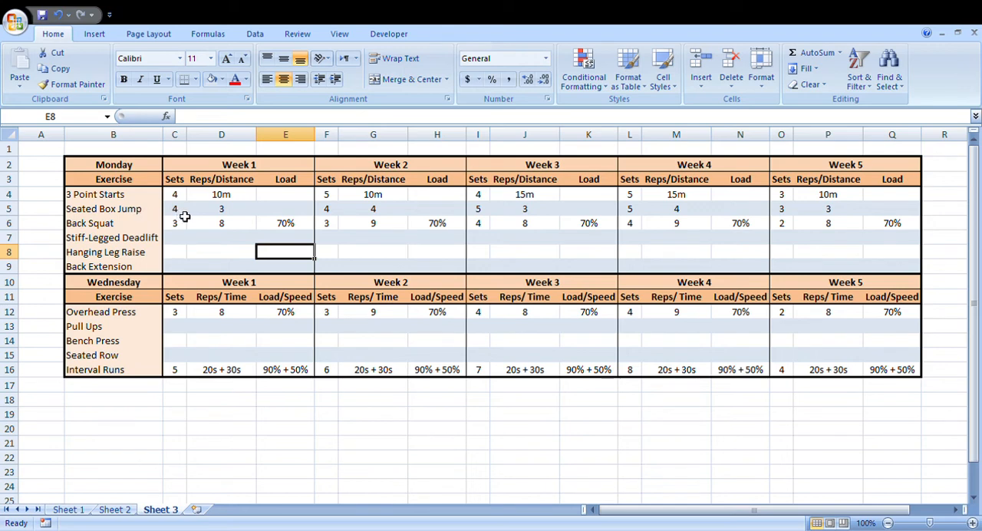
pyautogui.moveTo(173, 198)
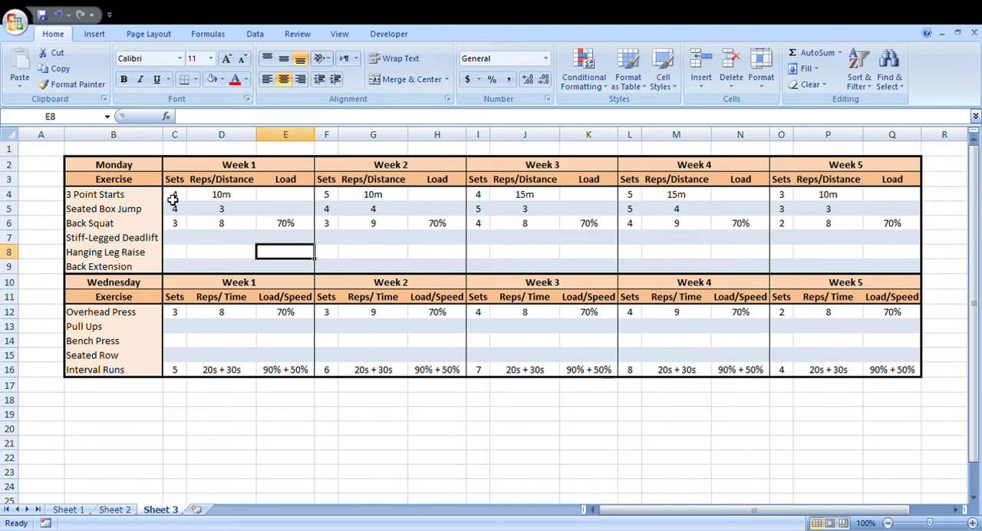
pyautogui.moveTo(124, 230)
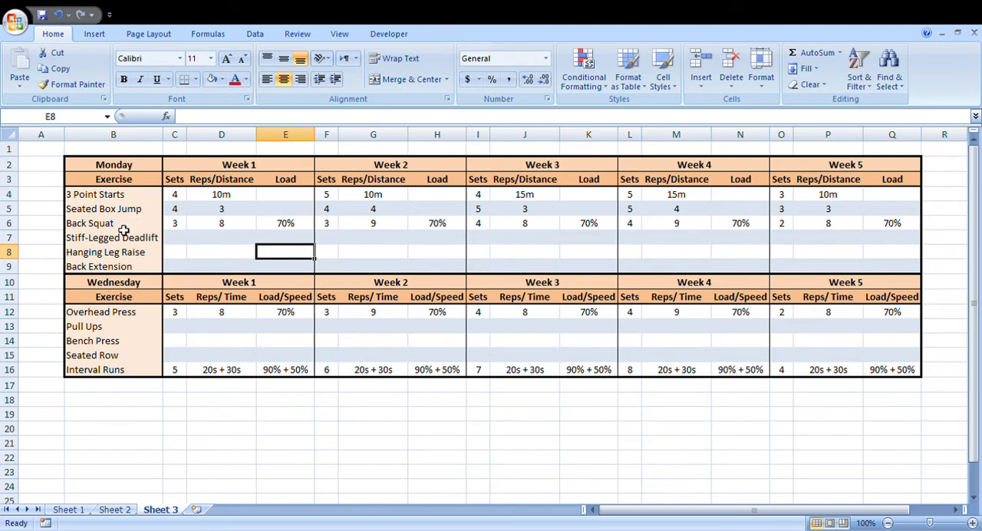
pyautogui.click(113, 223)
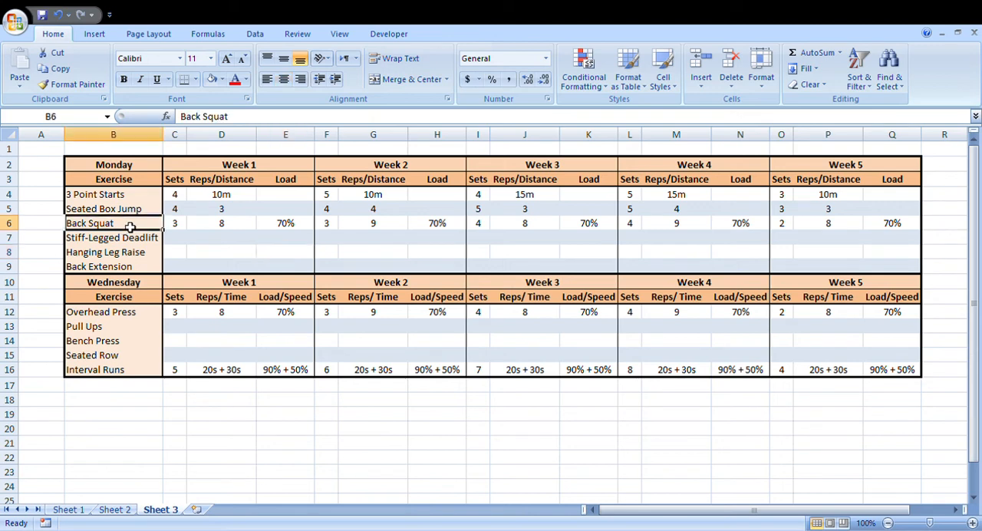
pyautogui.click(222, 413)
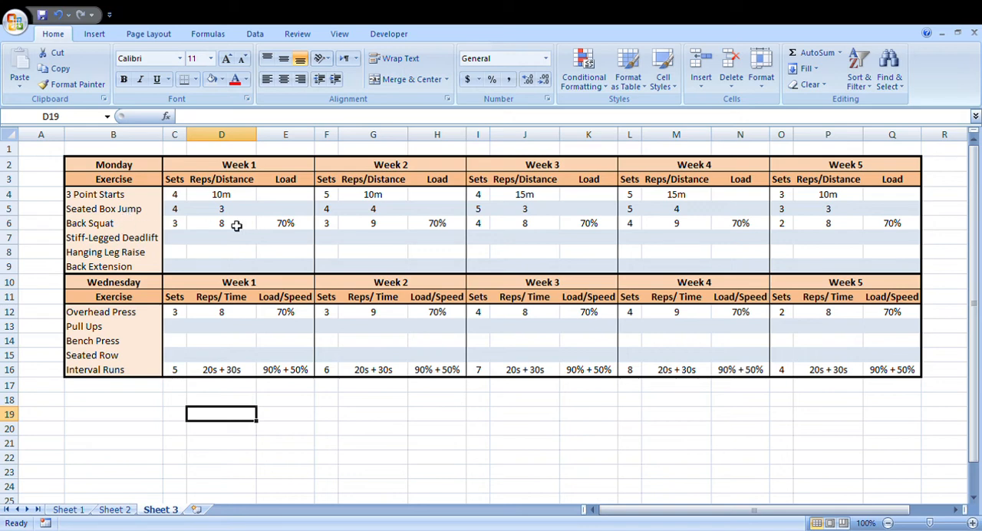
pyautogui.moveTo(280, 201)
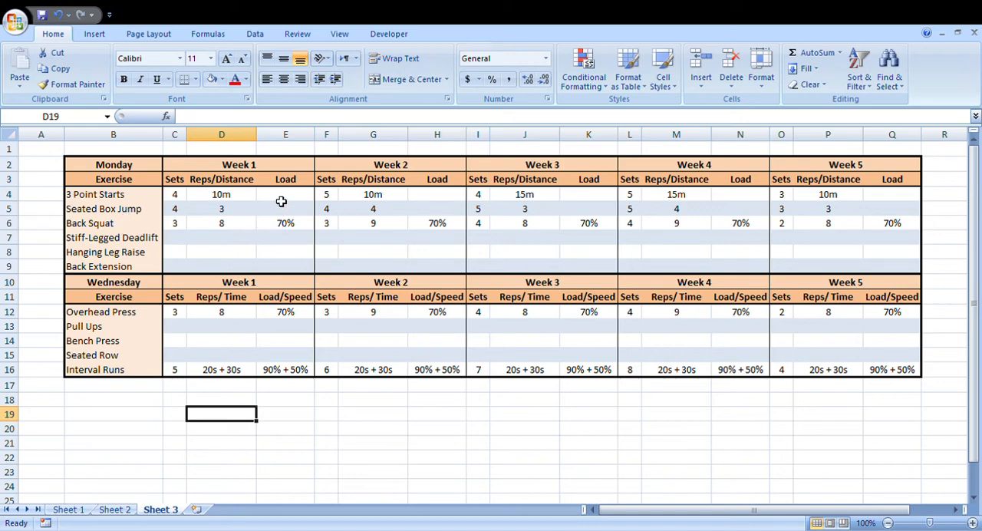
pyautogui.moveTo(279, 222)
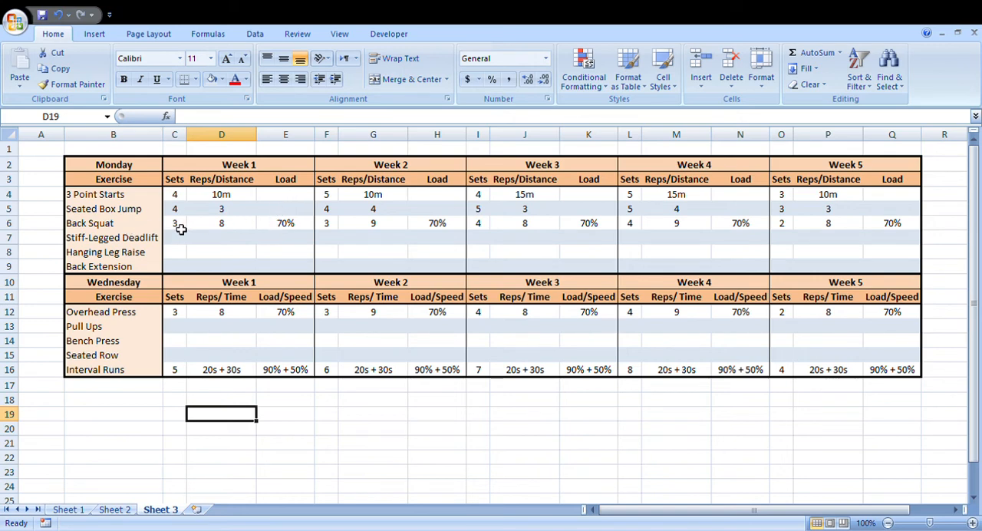
pyautogui.moveTo(196, 273)
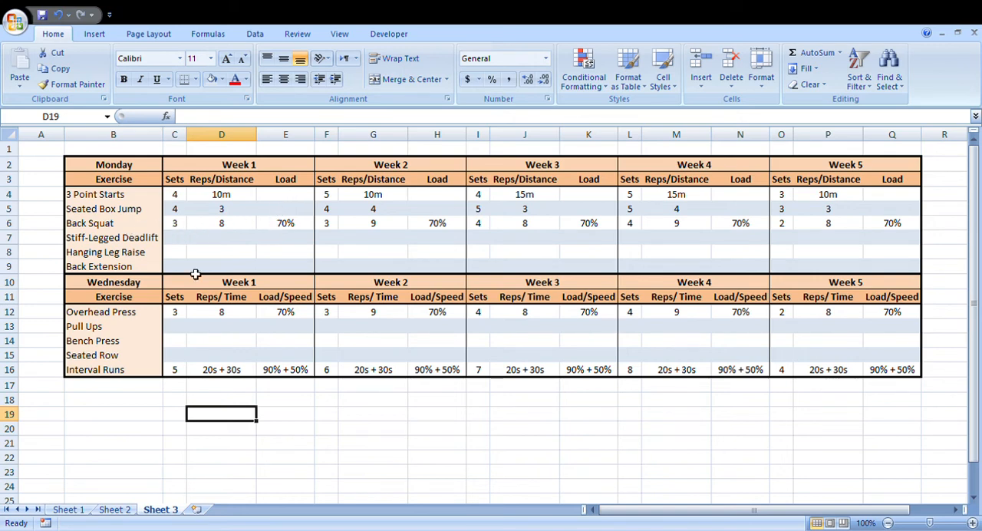
pyautogui.write('=')
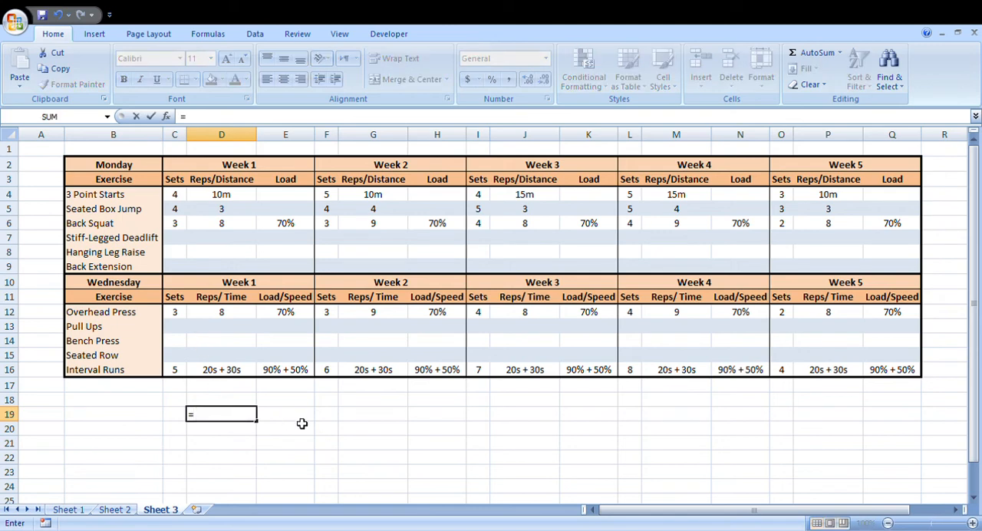
pyautogui.write('3*8*')
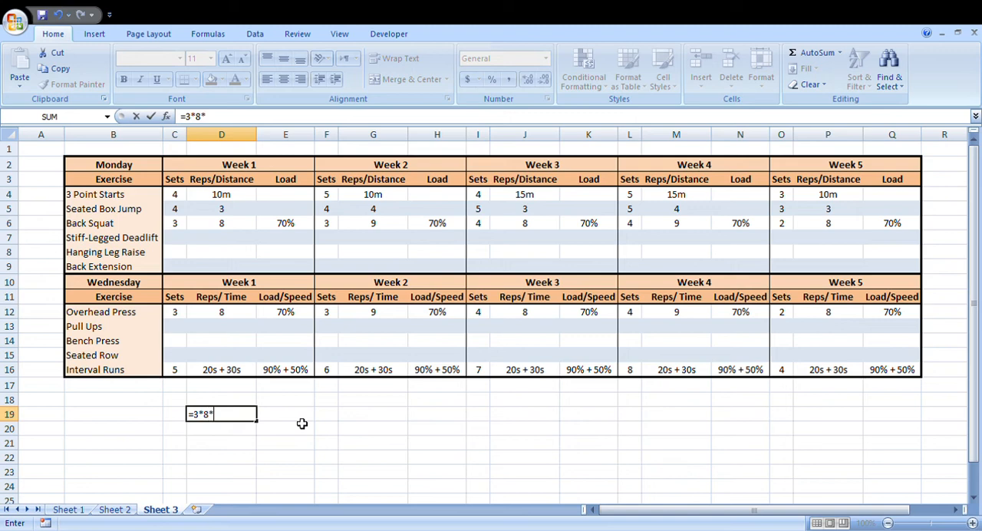
pyautogui.press('enter')
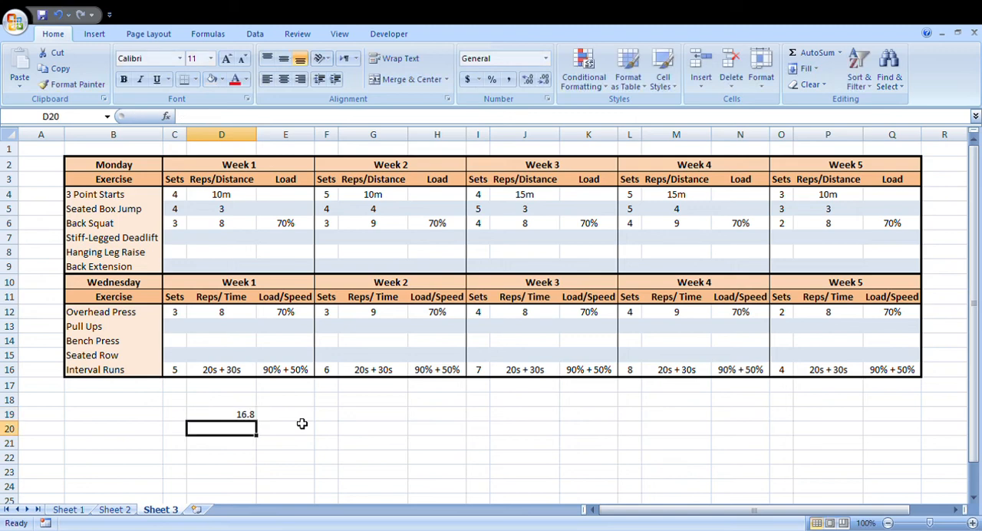
pyautogui.click(222, 414)
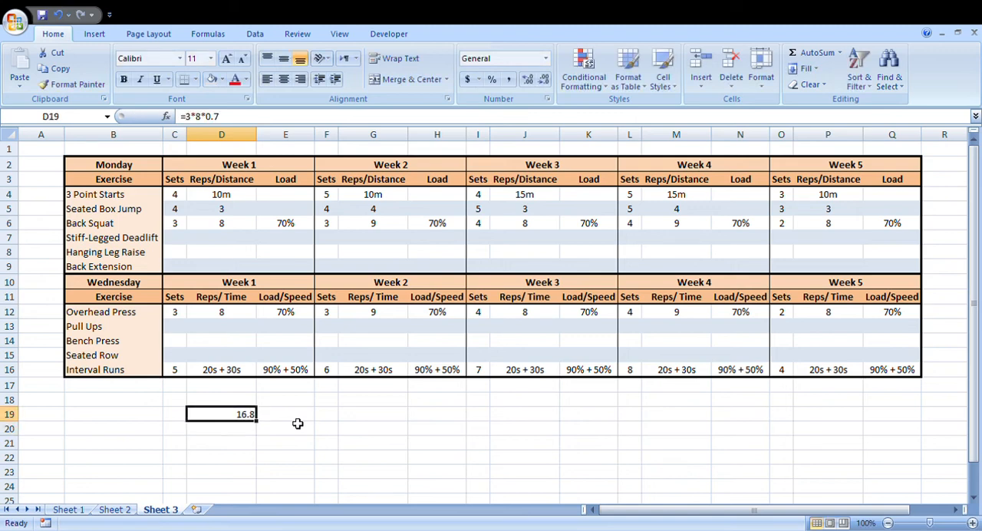
pyautogui.moveTo(266, 422)
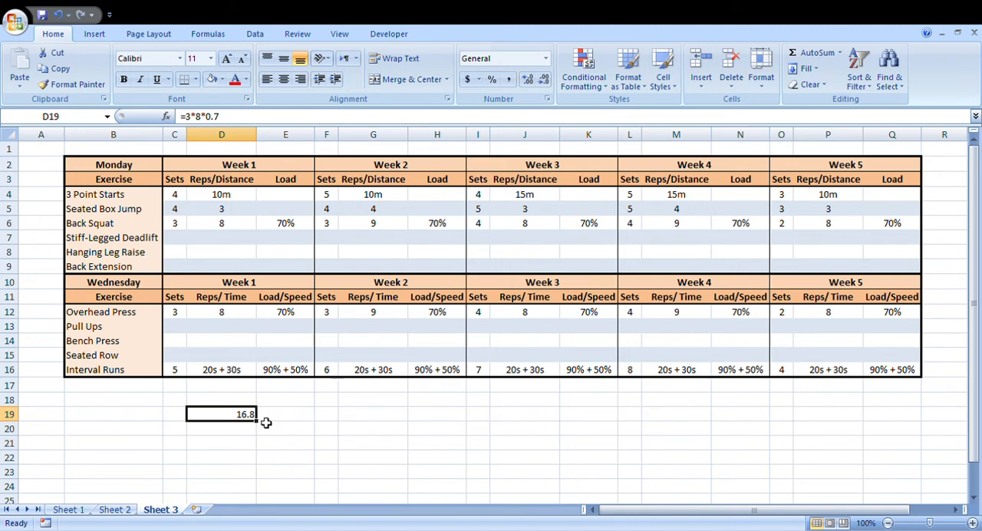
pyautogui.moveTo(245, 406)
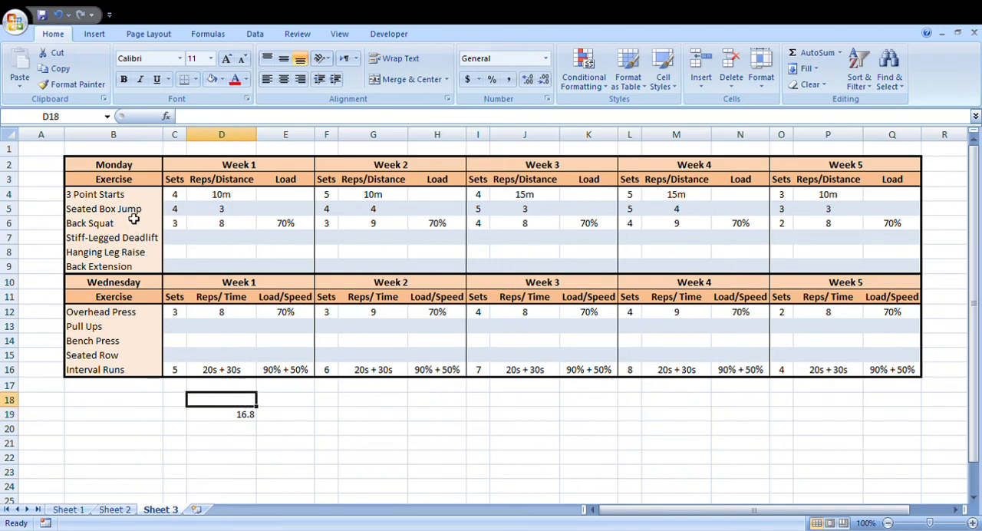
pyautogui.moveTo(346, 427)
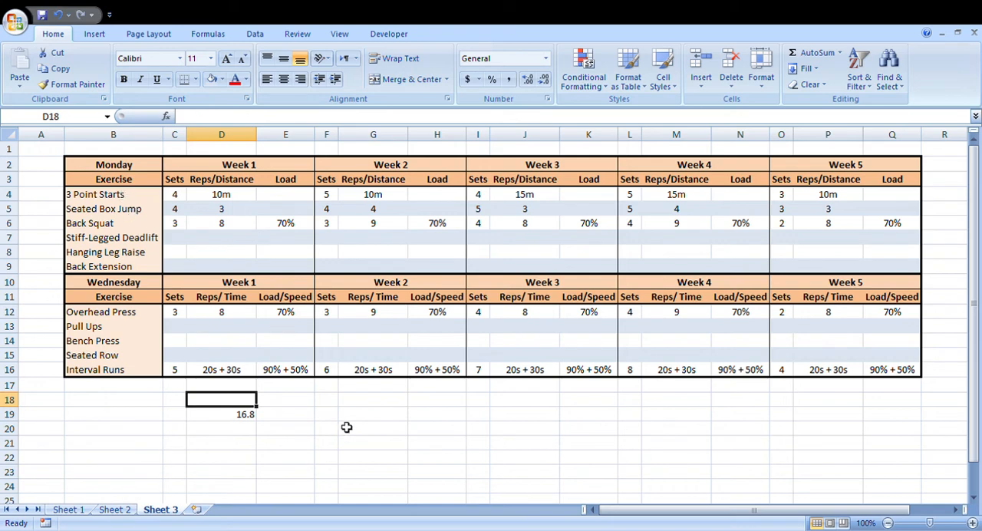
pyautogui.write('4*10')
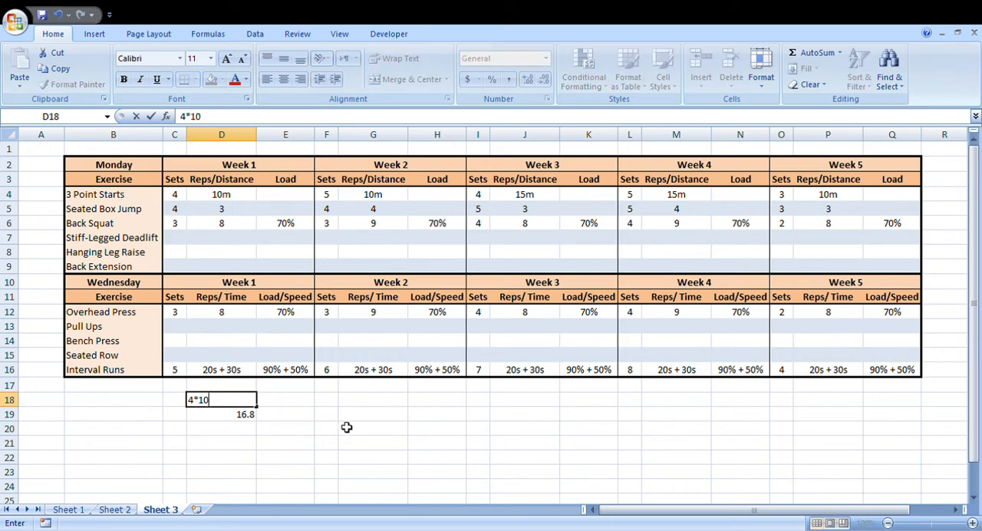
pyautogui.write('*')
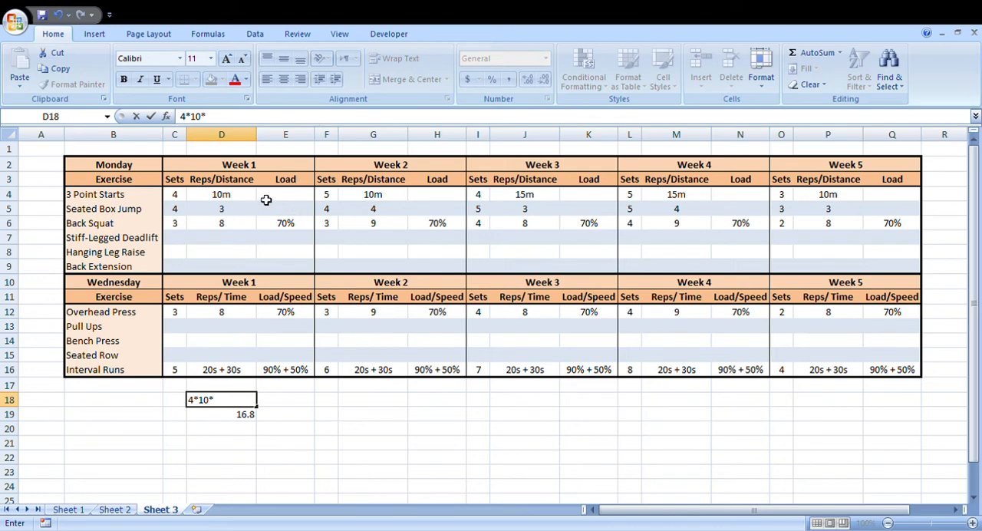
pyautogui.moveTo(344, 438)
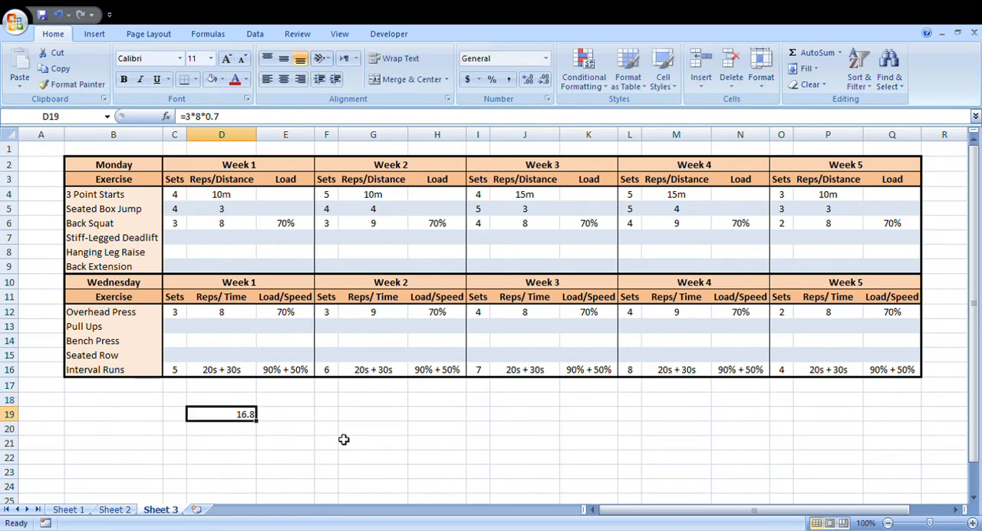
pyautogui.press('Delete')
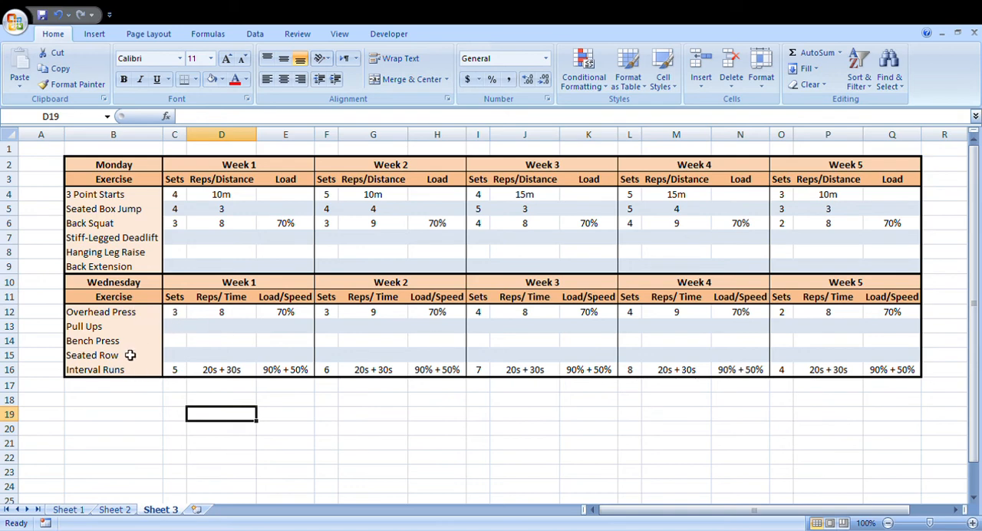
pyautogui.moveTo(194, 337)
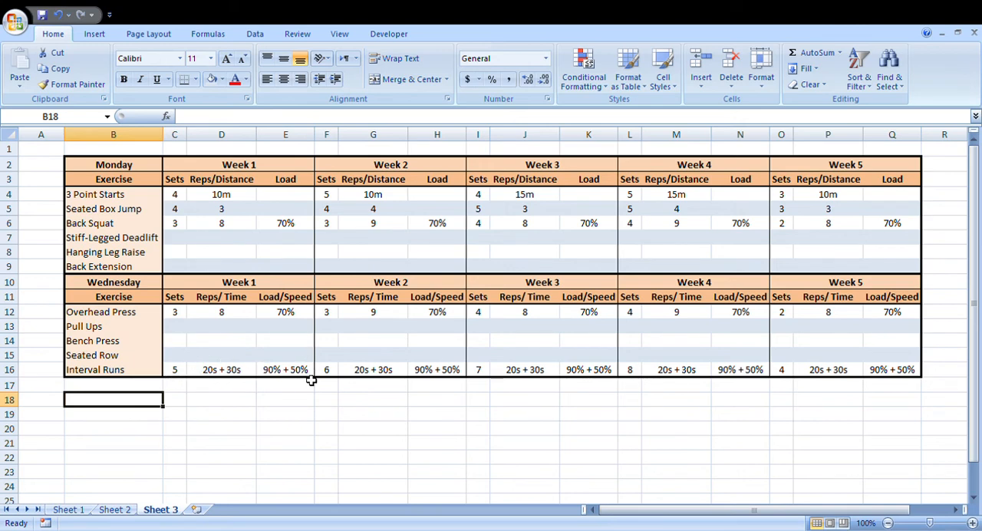
pyautogui.moveTo(255, 369)
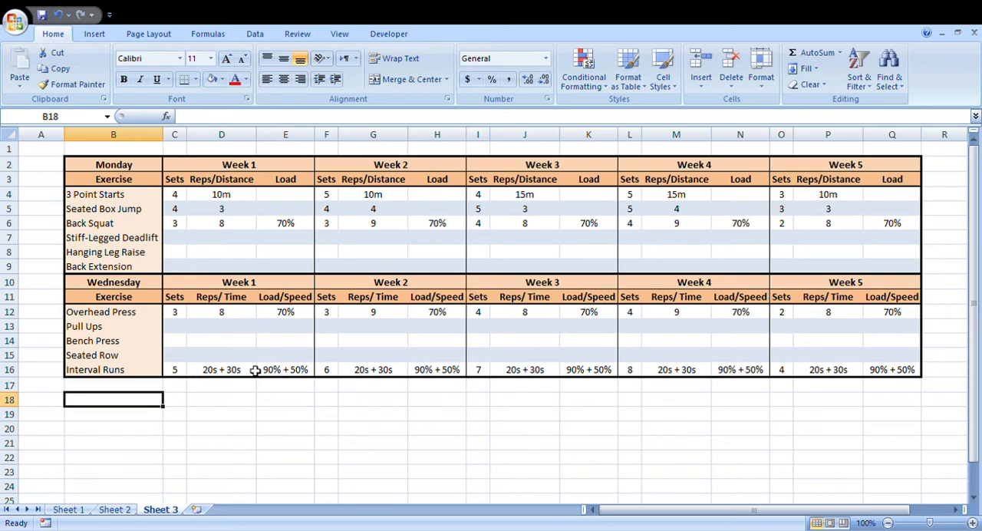
pyautogui.click(174, 414)
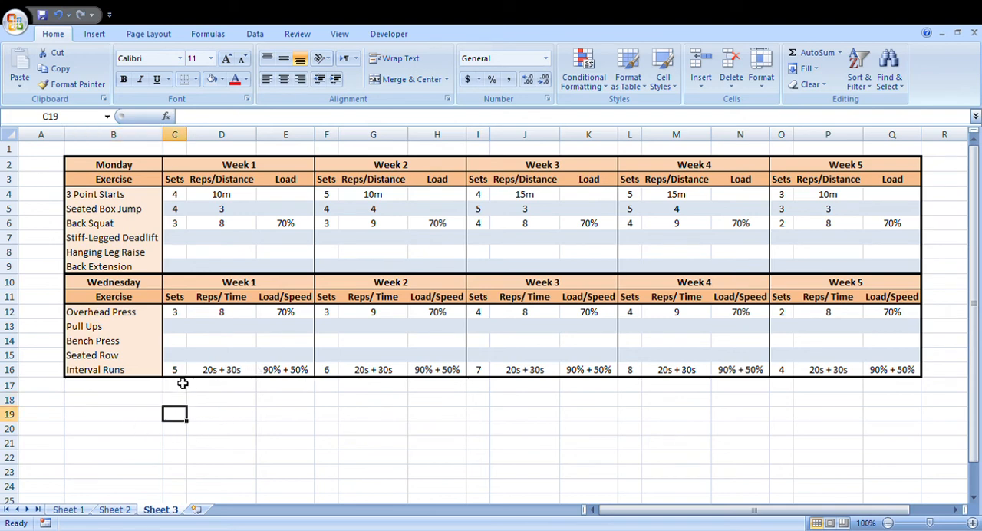
pyautogui.moveTo(184, 377)
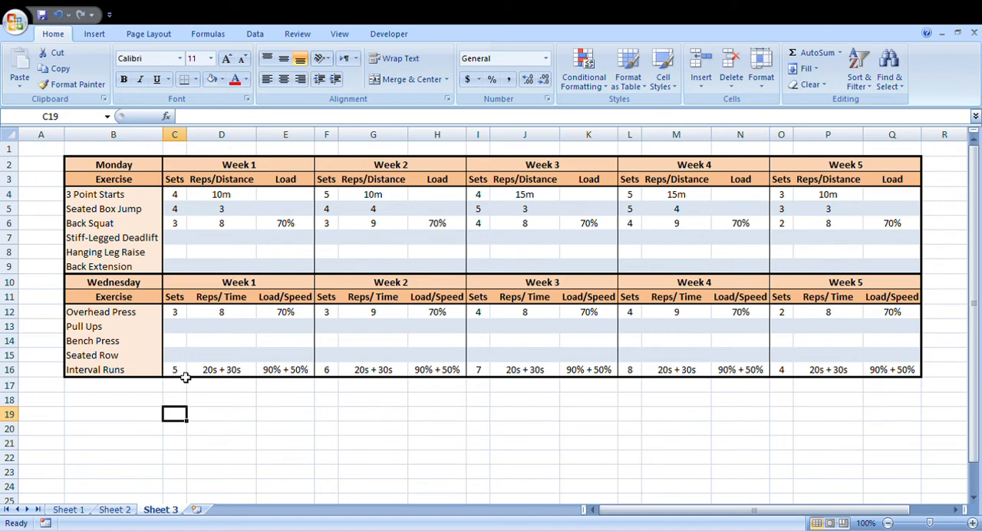
pyautogui.moveTo(253, 391)
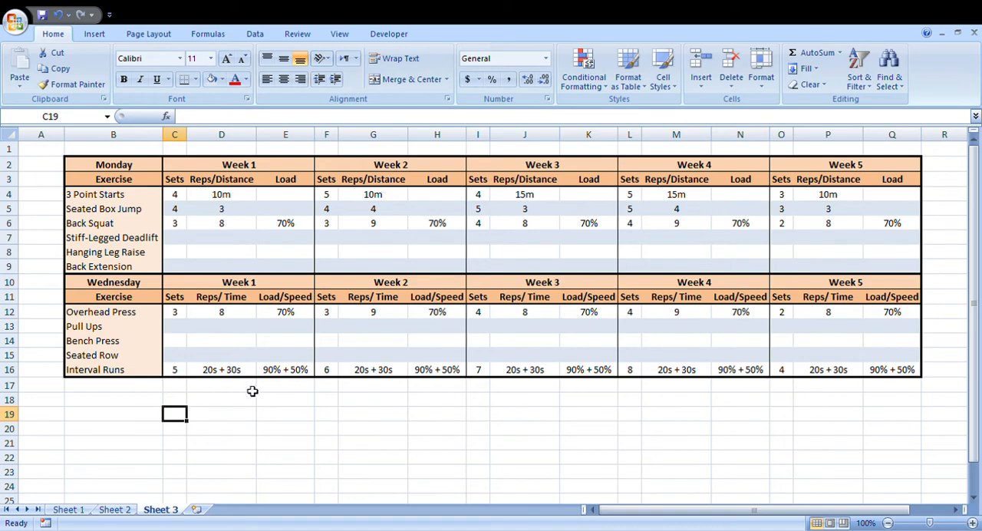
pyautogui.moveTo(186, 382)
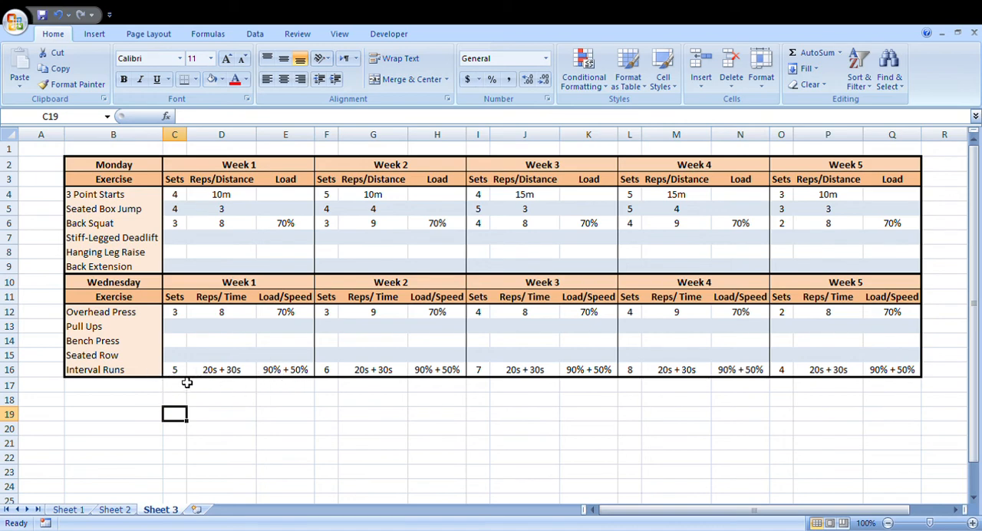
pyautogui.moveTo(259, 385)
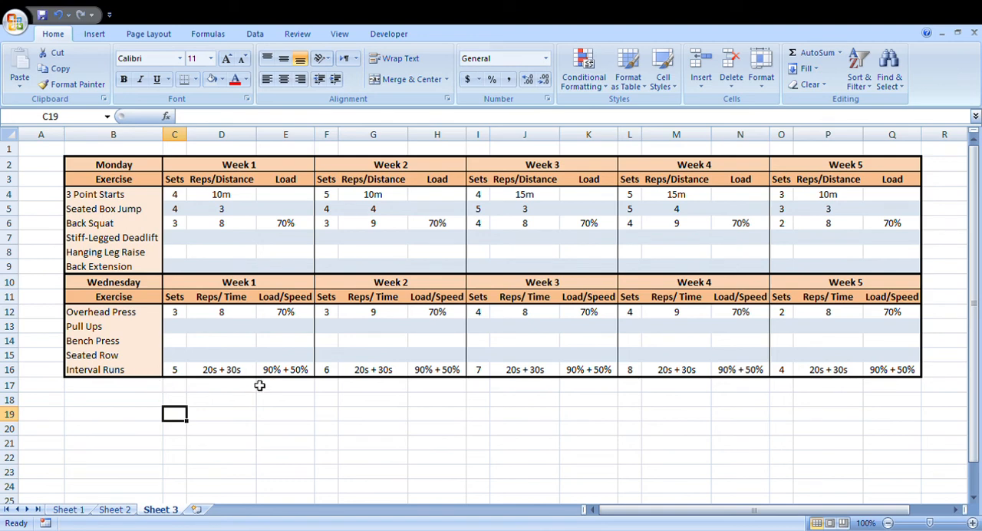
pyautogui.moveTo(319, 398)
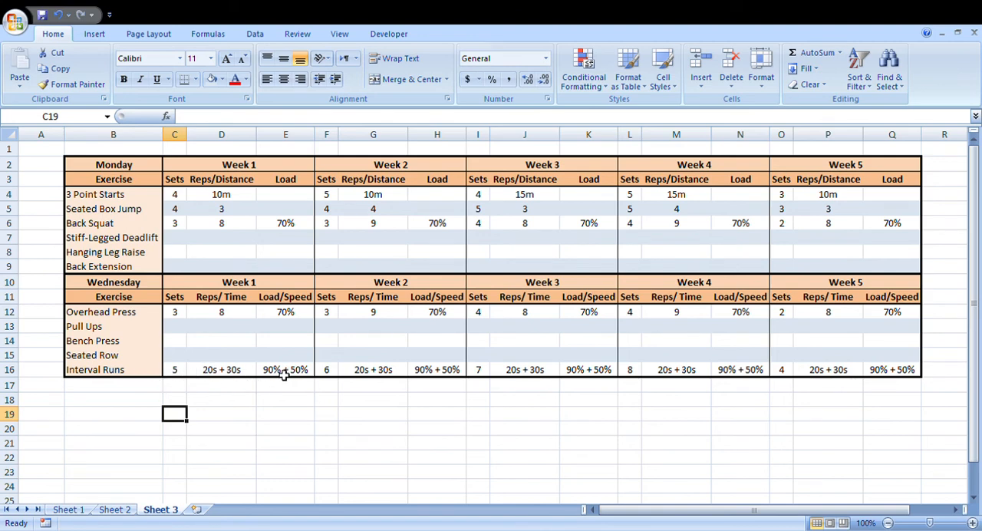
pyautogui.moveTo(221, 372)
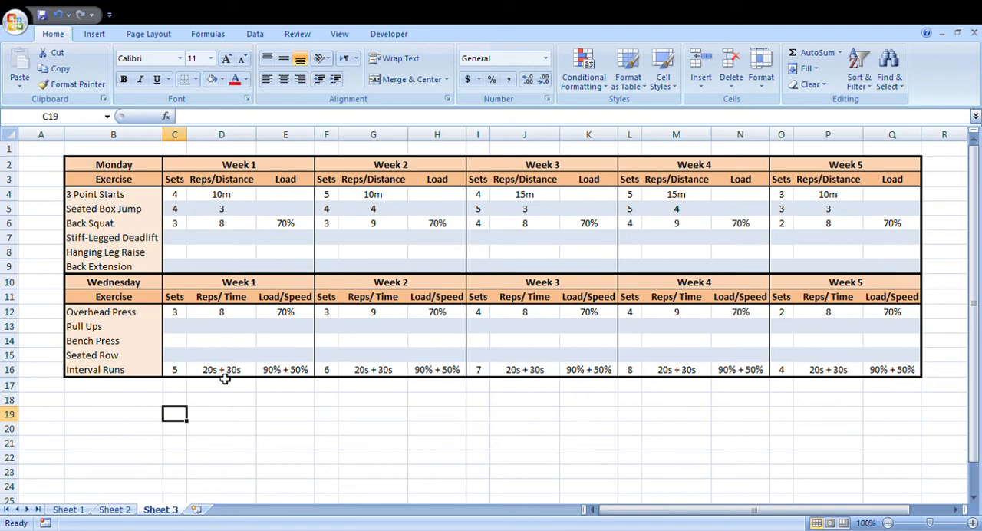
pyautogui.moveTo(152, 319)
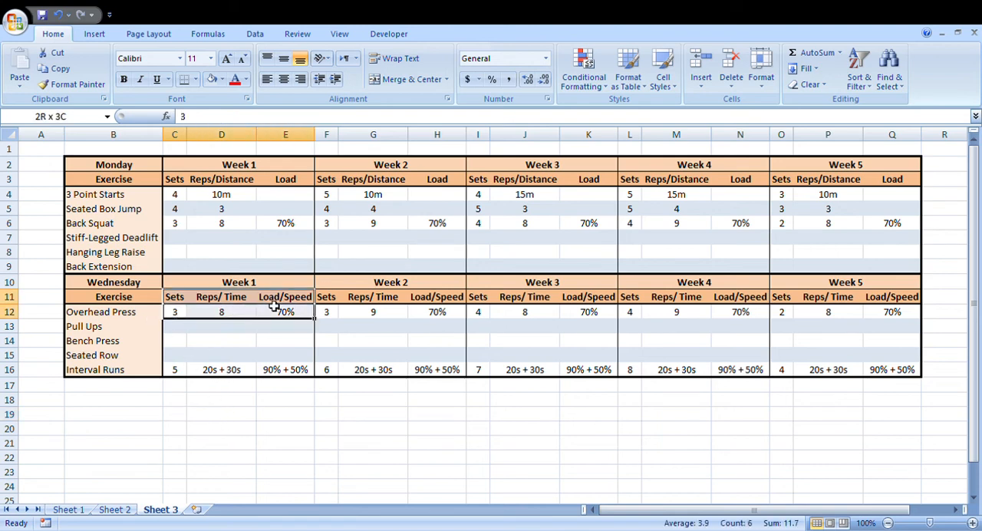
pyautogui.click(174, 311)
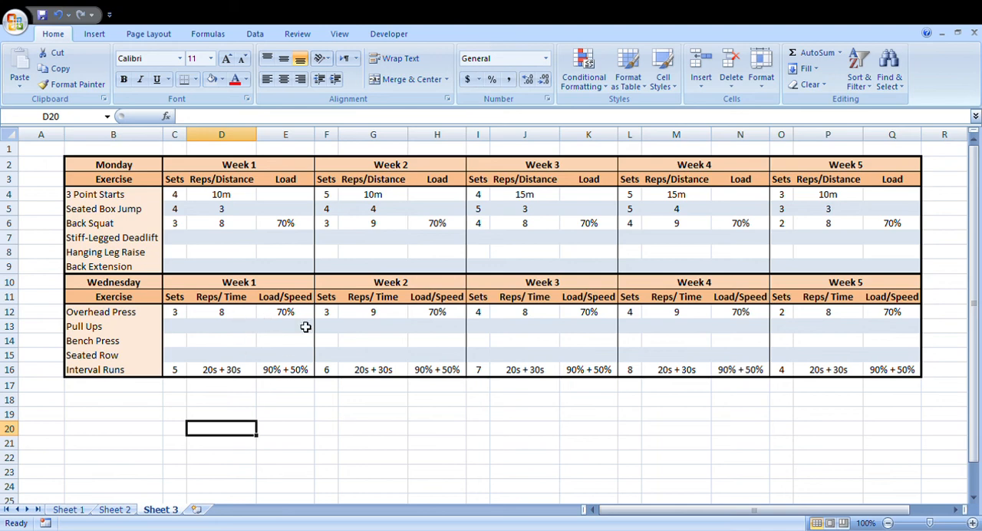
pyautogui.moveTo(229, 361)
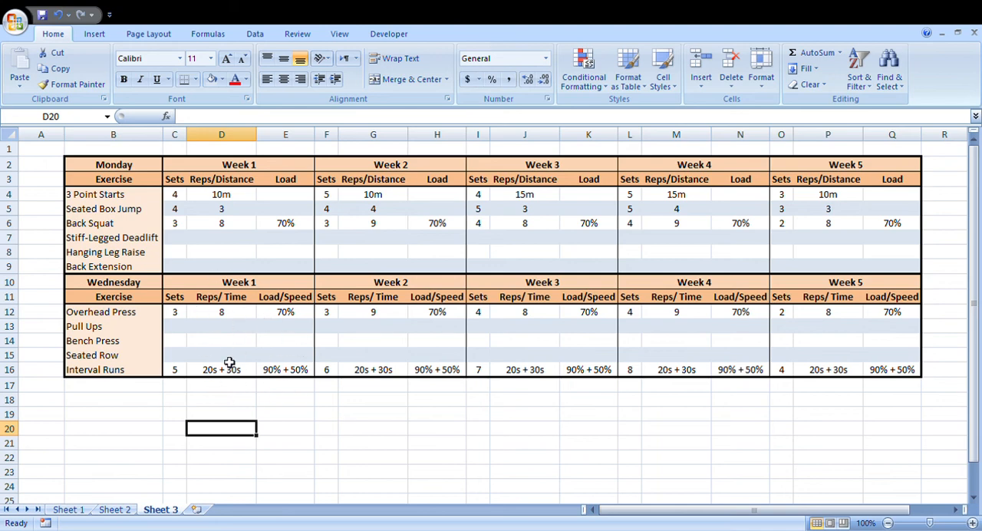
pyautogui.moveTo(267, 355)
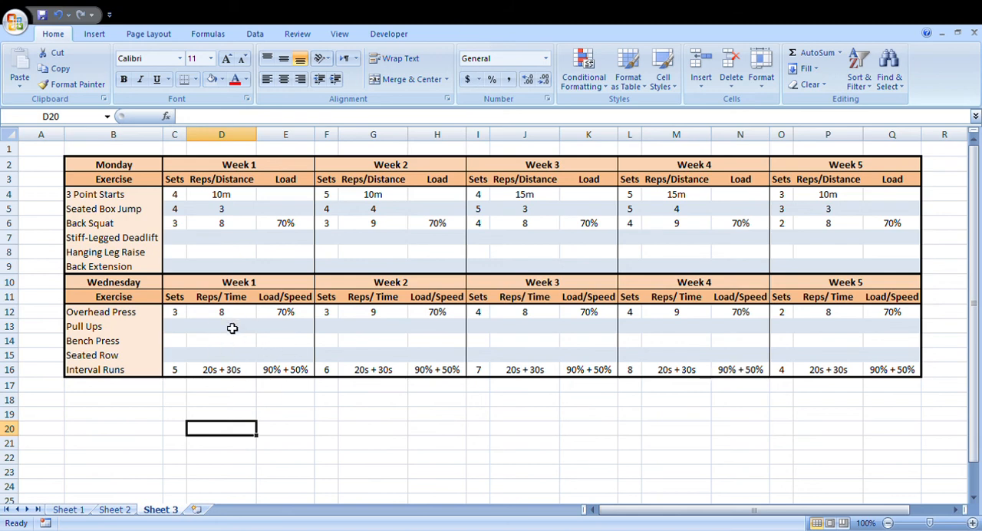
pyautogui.moveTo(196, 342)
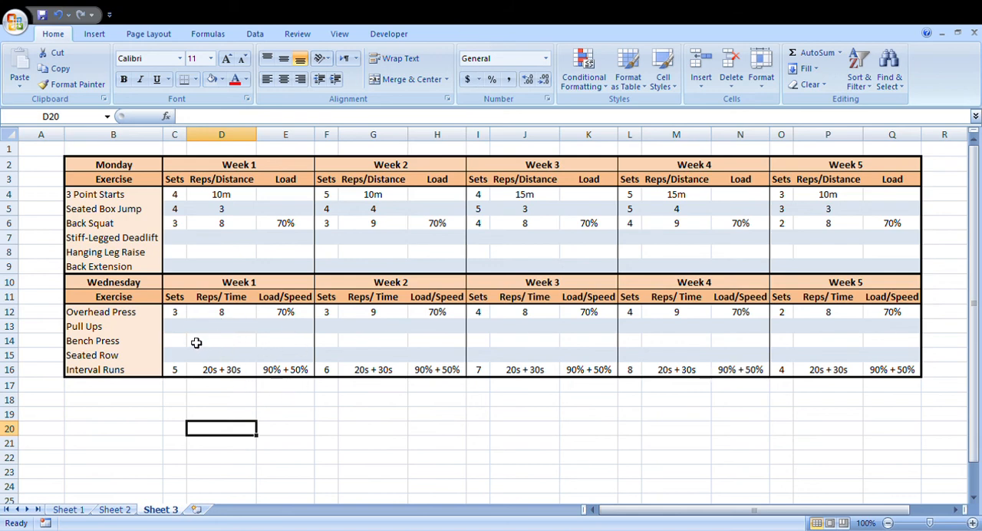
pyautogui.moveTo(120, 376)
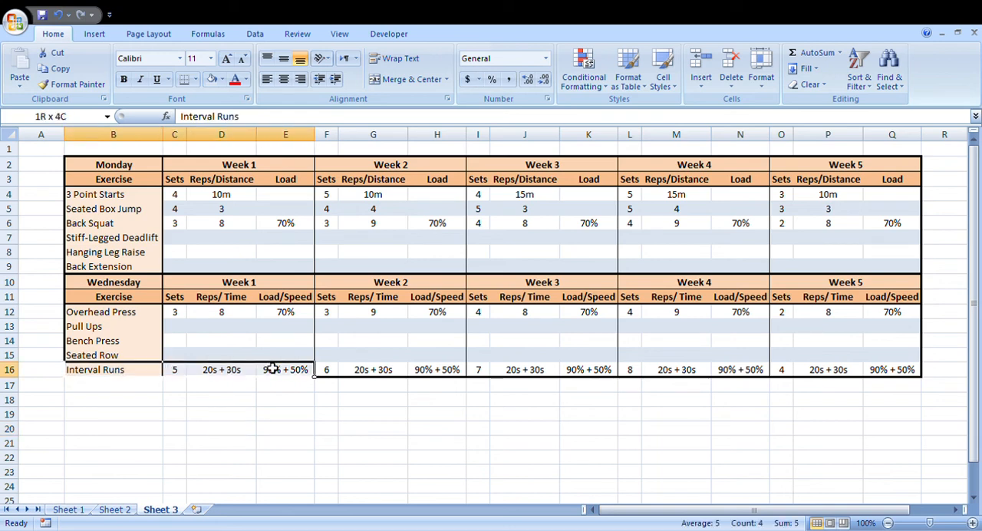
pyautogui.click(222, 399)
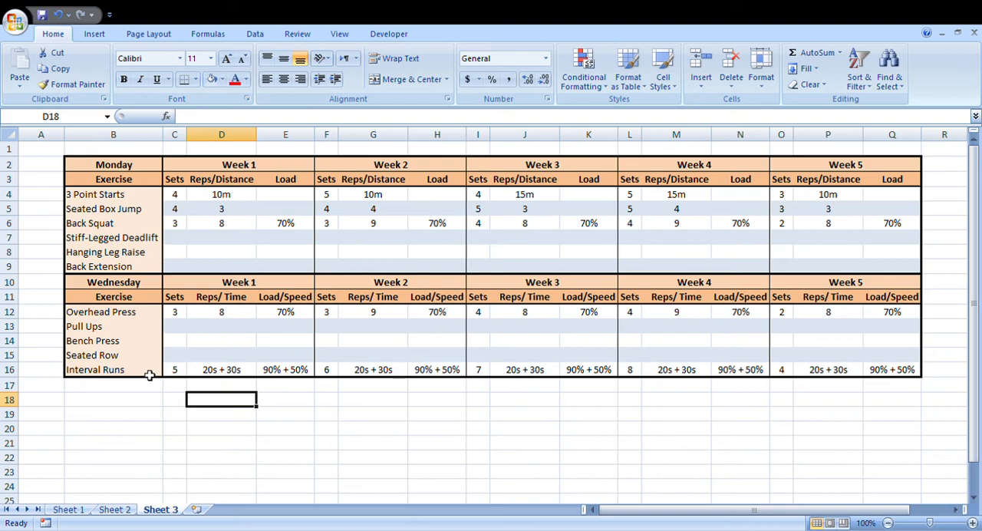
pyautogui.moveTo(126, 322)
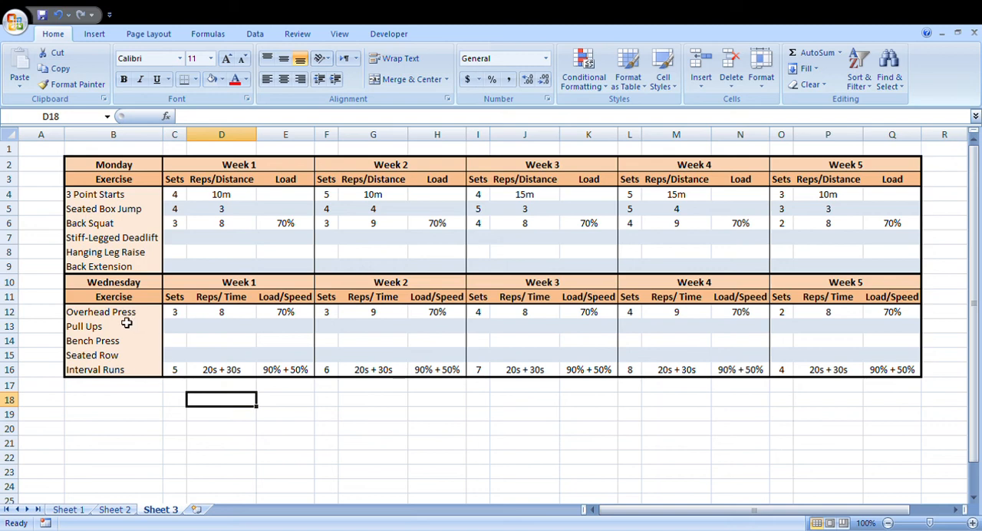
pyautogui.moveTo(114, 340)
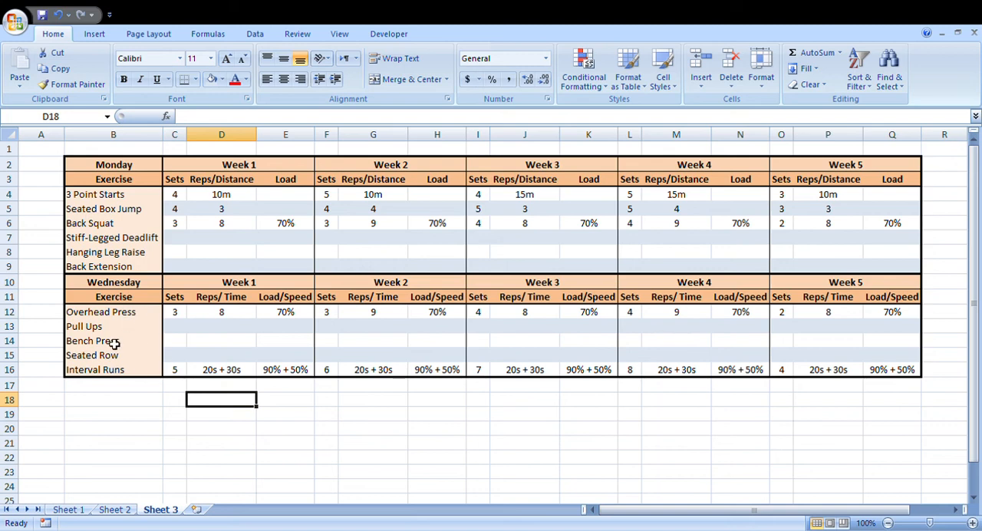
pyautogui.moveTo(113, 339)
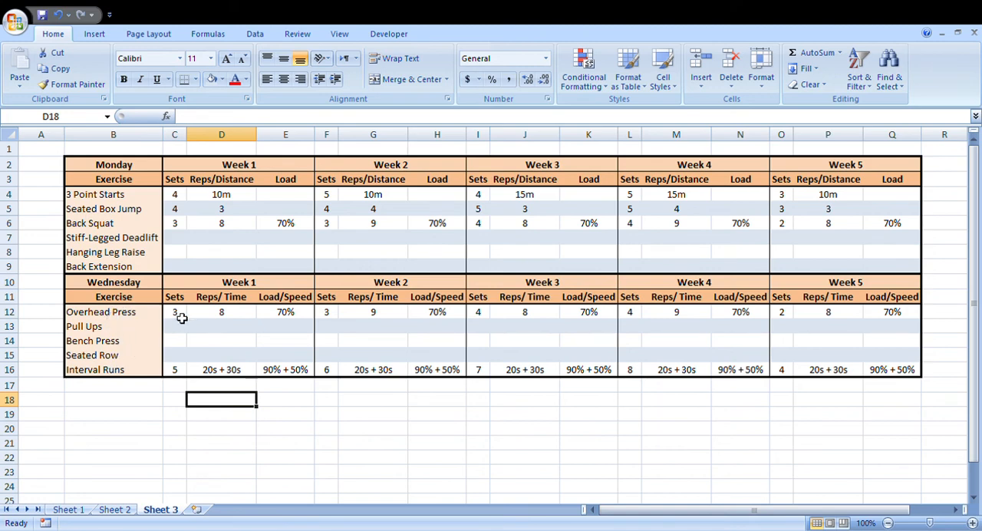
pyautogui.moveTo(114, 321)
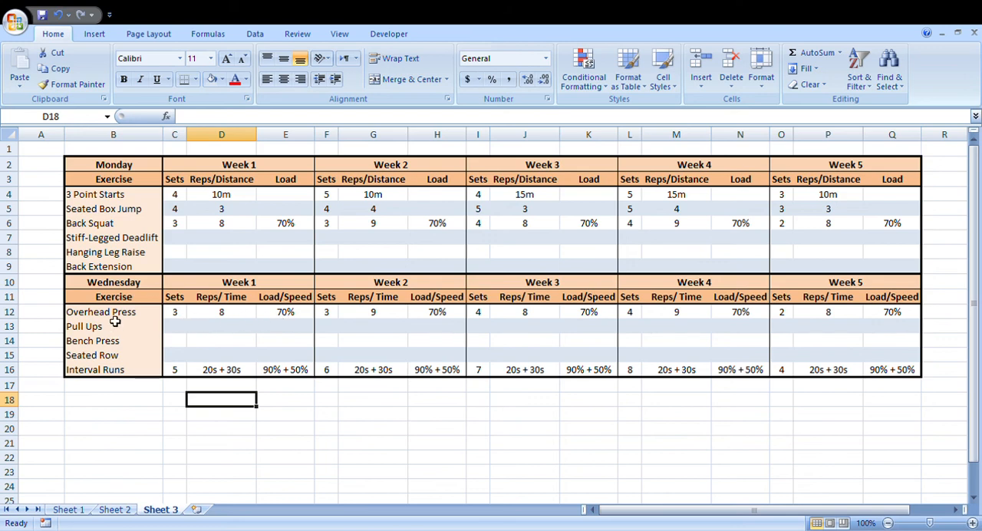
pyautogui.moveTo(128, 319)
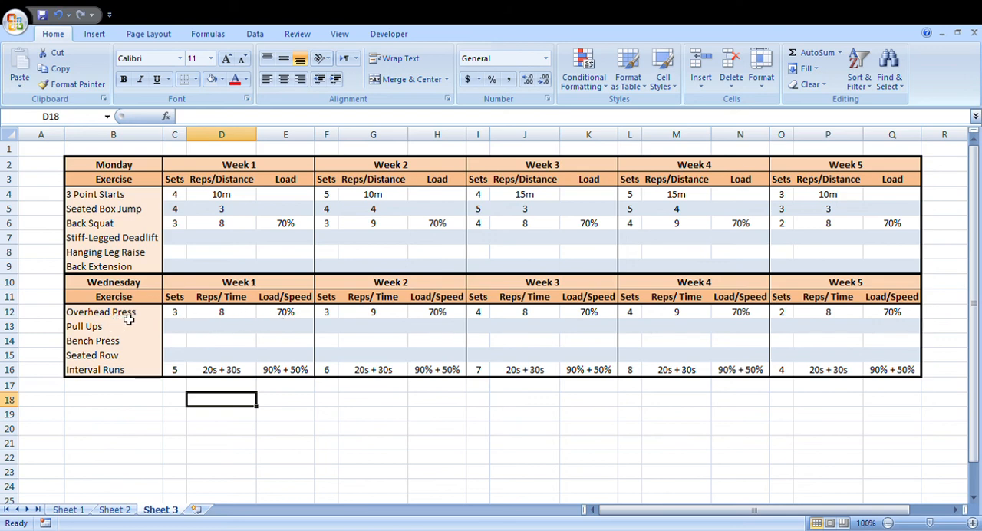
pyautogui.moveTo(146, 317)
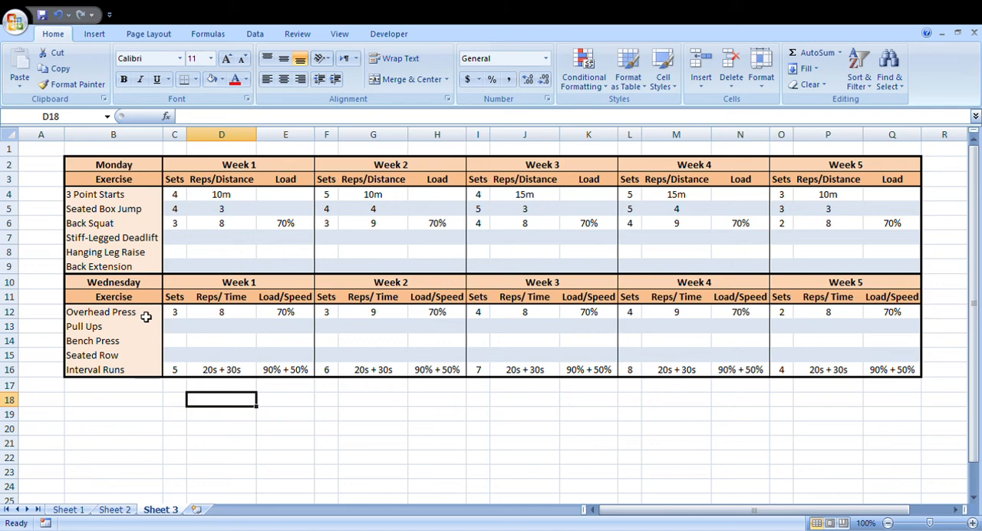
pyautogui.click(285, 311)
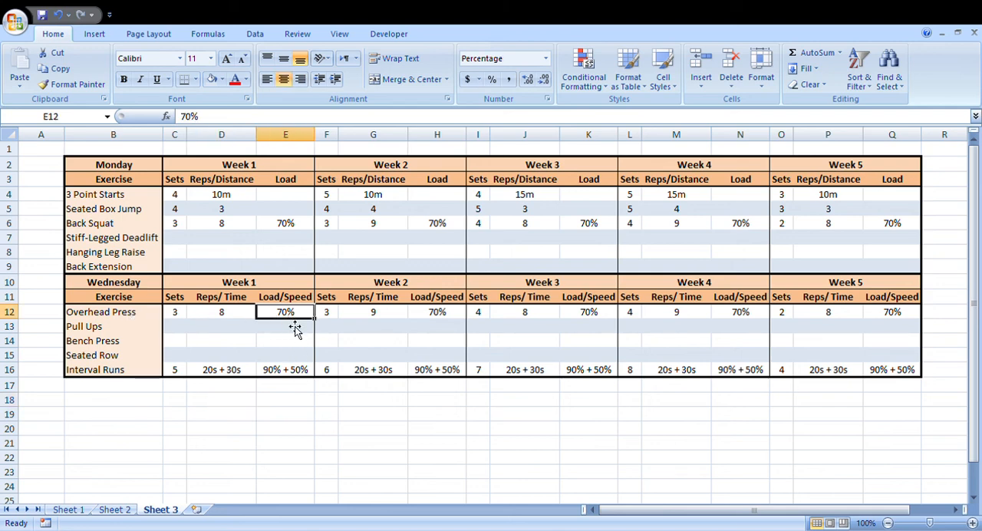
pyautogui.click(286, 428)
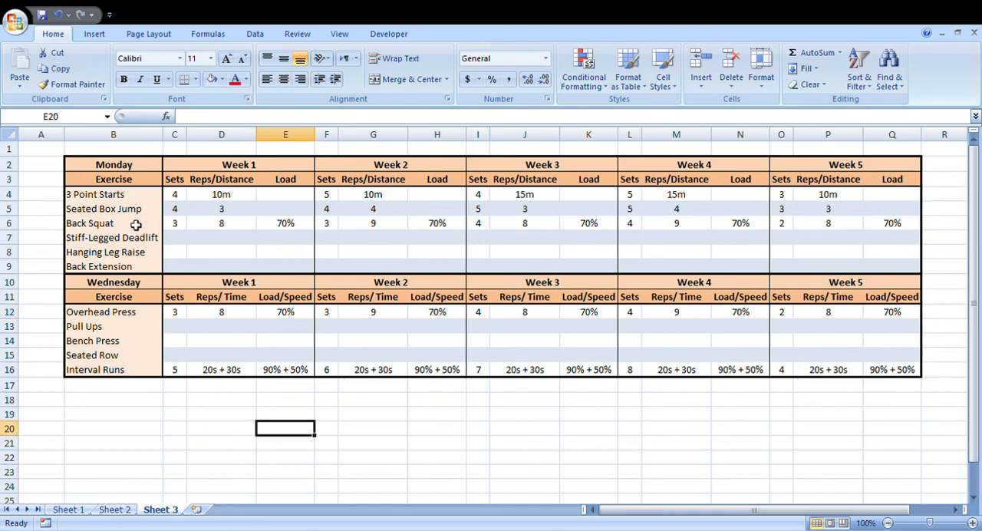
pyautogui.moveTo(139, 226)
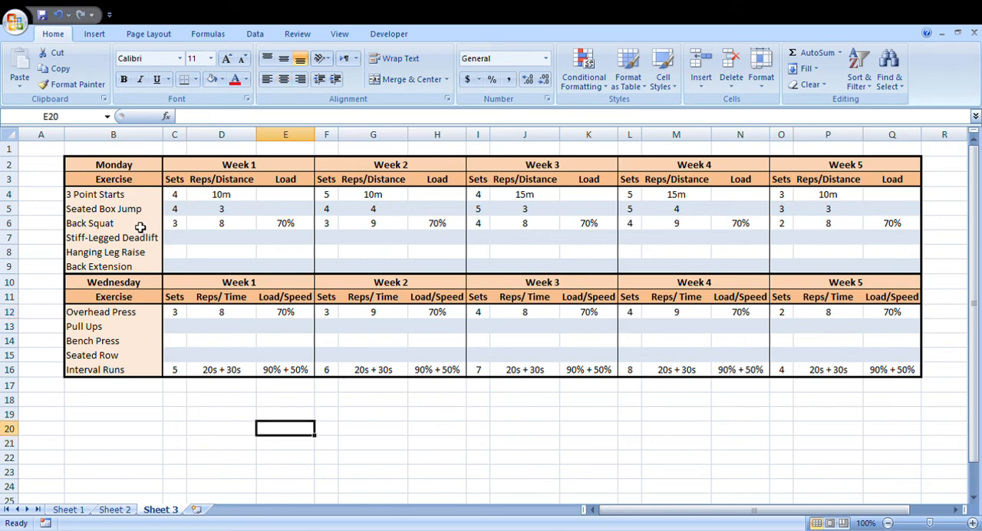
pyautogui.click(113, 222)
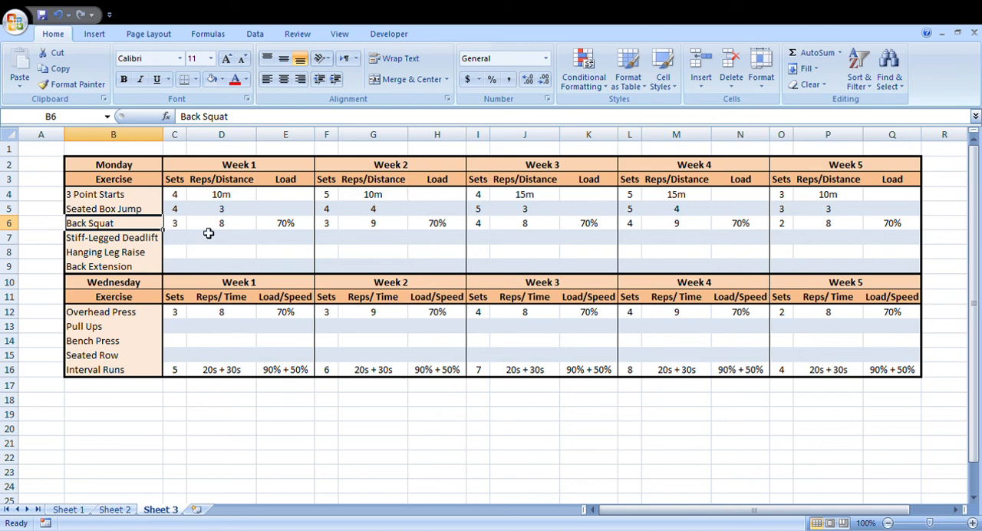
pyautogui.click(222, 413)
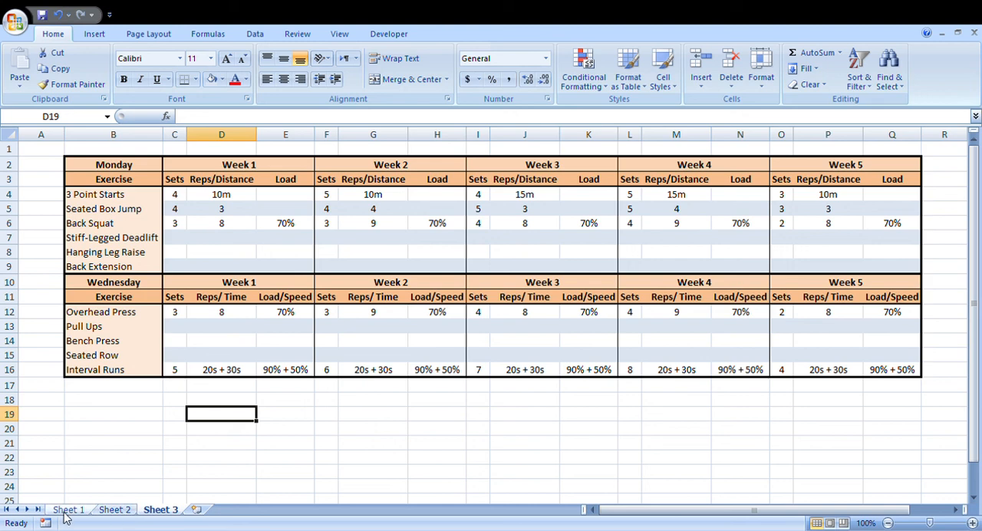
pyautogui.click(114, 510)
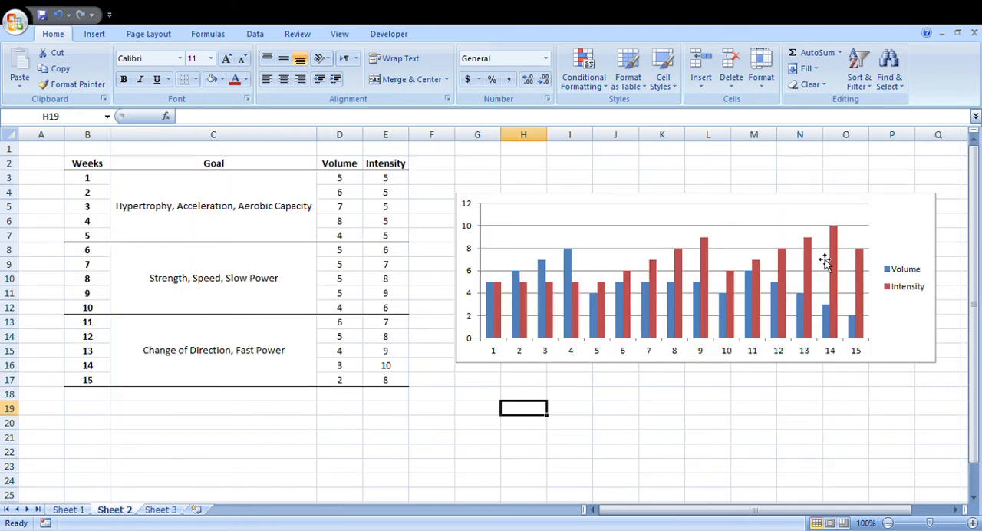
pyautogui.moveTo(805, 299)
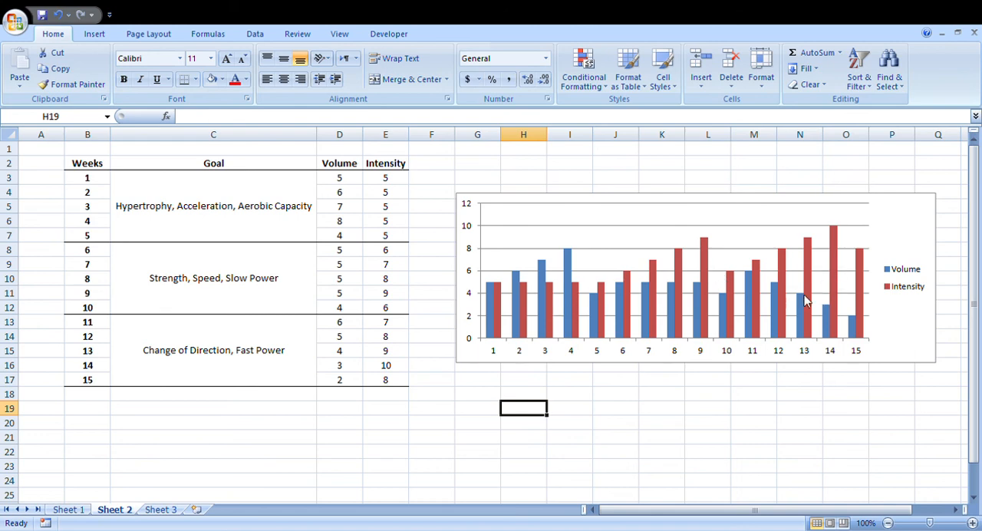
pyautogui.moveTo(603, 311)
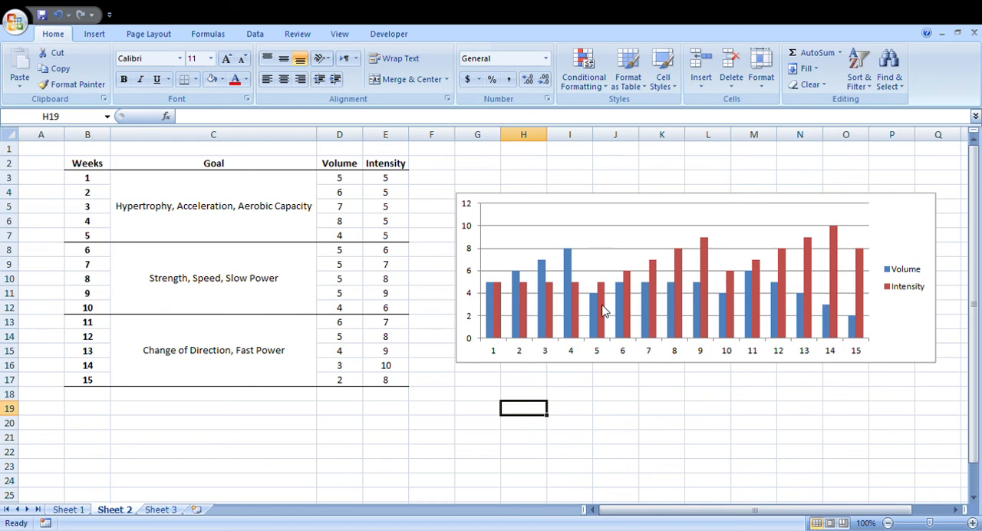
pyautogui.click(161, 509)
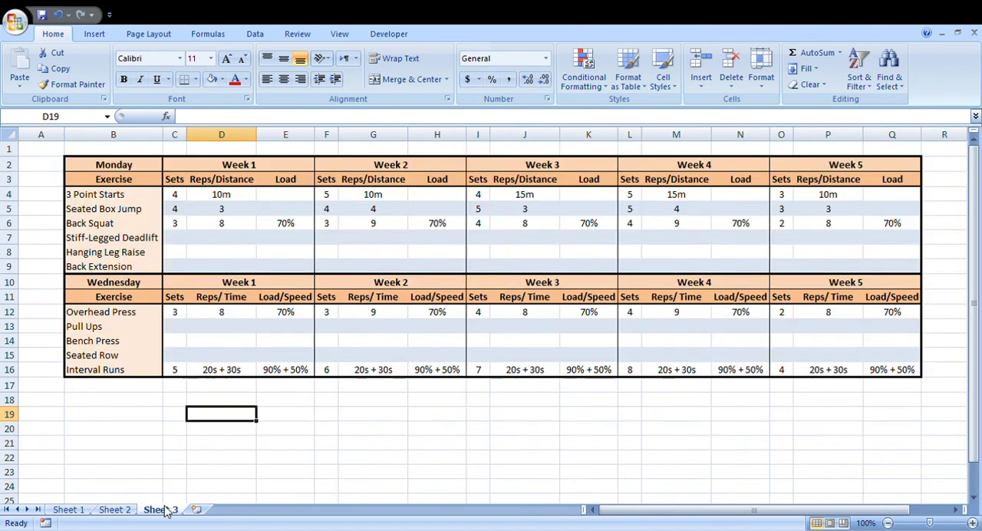
pyautogui.click(161, 510)
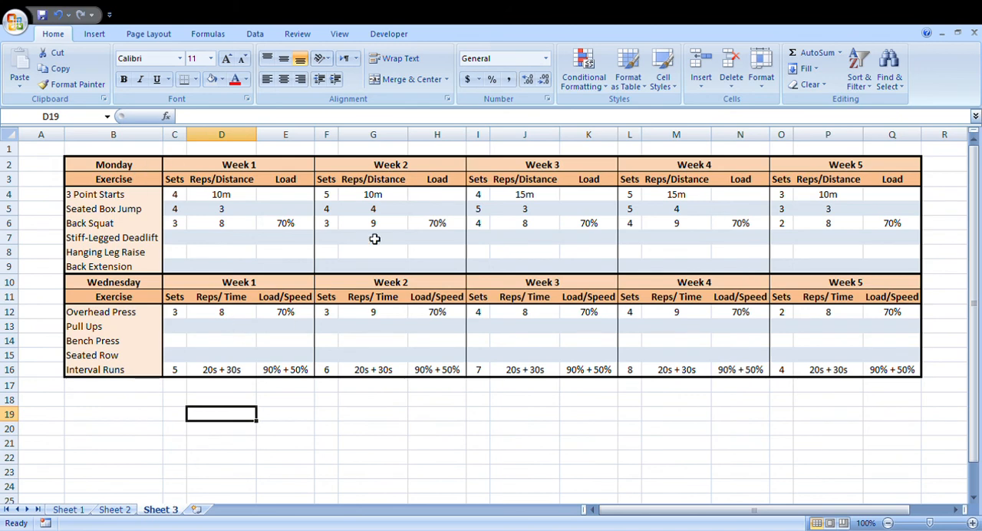
pyautogui.moveTo(553, 358)
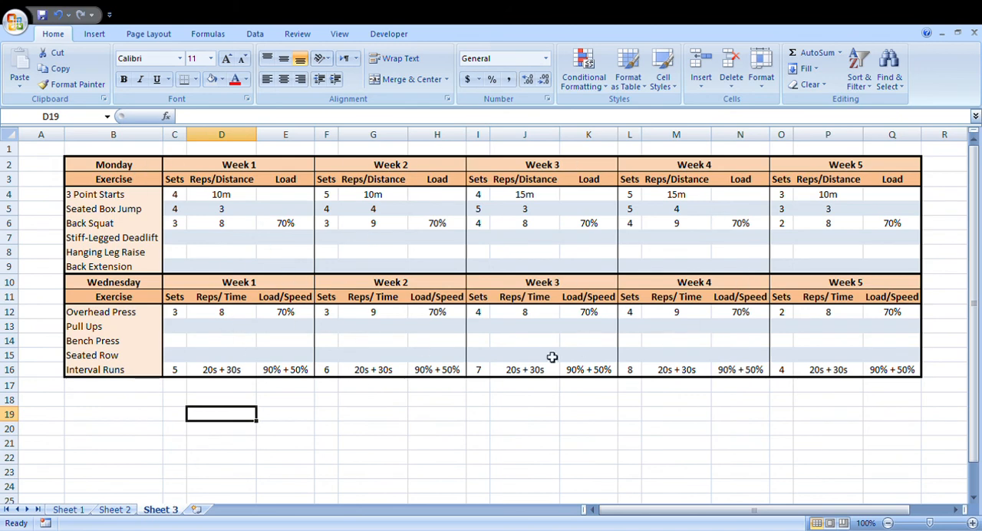
pyautogui.moveTo(204, 481)
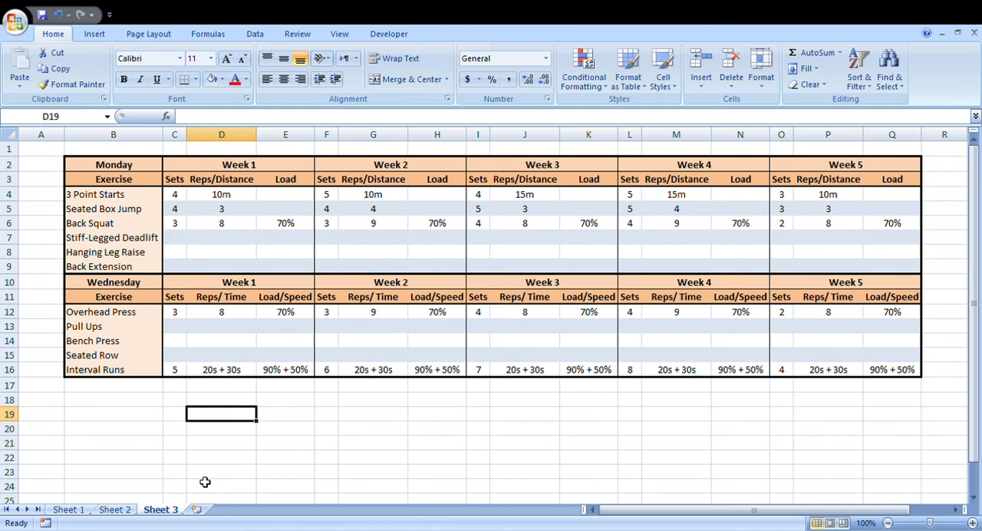
pyautogui.moveTo(247, 441)
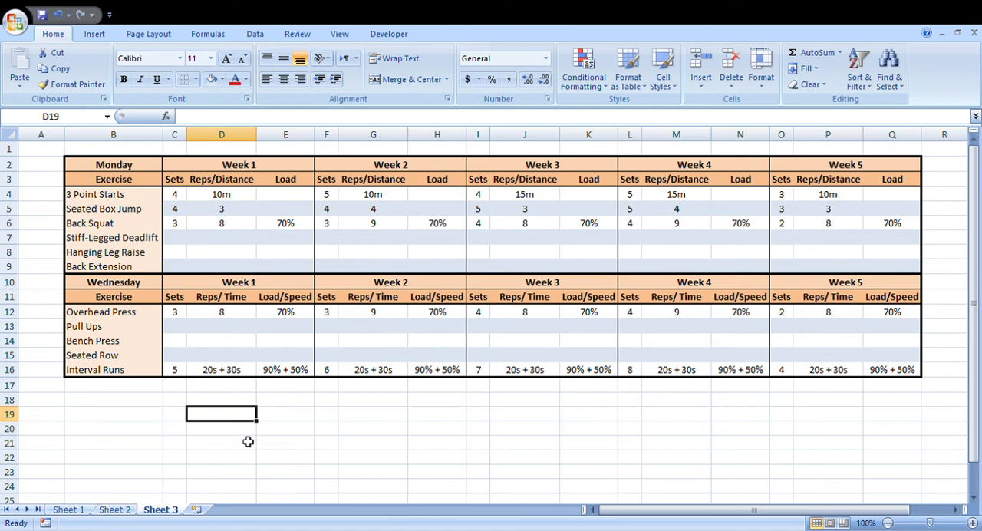
pyautogui.click(113, 509)
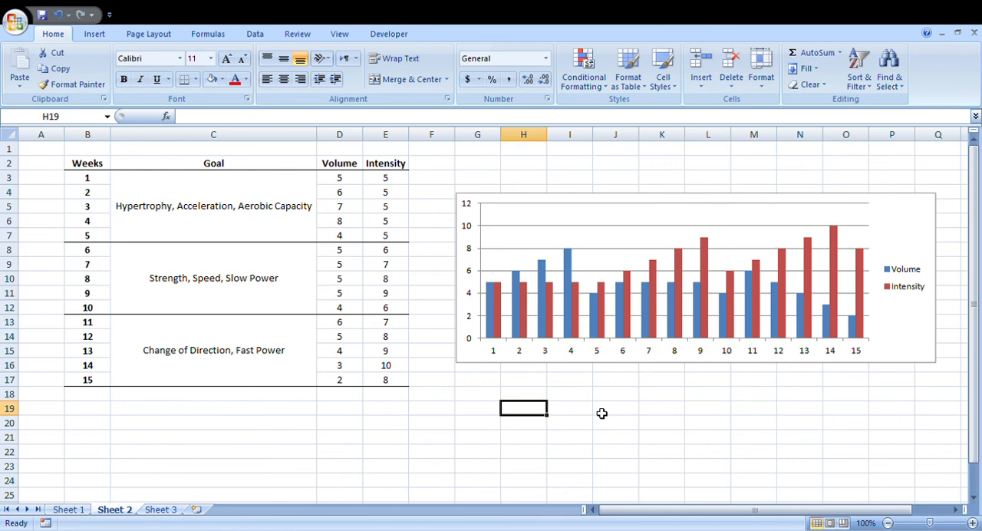
pyautogui.moveTo(221, 486)
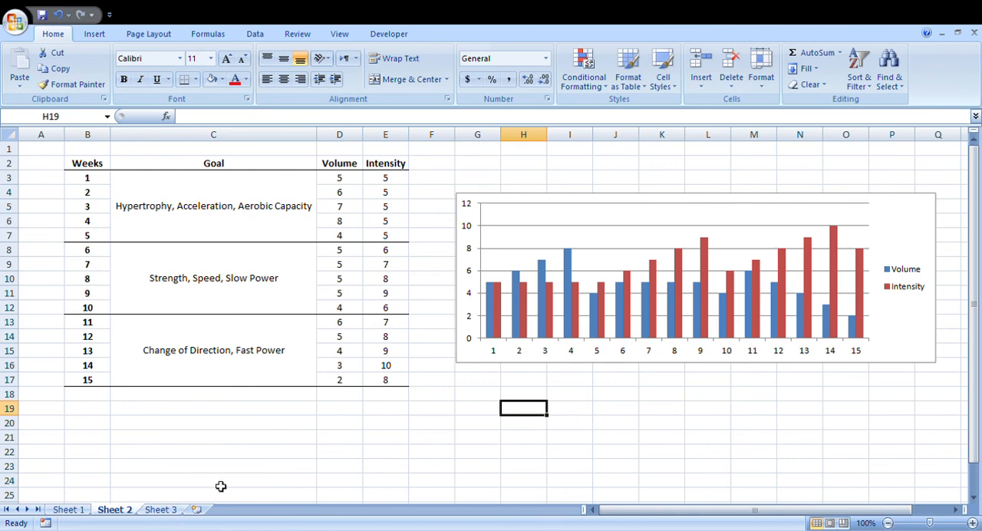
pyautogui.moveTo(495, 300)
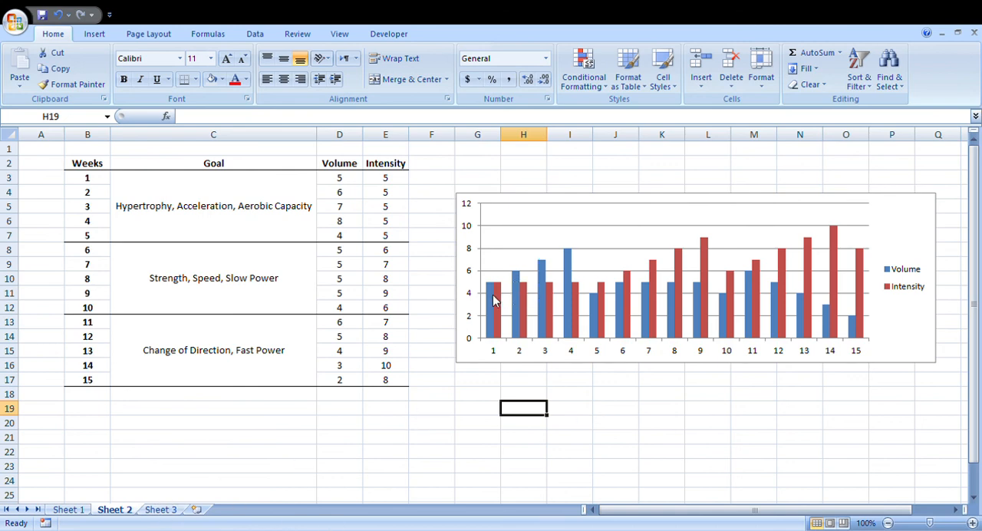
pyautogui.moveTo(571, 267)
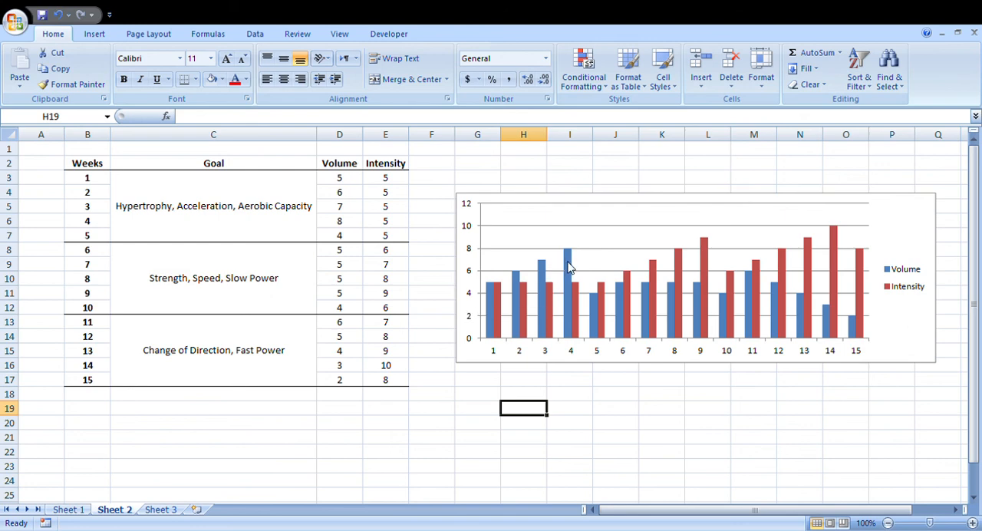
pyautogui.moveTo(599, 306)
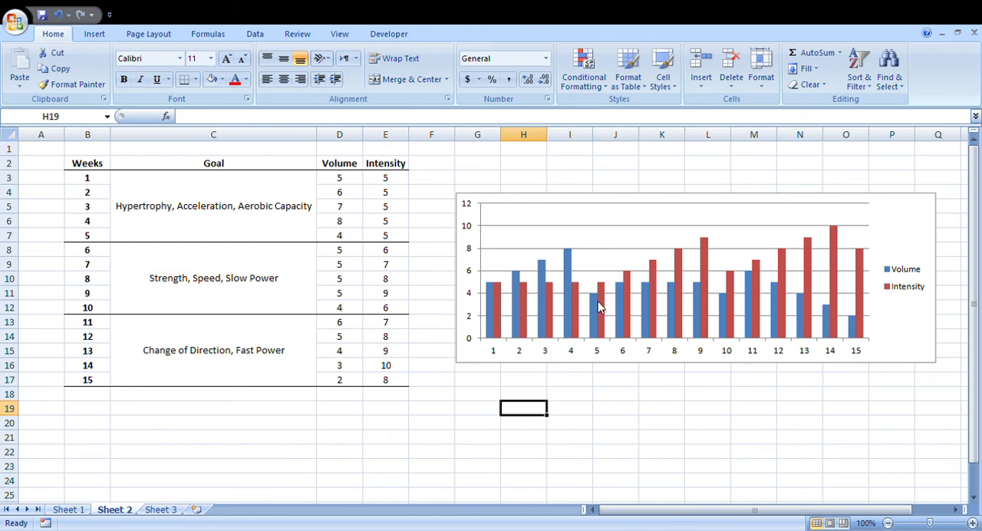
pyautogui.moveTo(557, 422)
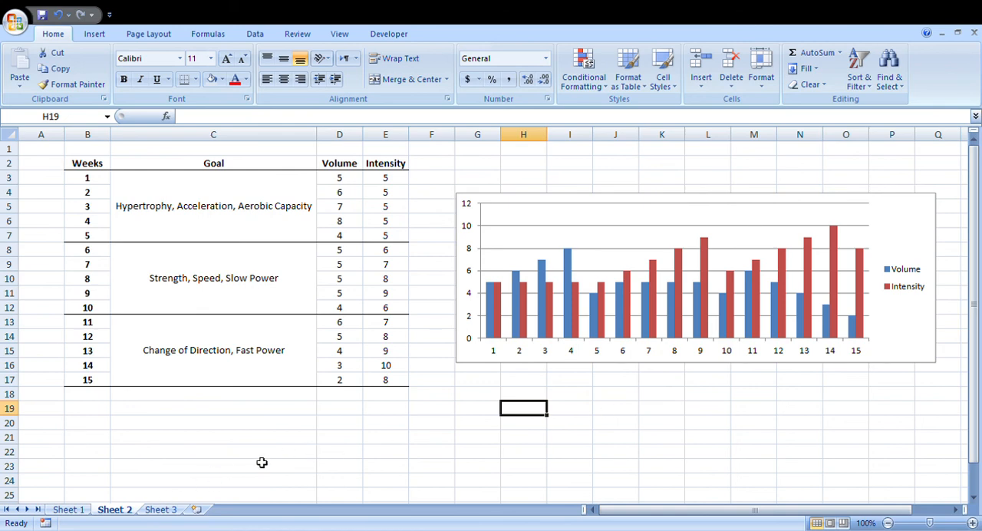
pyautogui.moveTo(898, 344)
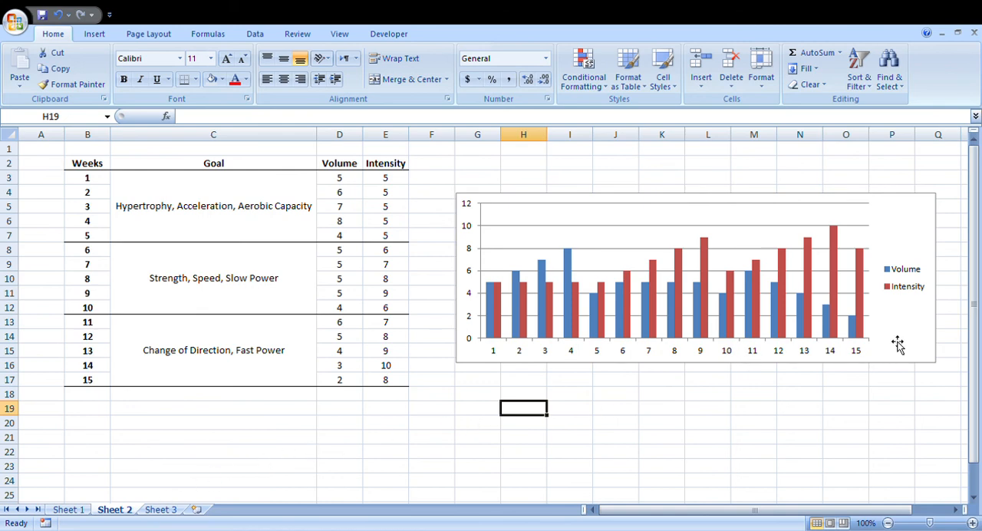